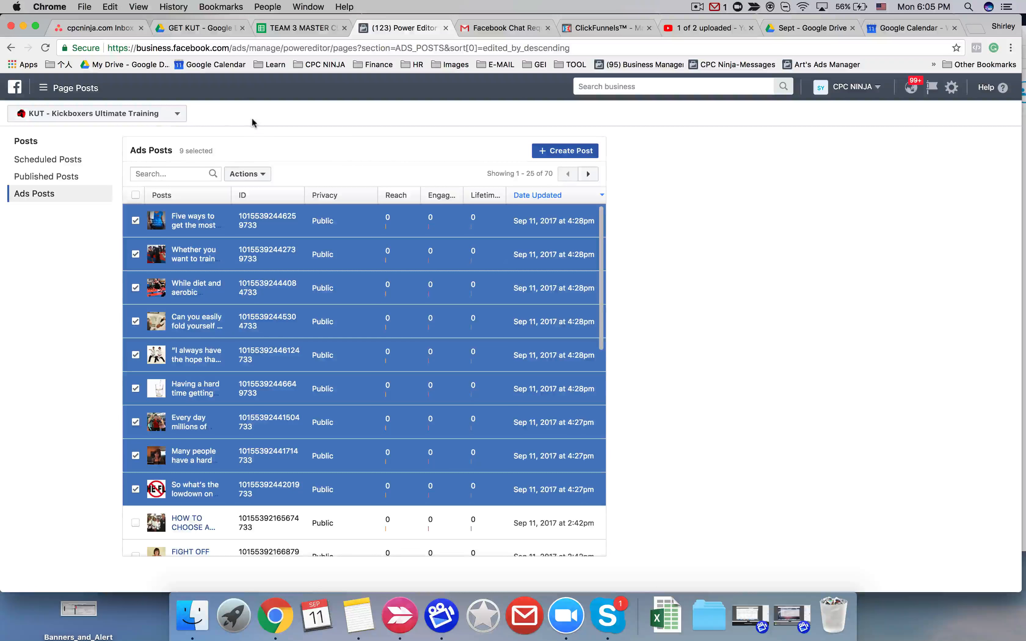
Switch to Power Editor and bring up the ad sets of the AIDA - Interest campaign
click(43, 87)
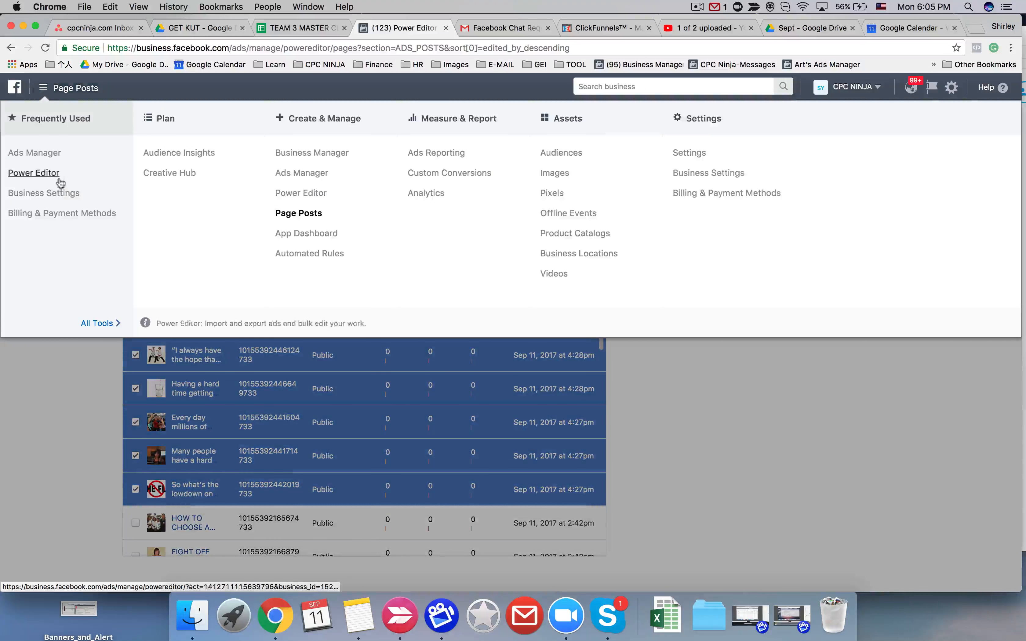
click(33, 173)
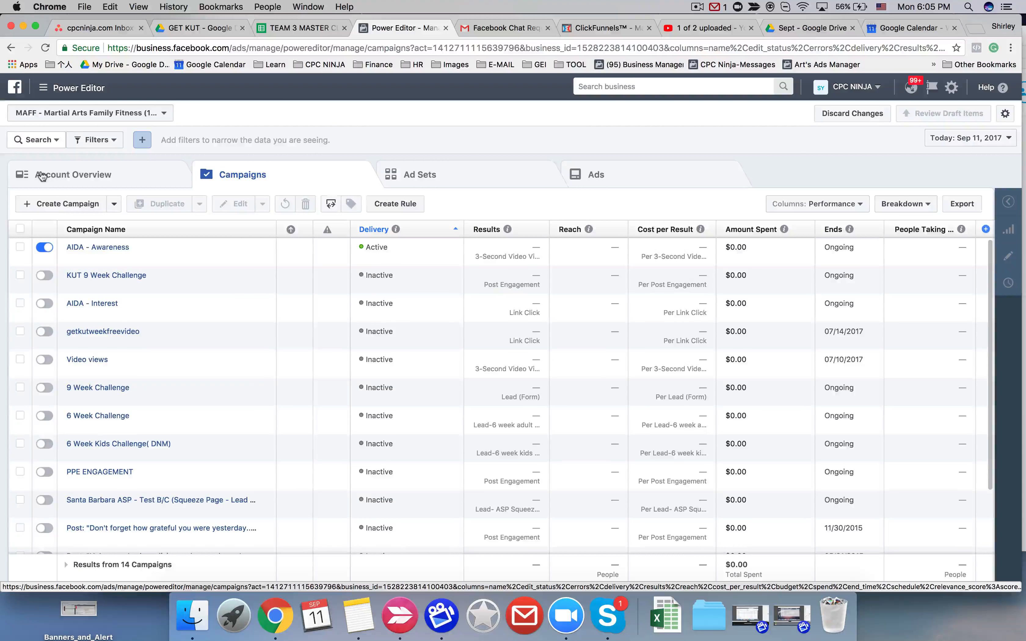
click(19, 303)
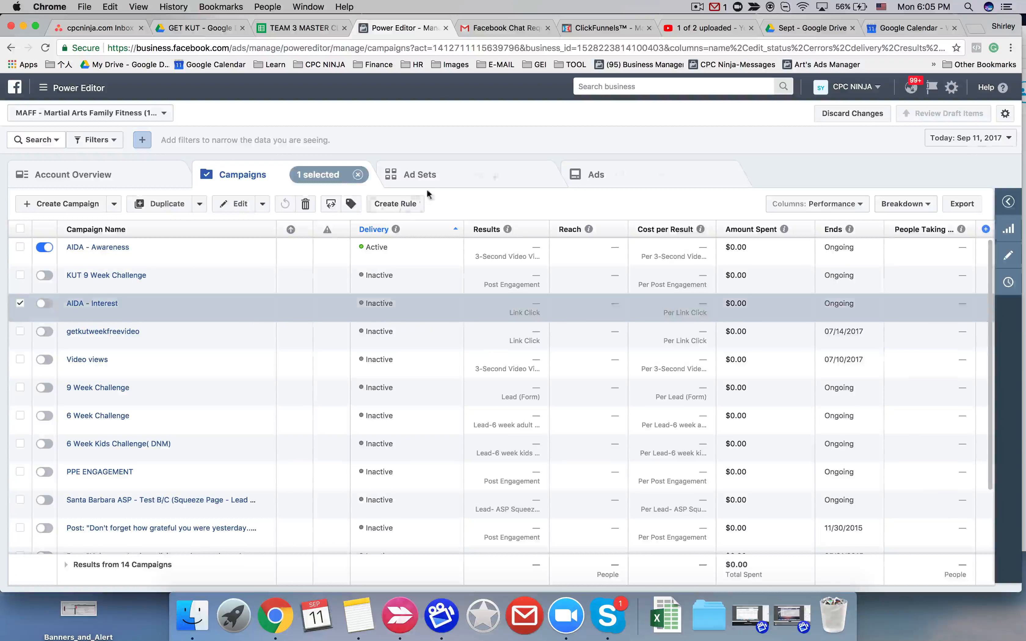
click(419, 174)
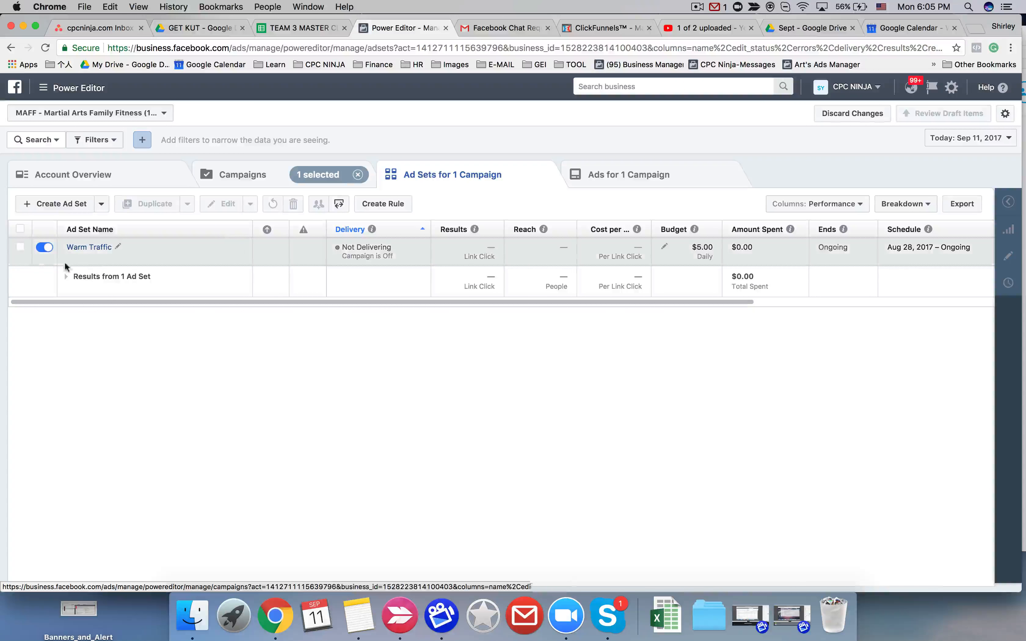
Show the ads inside the Warm Traffic ad set and select the MAKE YOUR OWN ALMOND MILK ad
click(19, 247)
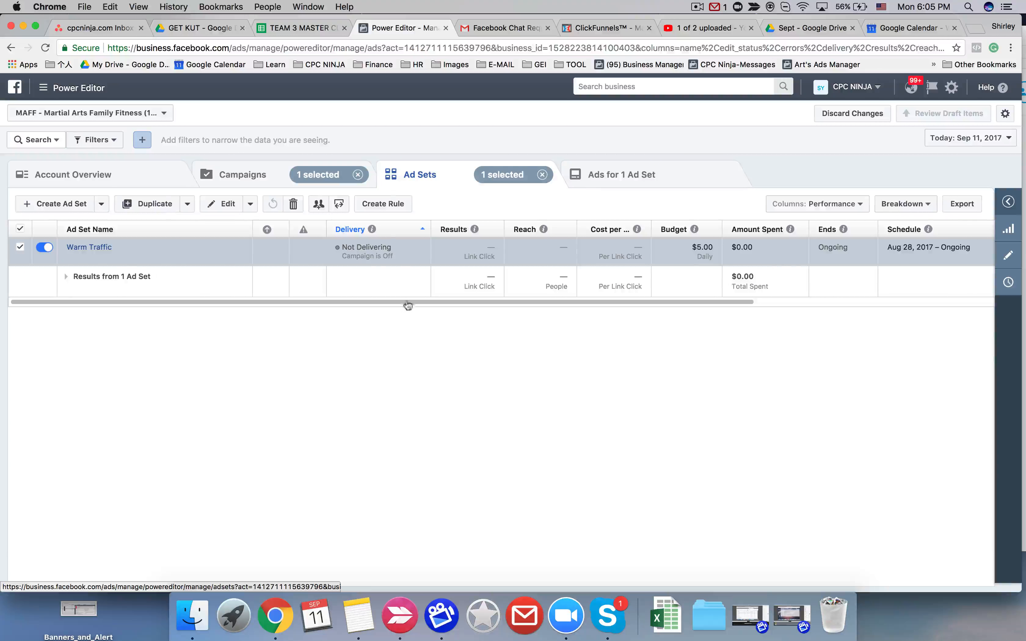
click(621, 174)
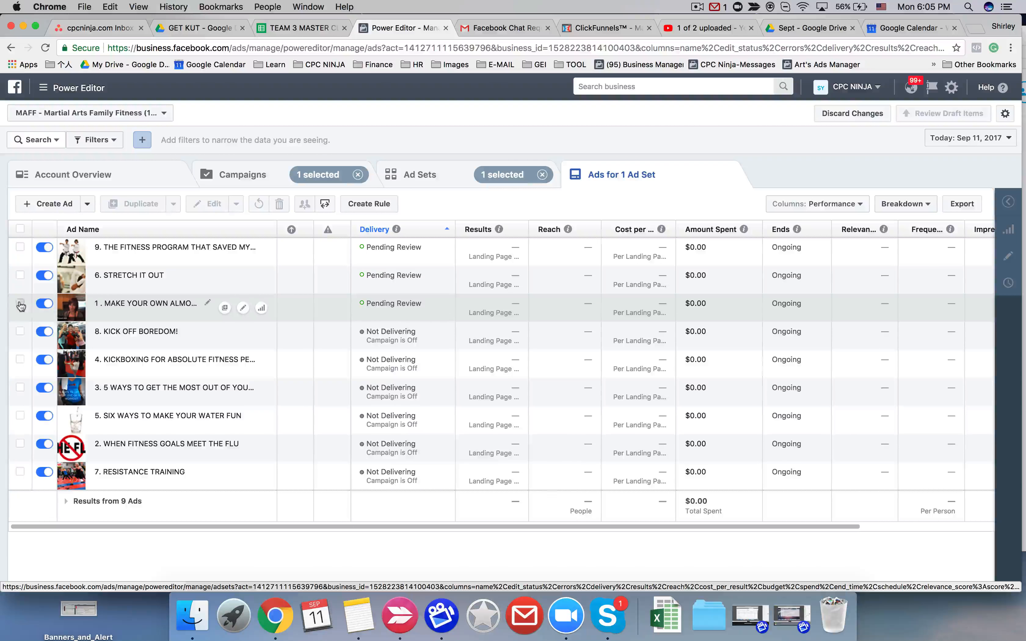
click(200, 27)
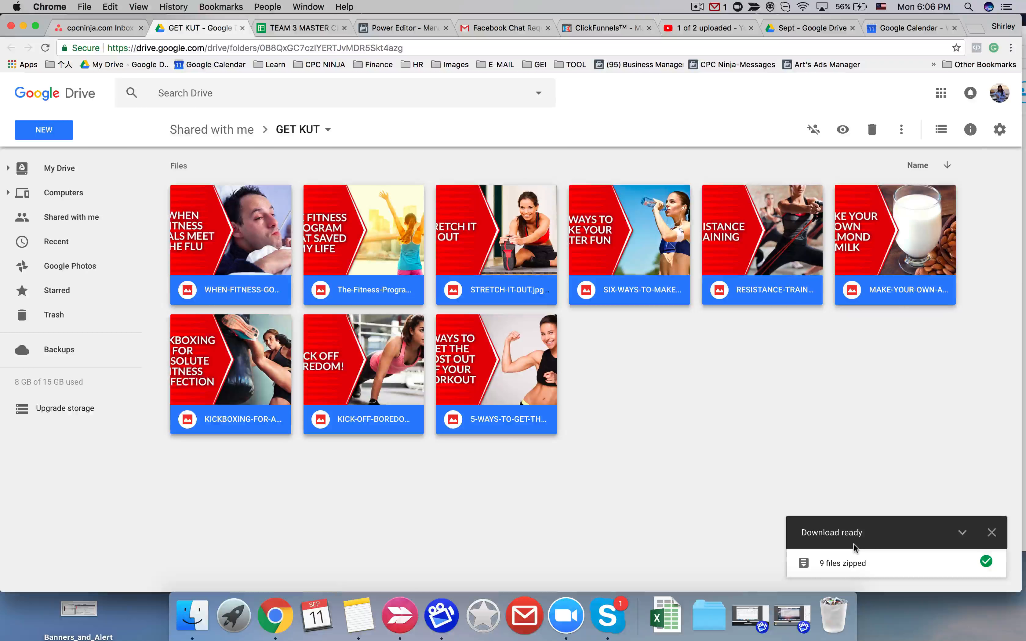
Dismiss the download-ready notice for the zipped GET KUT images
click(992, 532)
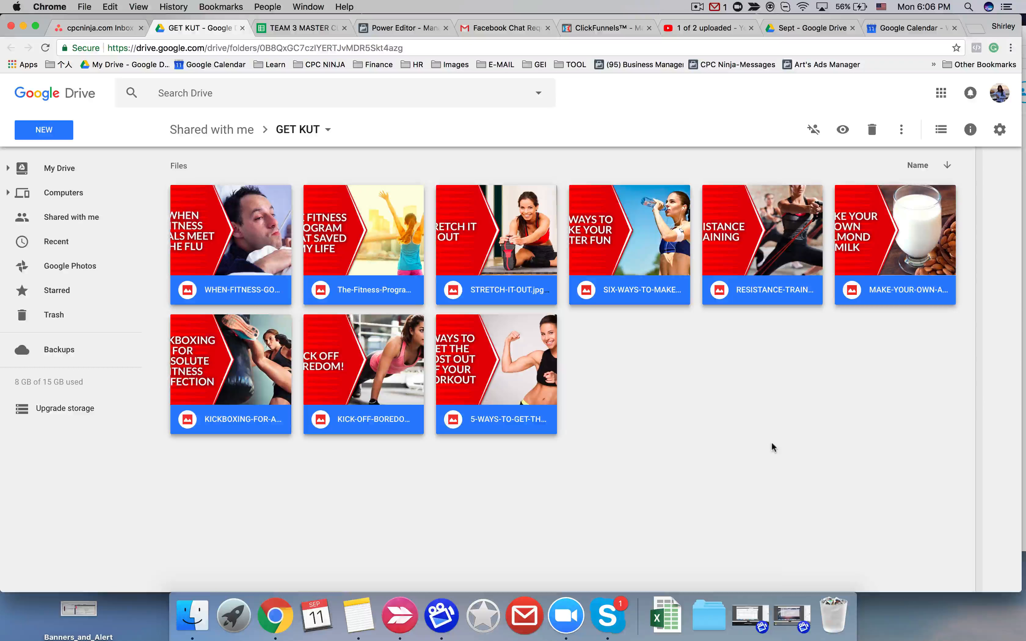
mouse_move(617, 178)
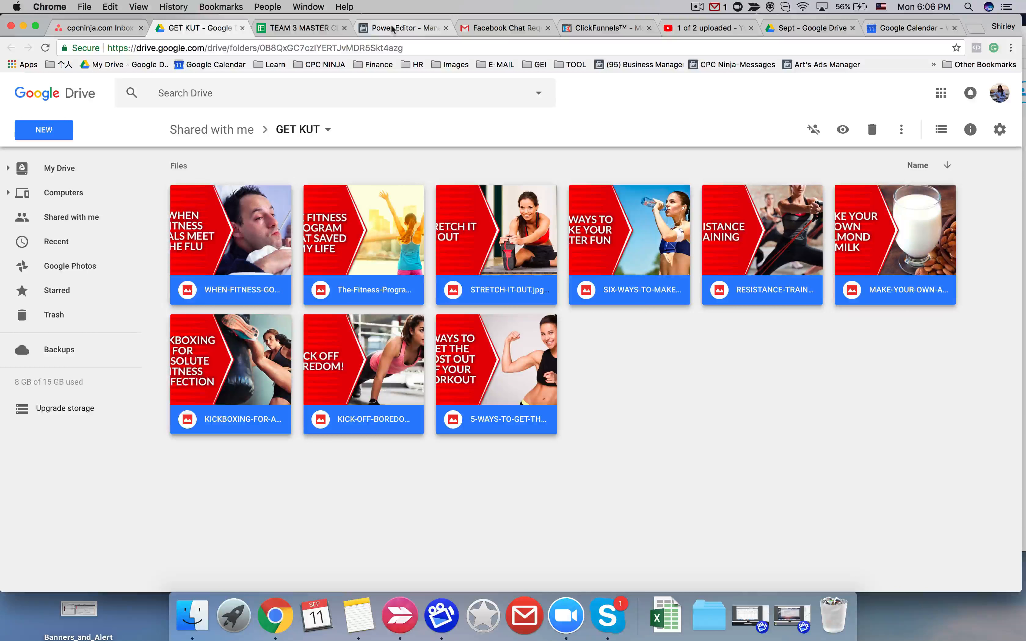
Bring the selected almond milk ad into the editing panel in Power Editor
click(403, 28)
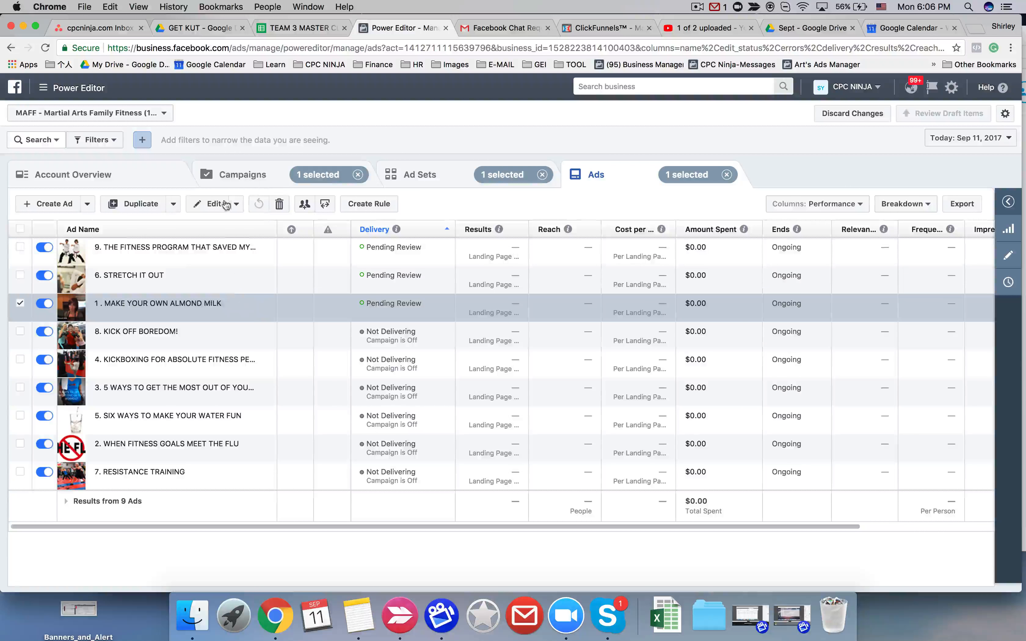
click(213, 203)
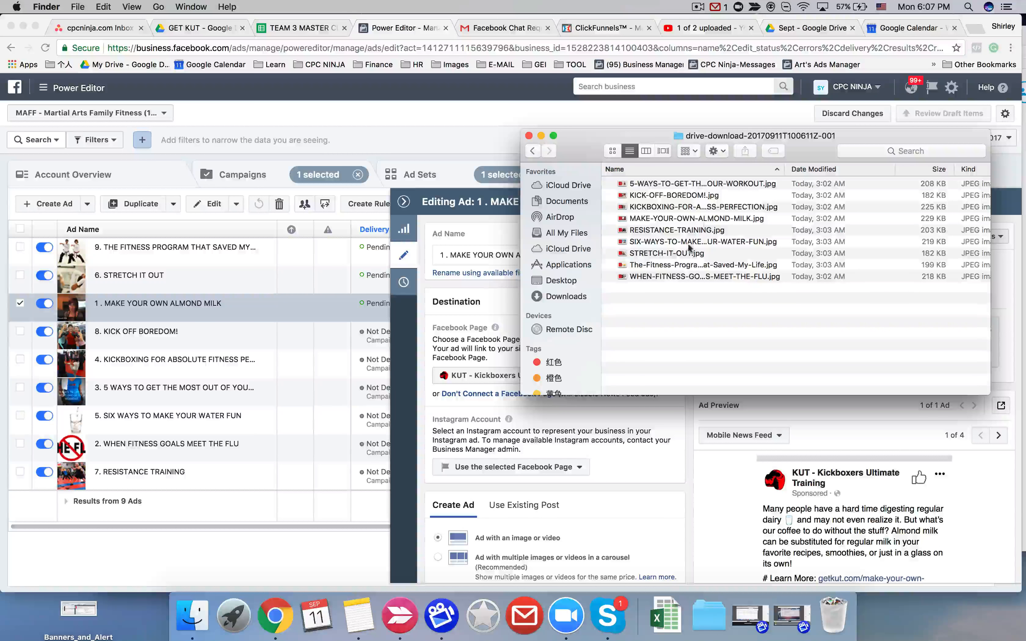
click(702, 207)
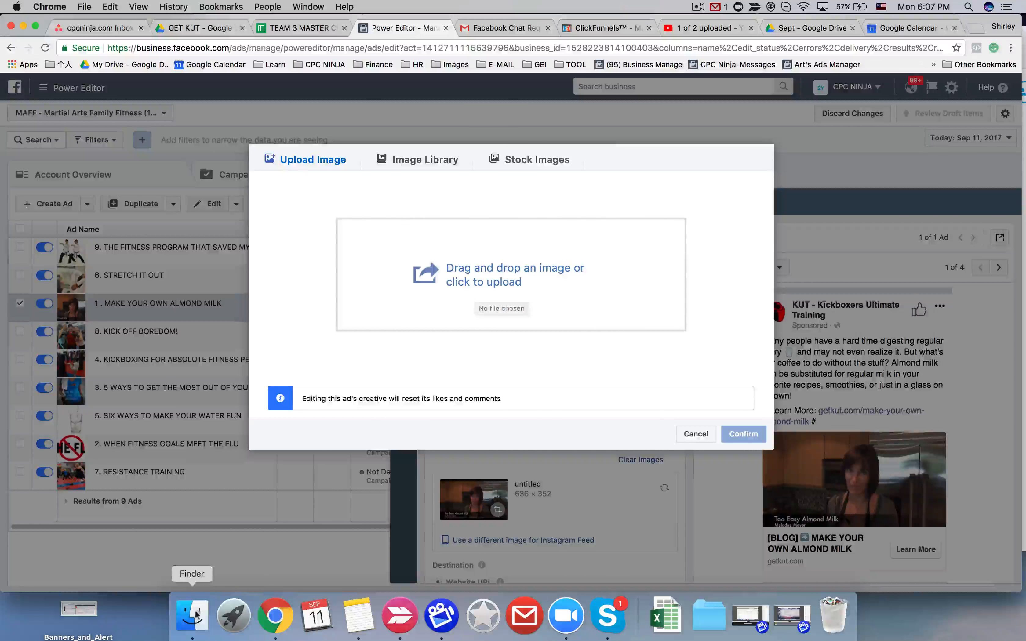
Upload MAKE-YOUR-OWN-ALMOND-MILK.jpg from the downloads and confirm it as the ad's image
click(501, 309)
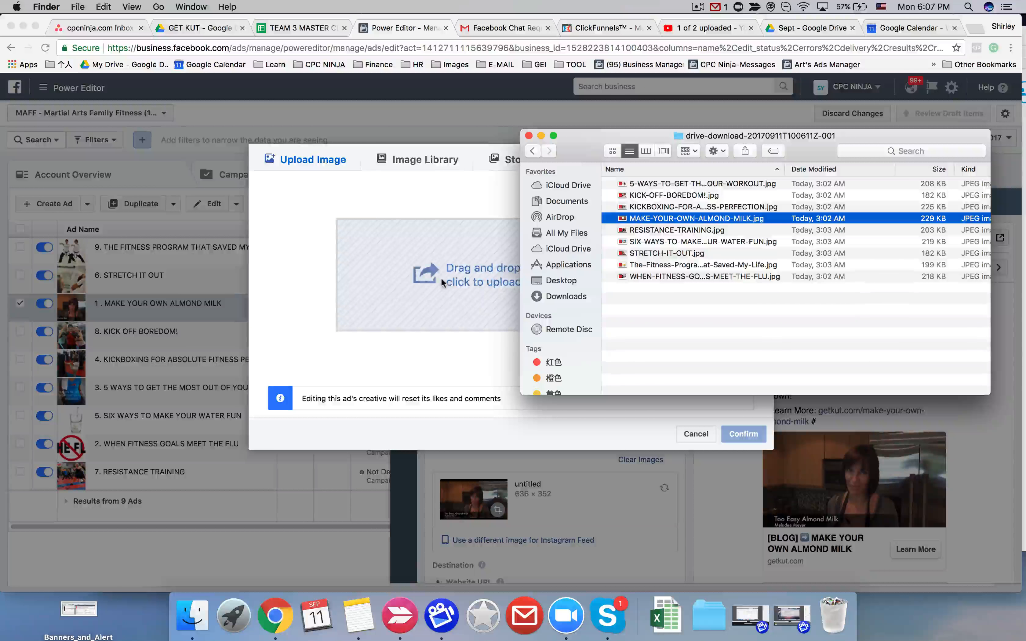
click(425, 159)
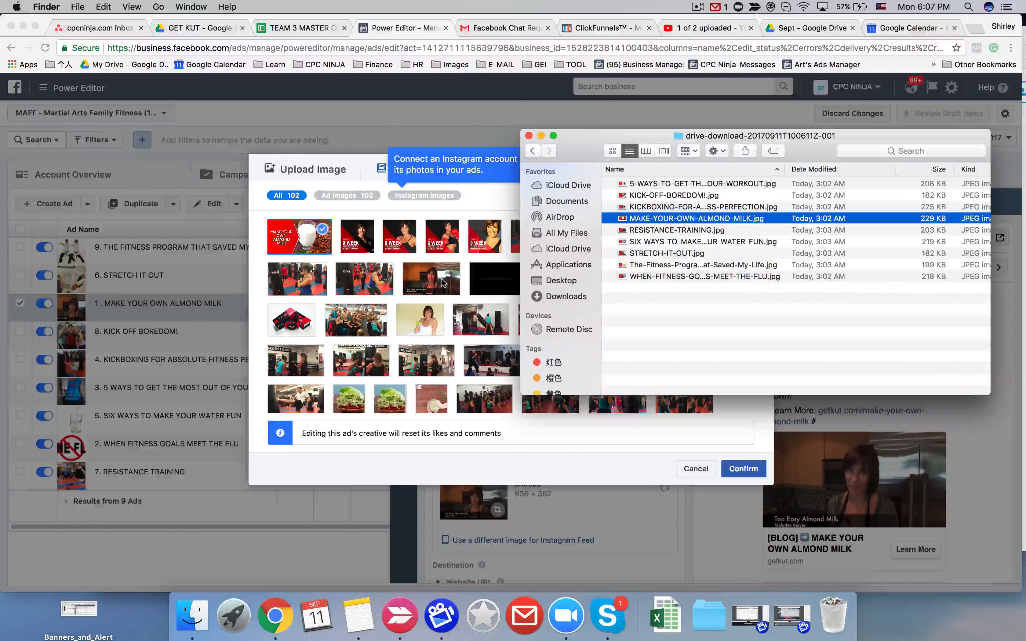
click(744, 469)
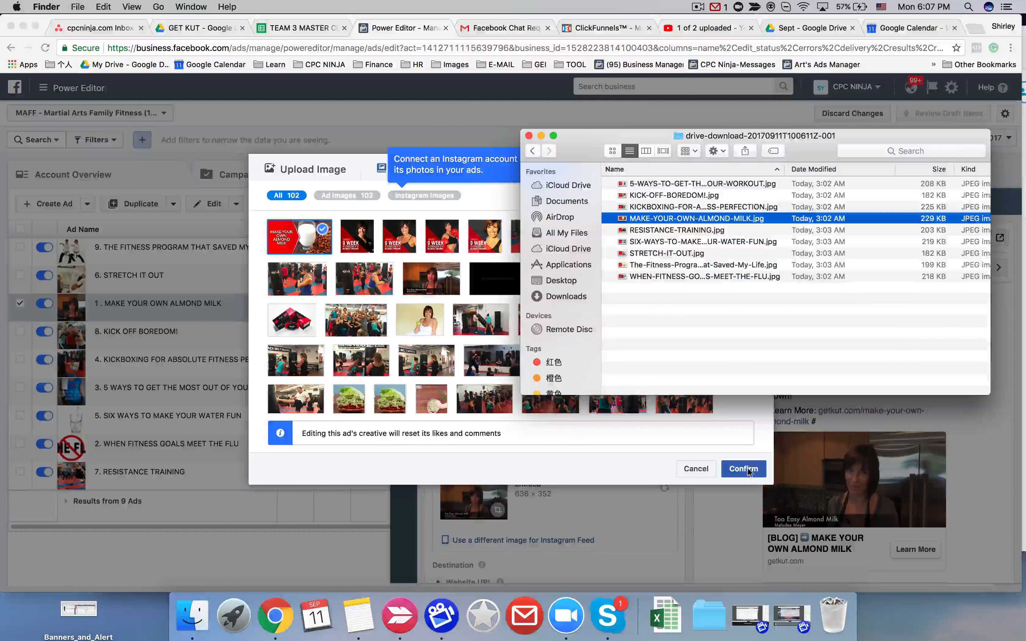
click(743, 469)
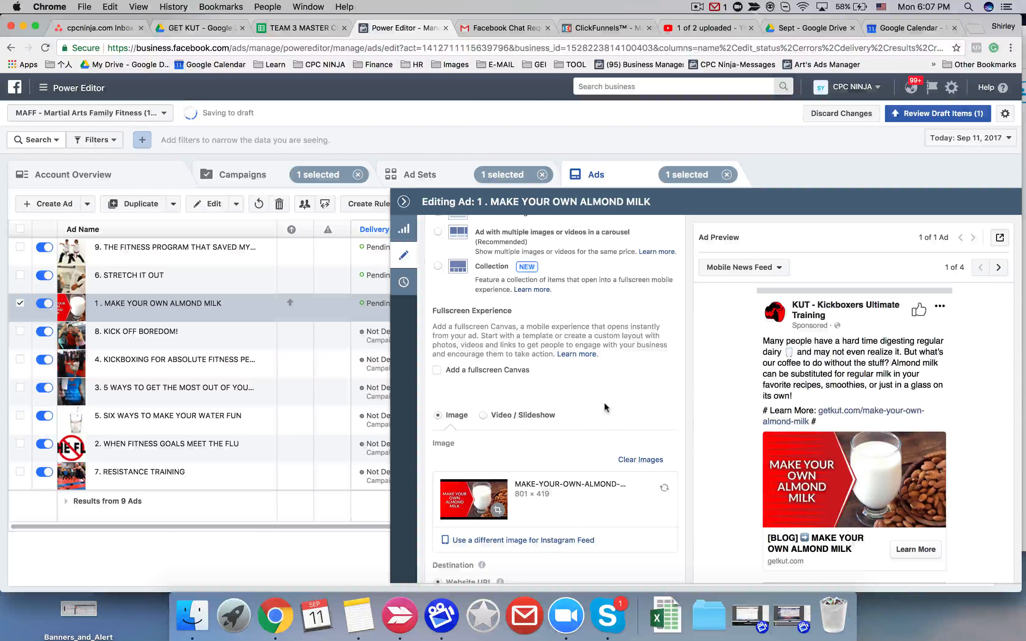
mouse_move(156, 302)
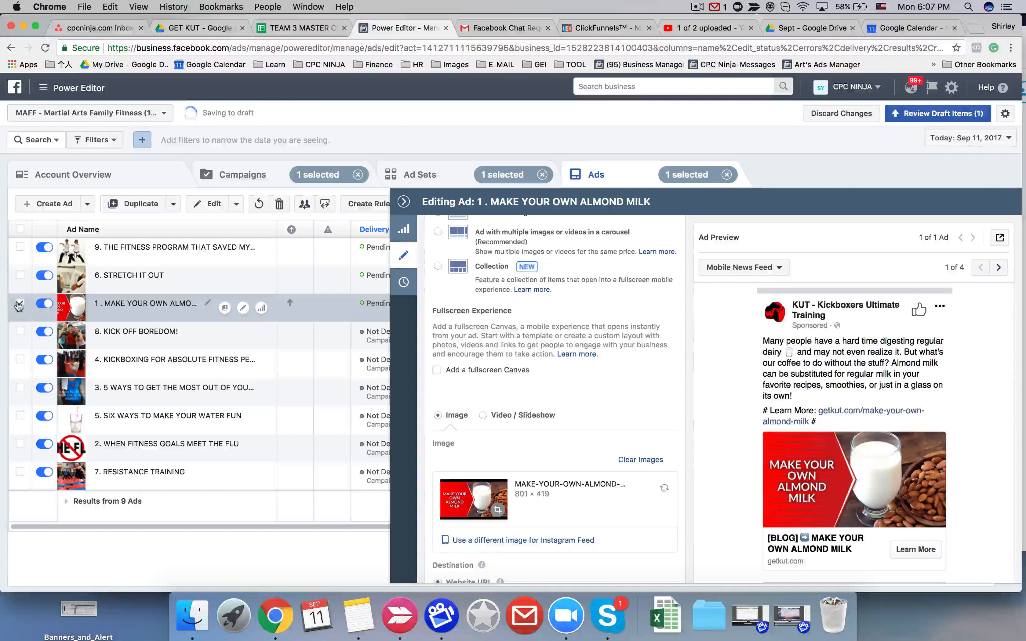
Upload and confirm the WHEN-FITNESS-GOALS-MEET-THE-FLU image on ad 2, then uncheck it
click(1007, 202)
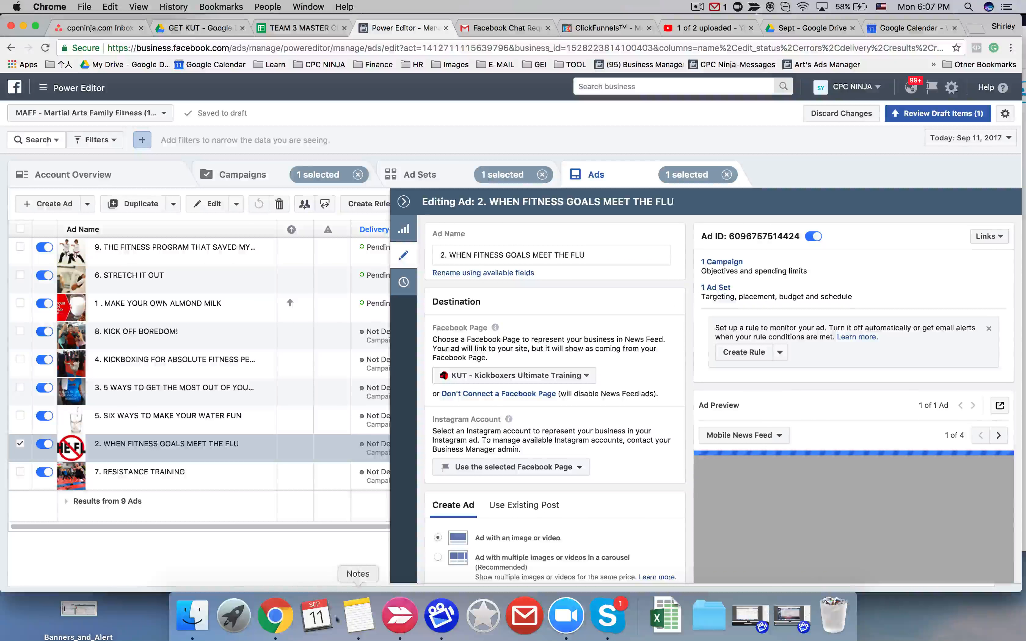
scroll(down, 3)
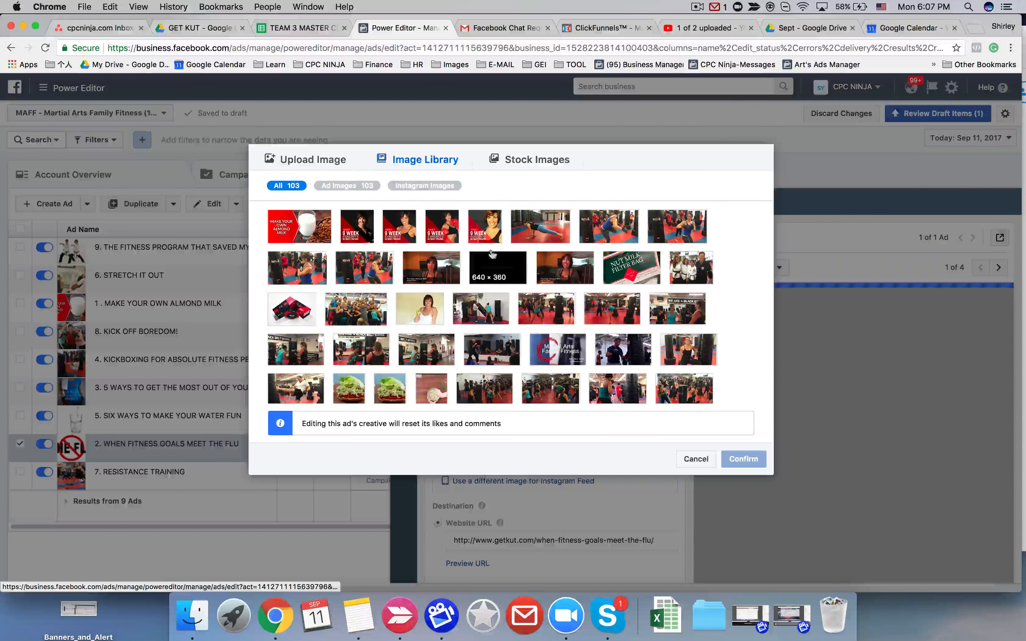
click(312, 159)
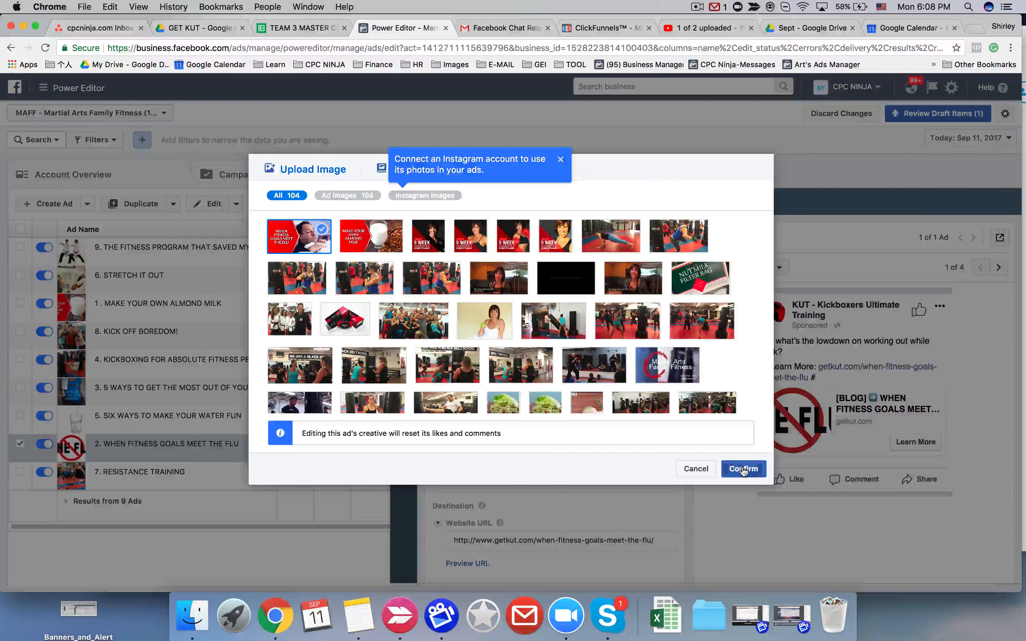
click(742, 468)
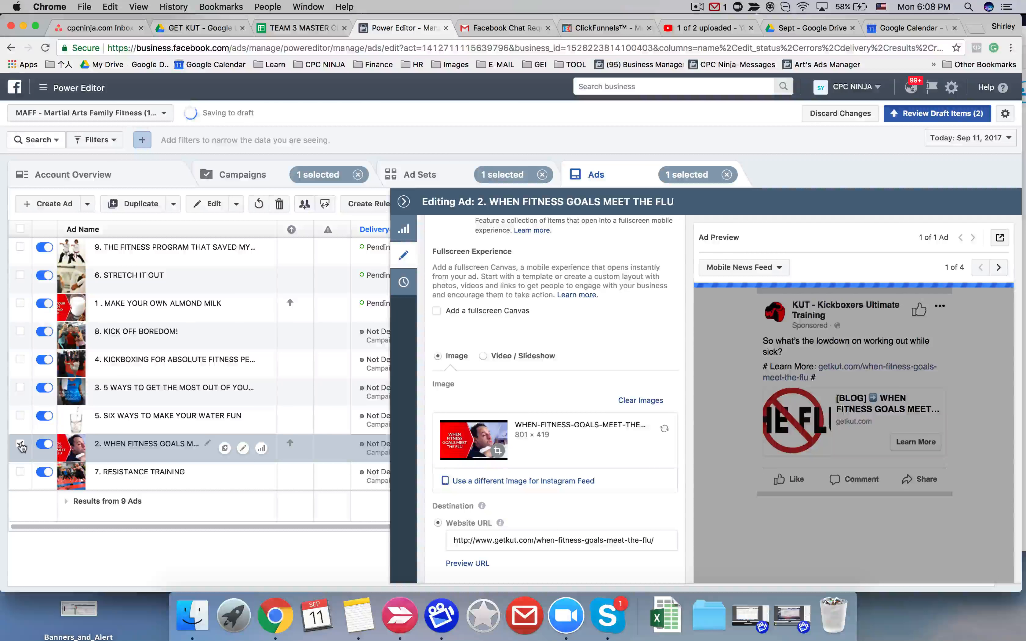
click(404, 202)
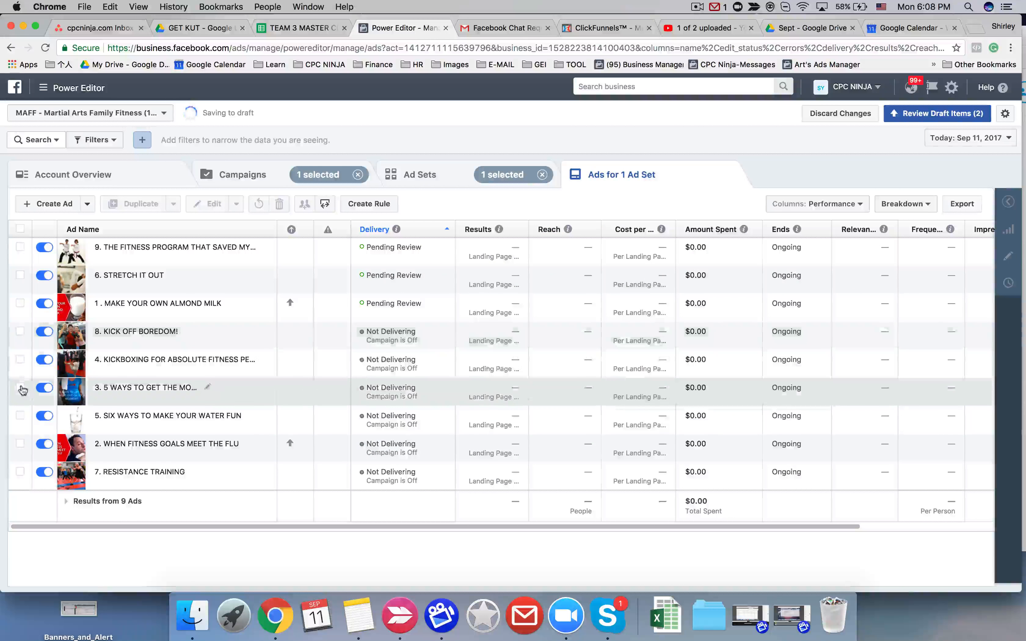
Edit the 5 Ways to Get the Most Out of Your Workout ad and upload its workout JPG
click(20, 387)
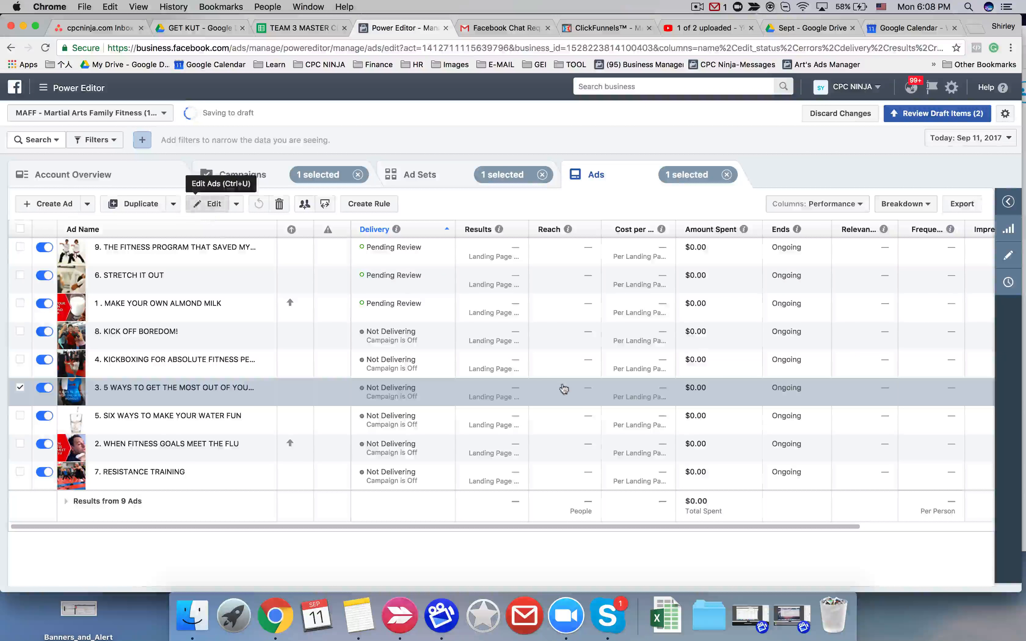
click(213, 203)
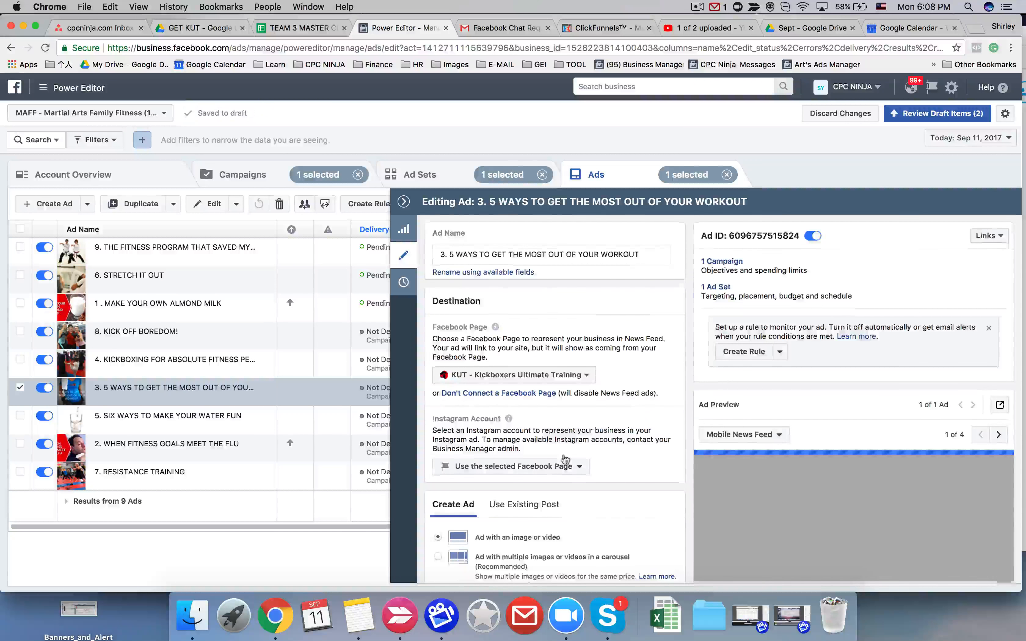
scroll(down, 3)
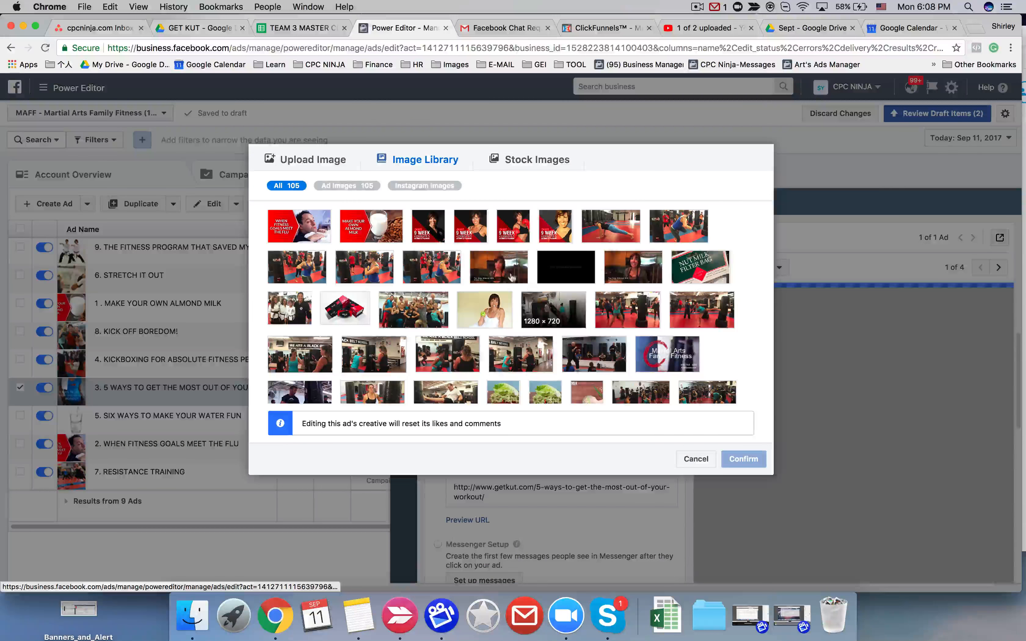
click(313, 159)
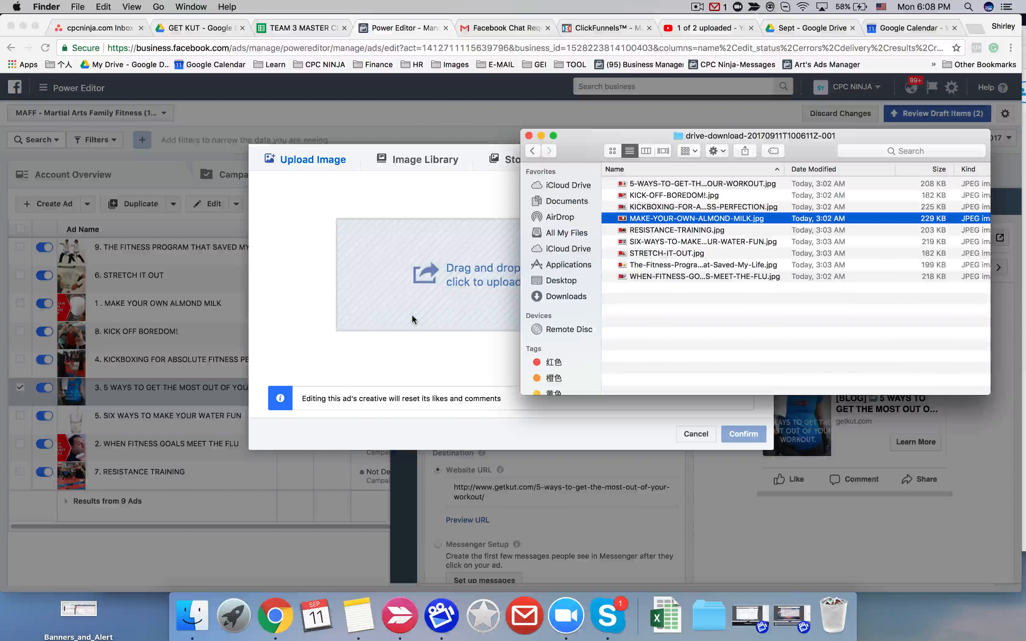
mouse_move(742, 419)
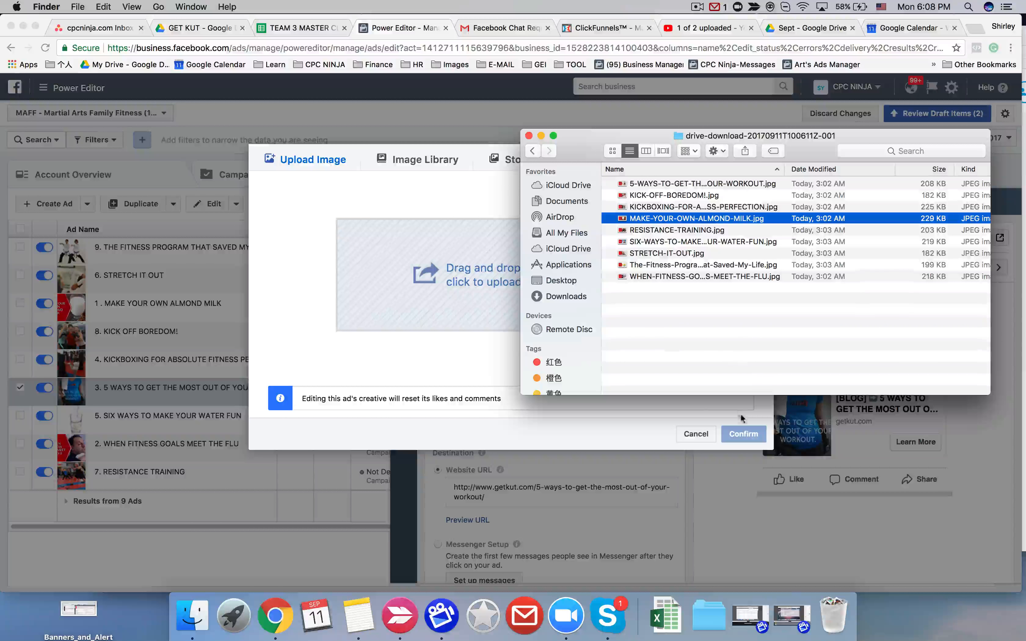
click(743, 433)
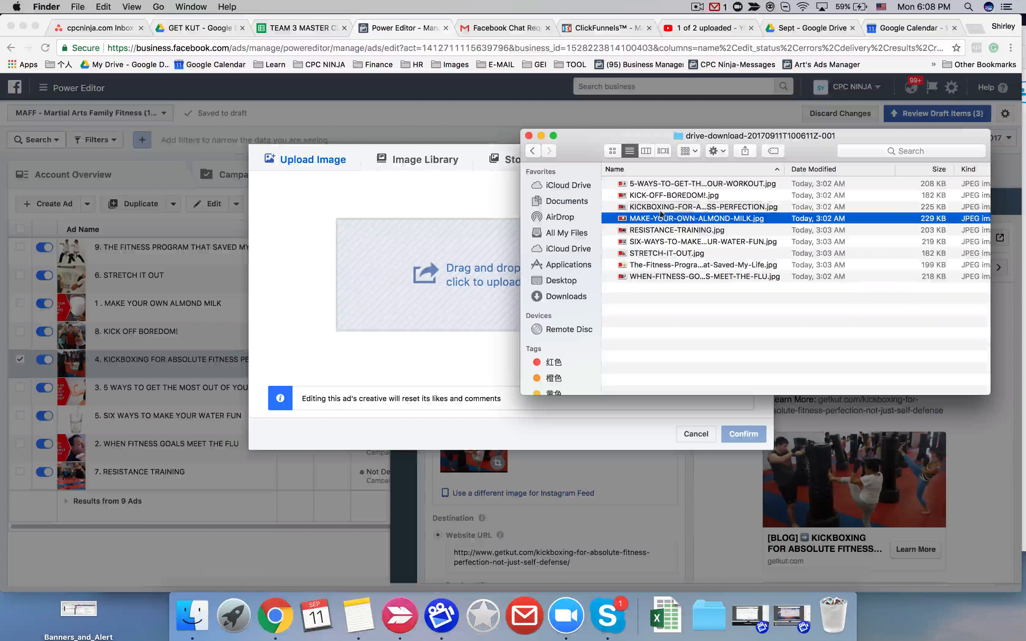
Choose the kickboxing JPG as the Kickboxing for Absolute Fitness ad's image
click(743, 434)
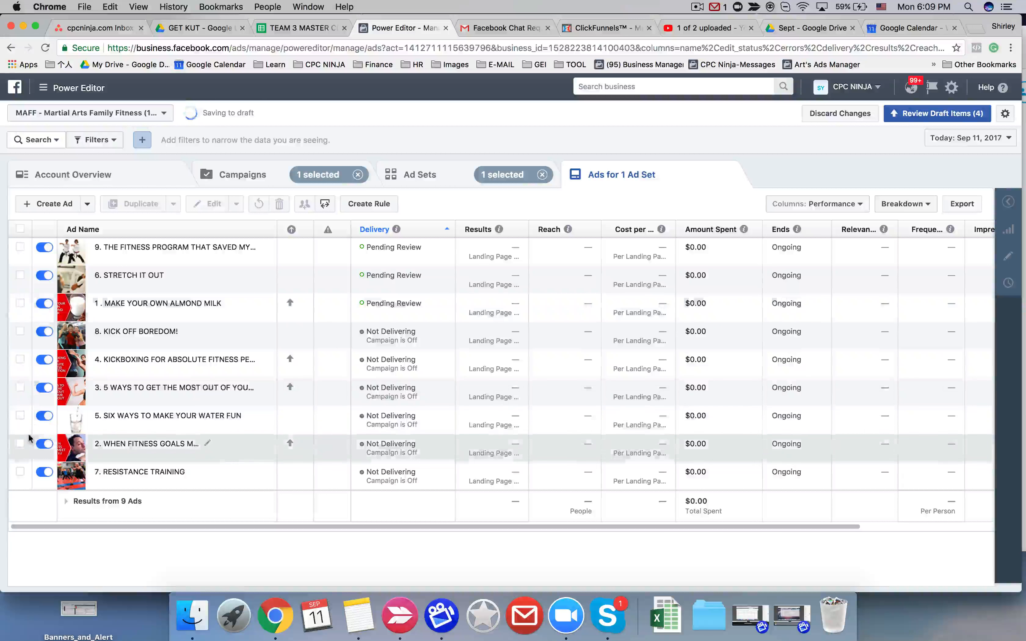
Upload and confirm the water-fun JPG on the Six Ways to Make Your Water Fun ad, then uncheck it
click(19, 416)
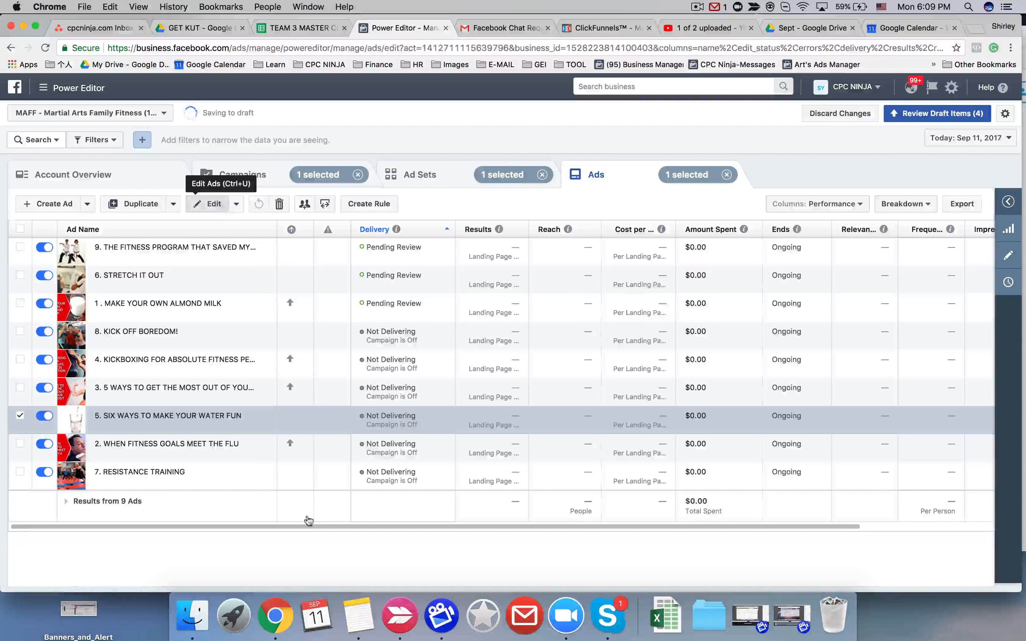
click(213, 203)
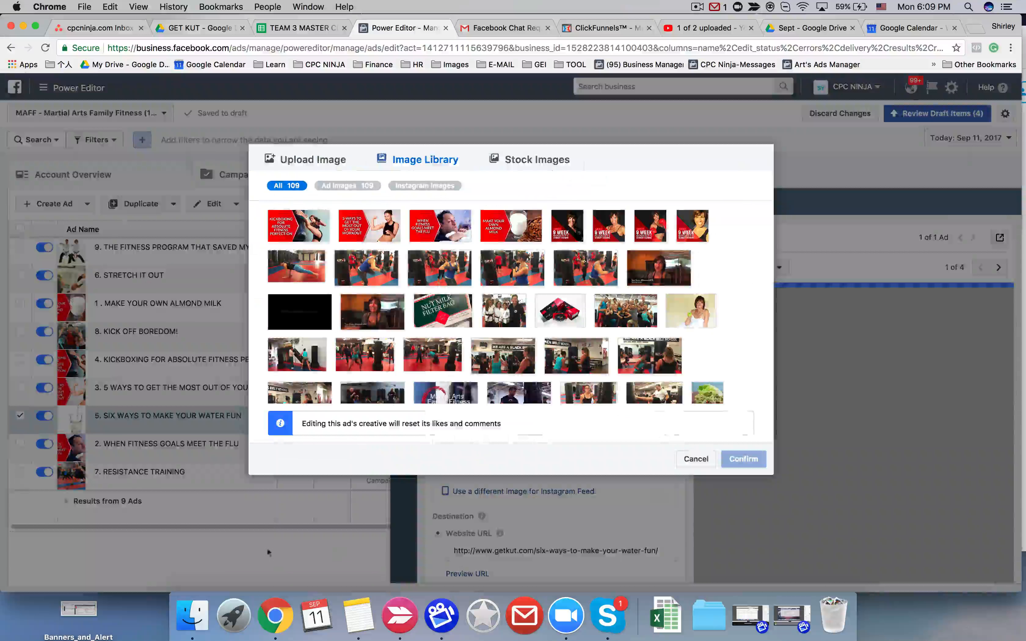
click(311, 158)
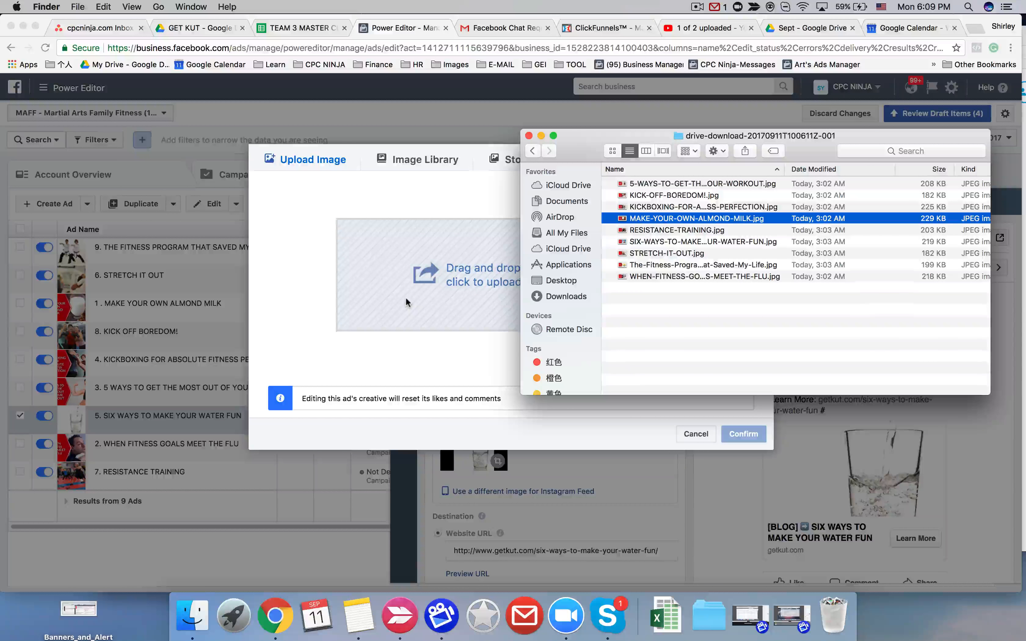
click(417, 159)
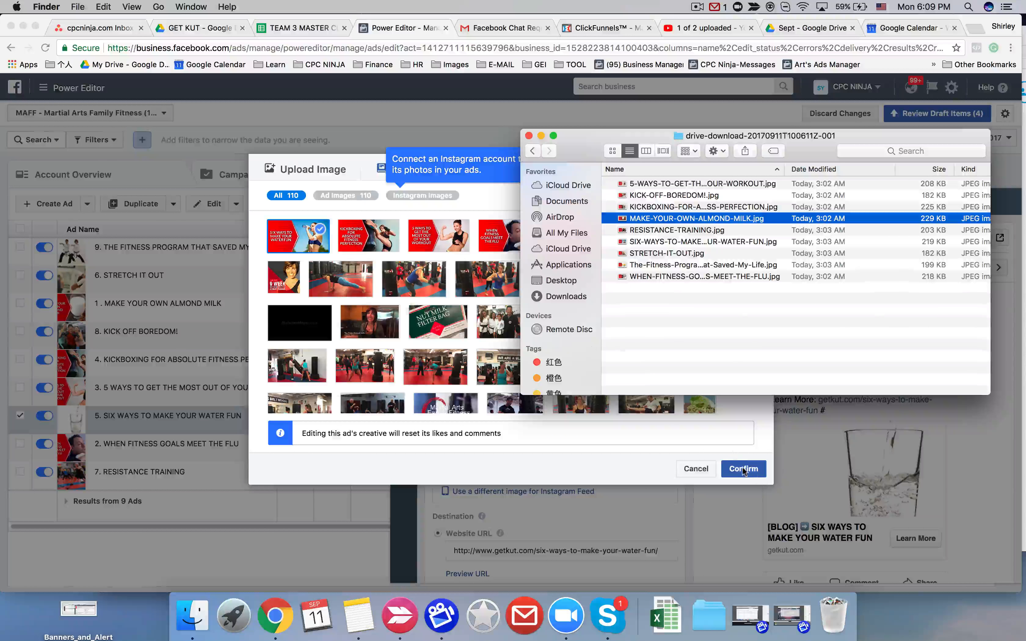
click(743, 468)
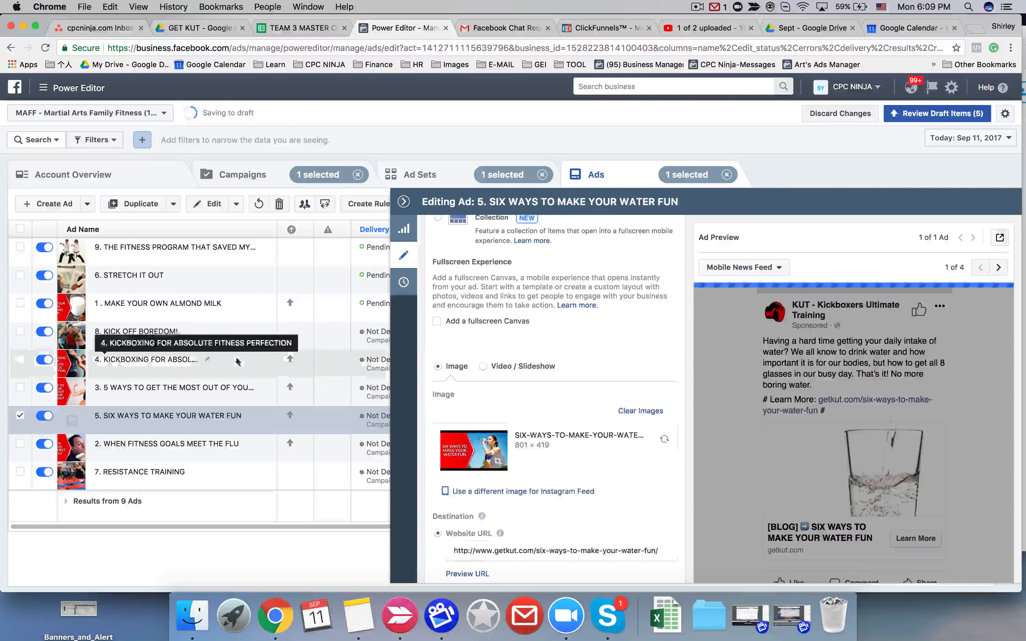
click(20, 415)
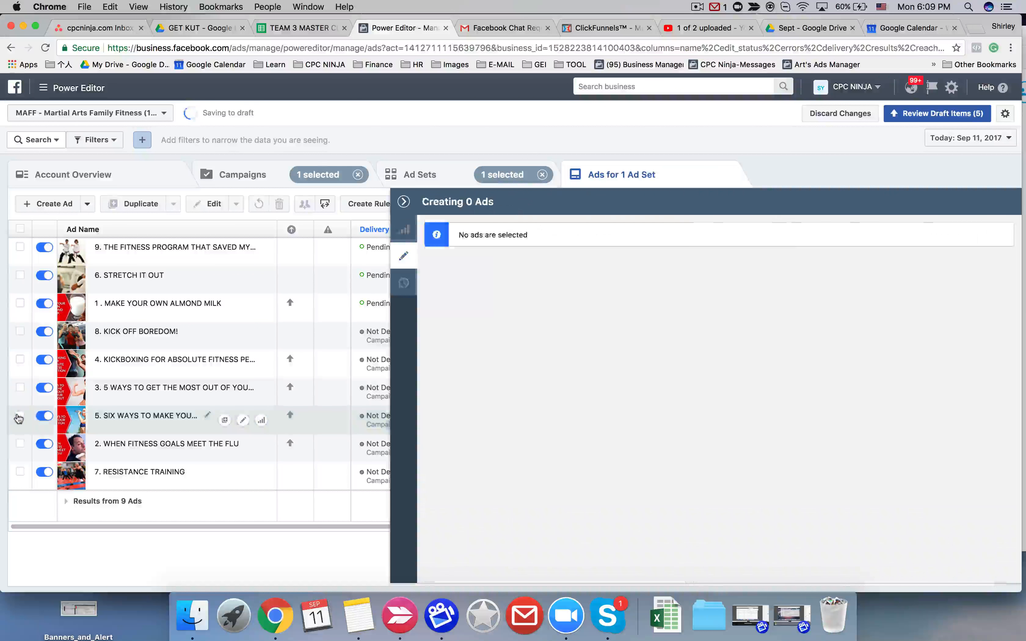
Edit the Stretch It Out ad and start replacing its untitled image with an upload
click(19, 275)
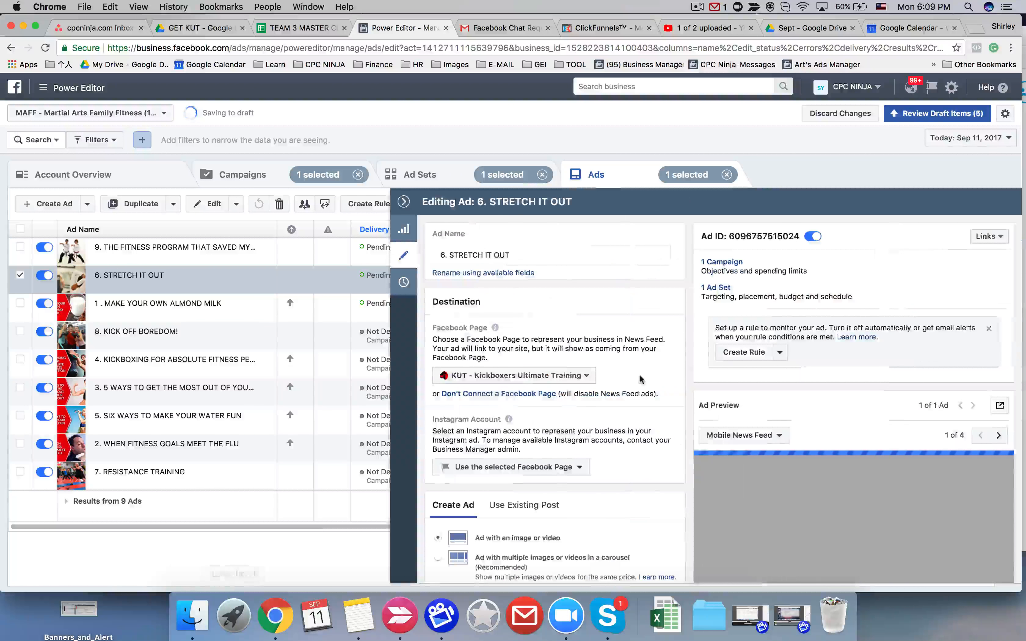
scroll(down, 3)
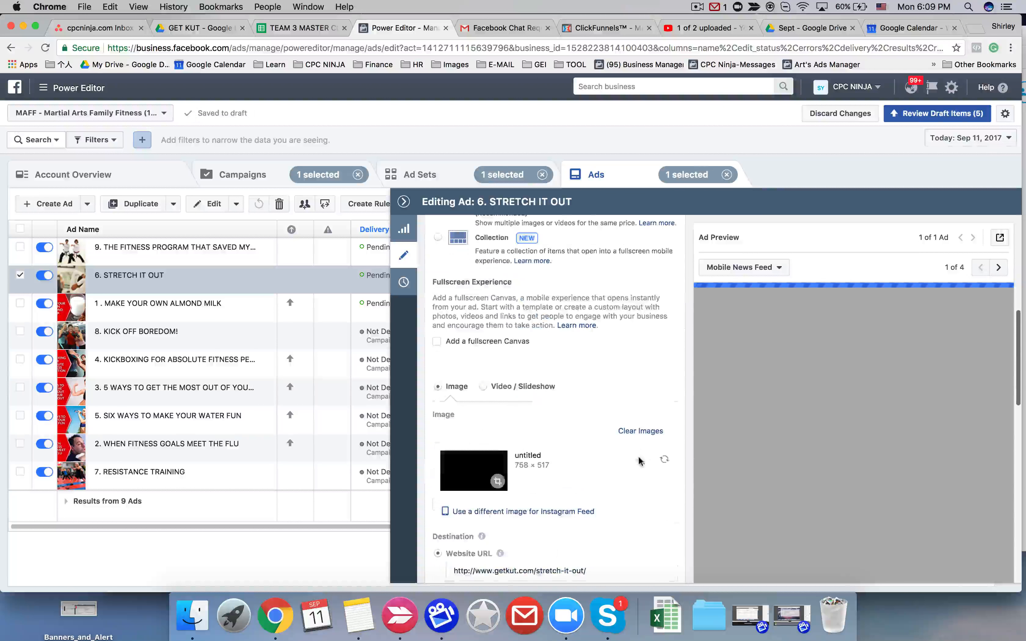
click(473, 470)
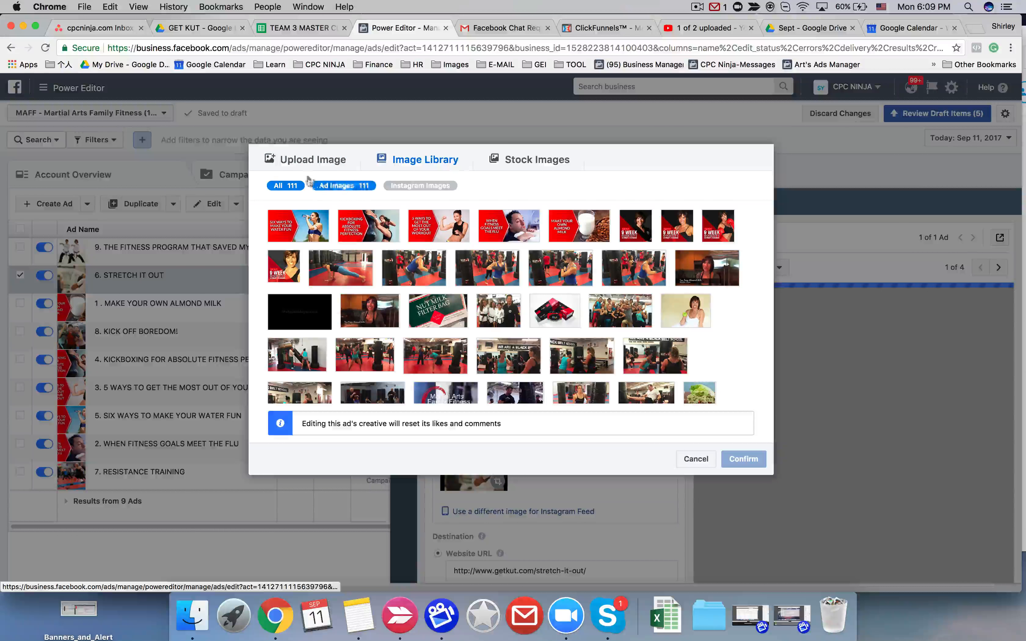
click(312, 159)
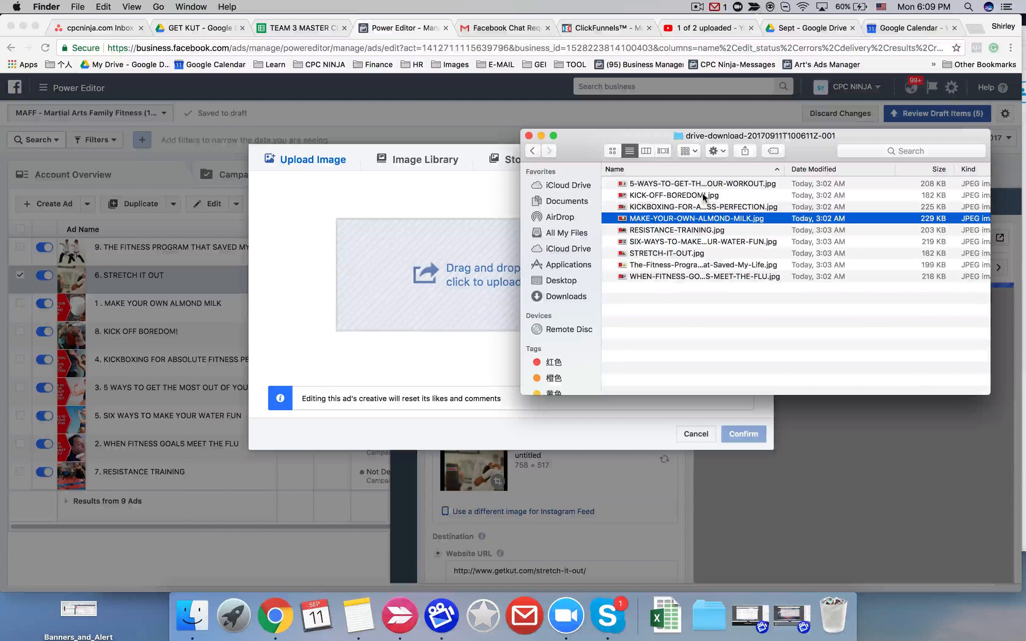
Confirm STRETCH-IT-OUT.jpg as the ad's image and close the editor
click(743, 434)
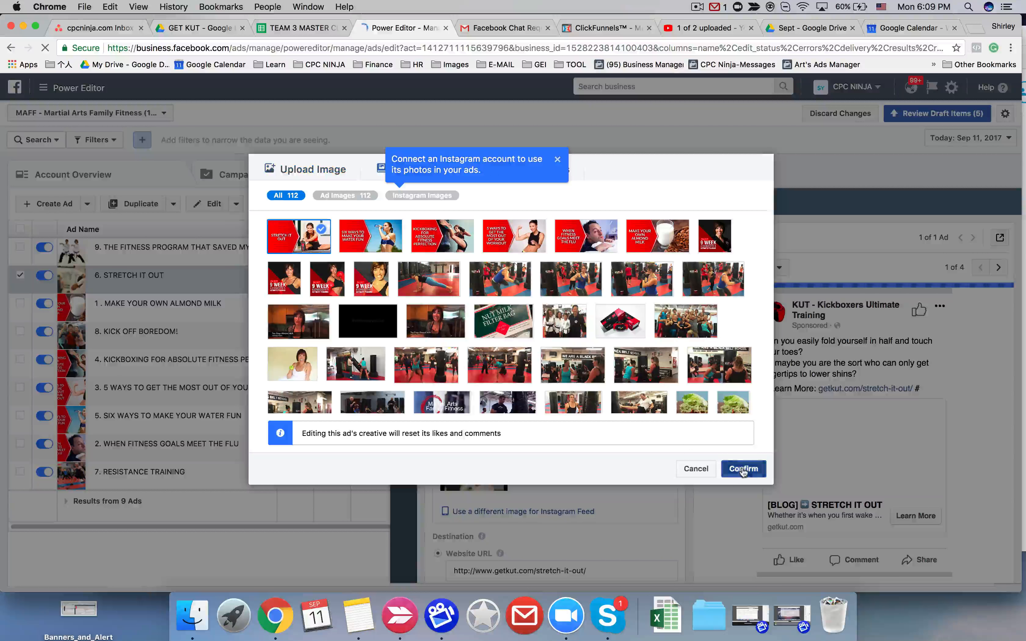
click(743, 468)
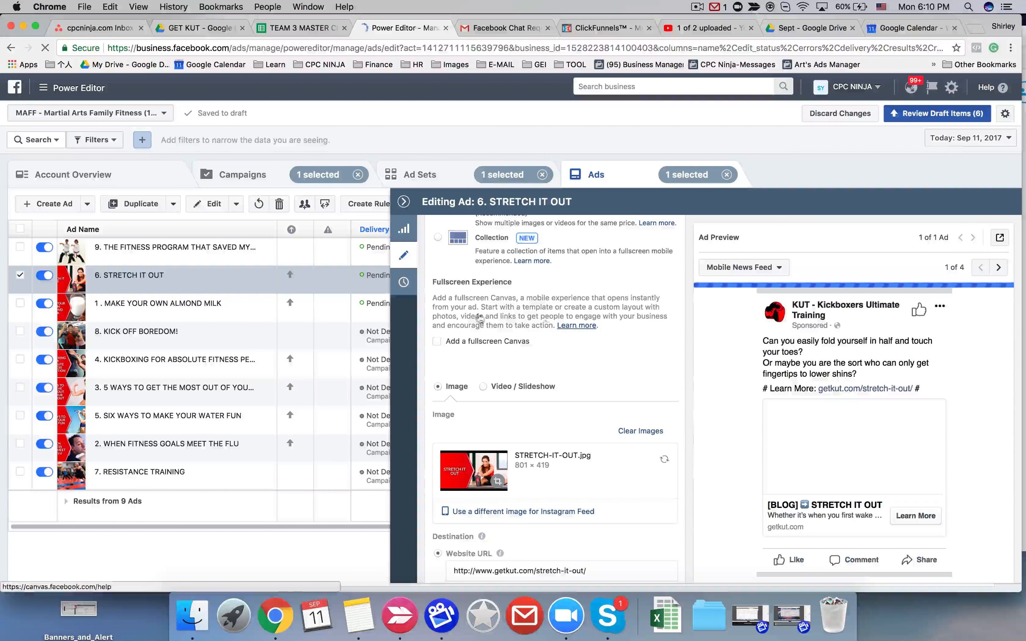
click(405, 201)
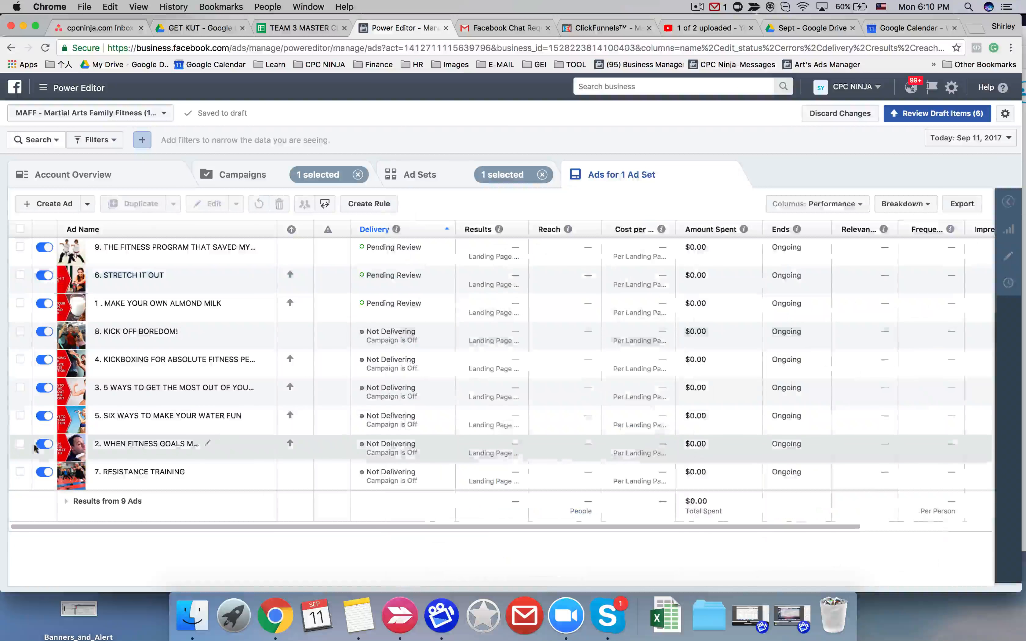
Edit the Resistance Training ad and start replacing its untitled image
click(20, 472)
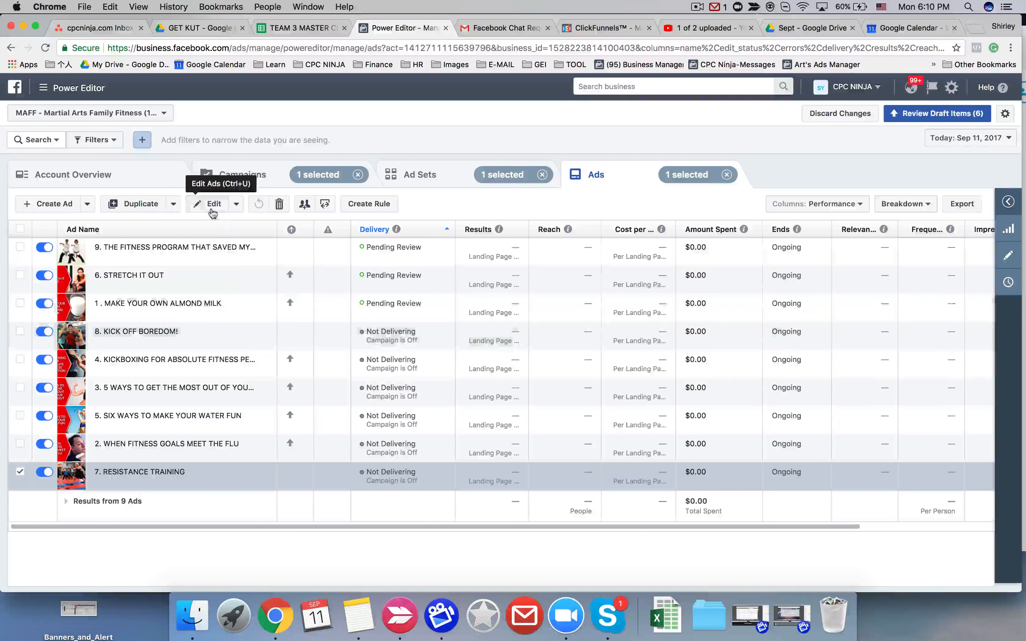
click(213, 203)
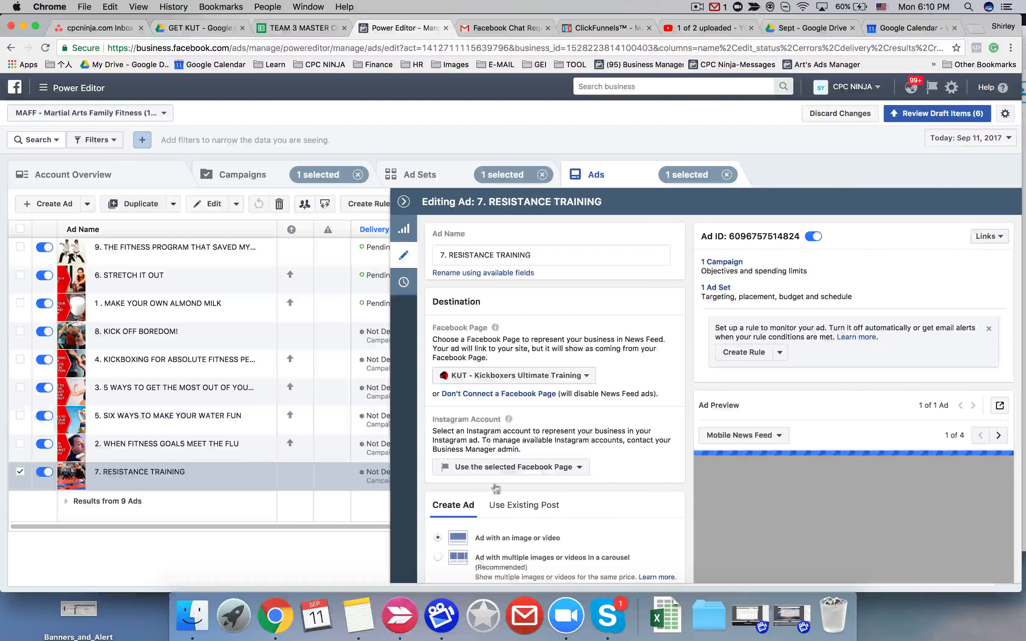
scroll(down, 3)
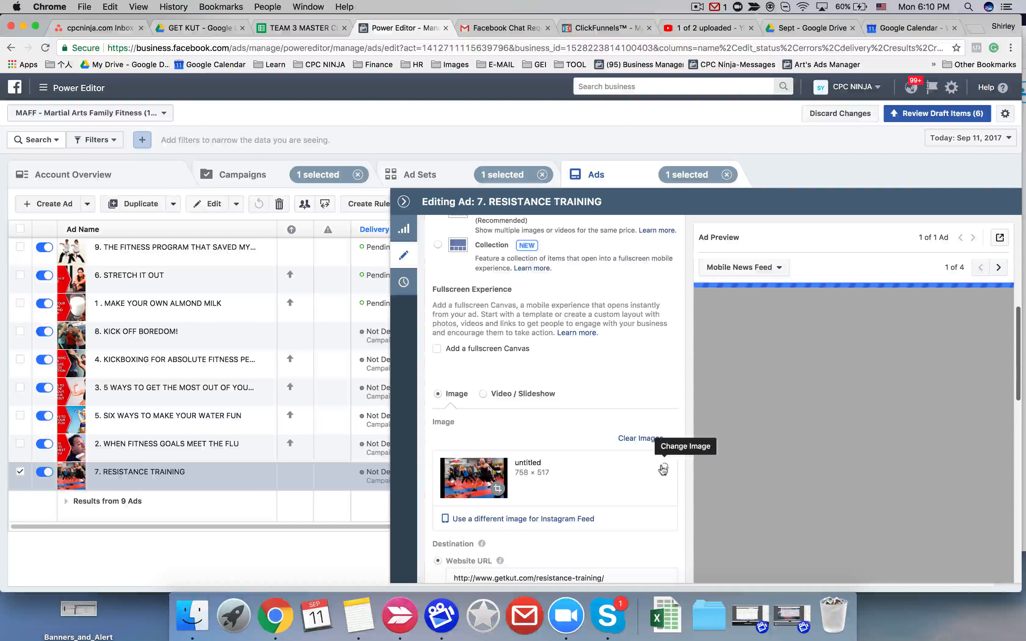
click(662, 468)
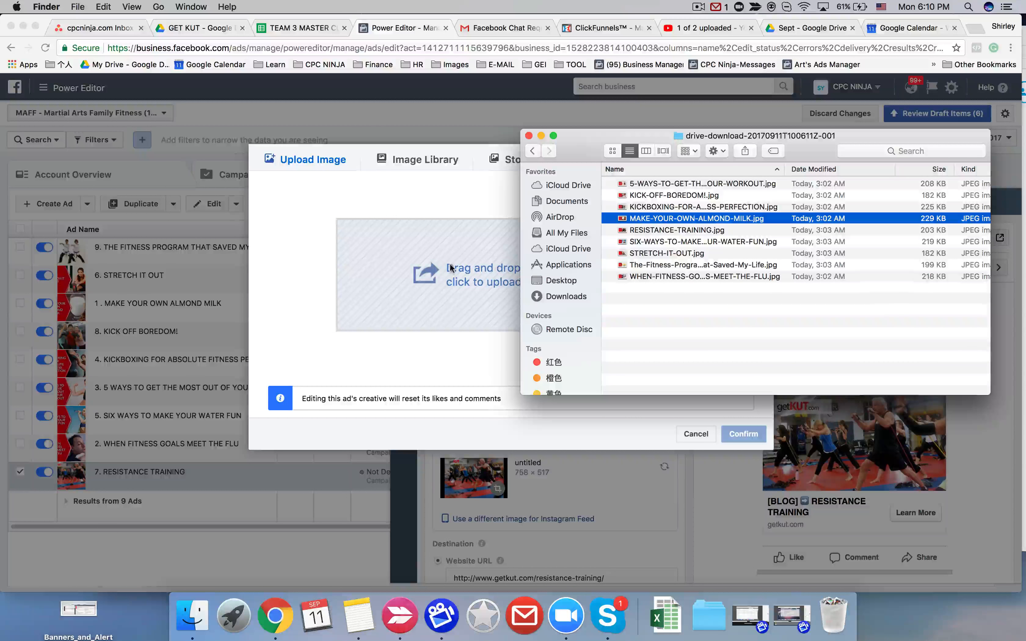
Confirm RESISTANCE-TRAINING.jpg on the ad, then select the Kick Off Boredom ad
click(426, 159)
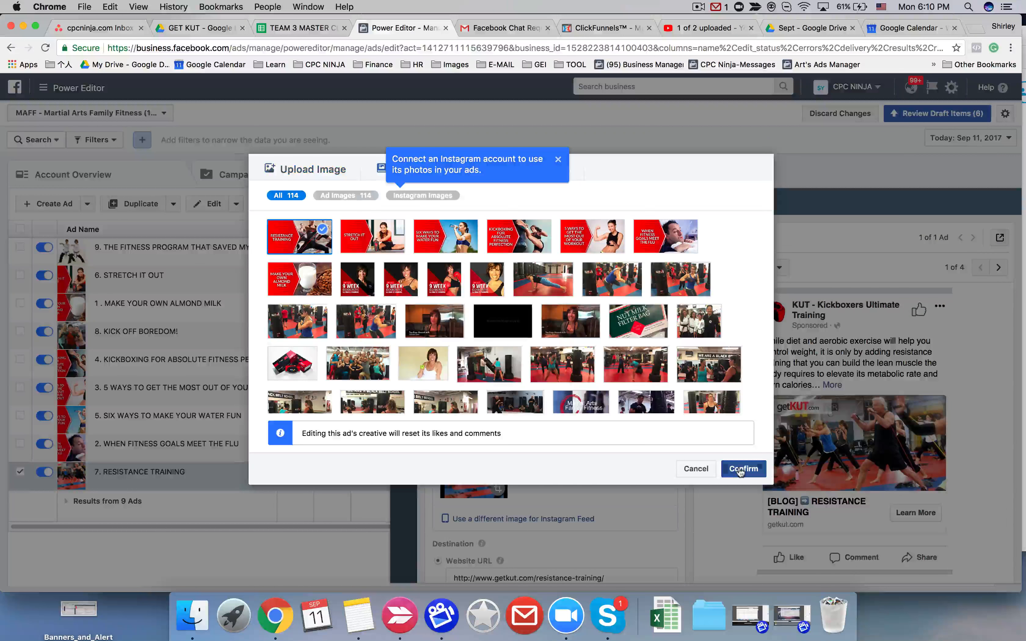
click(743, 469)
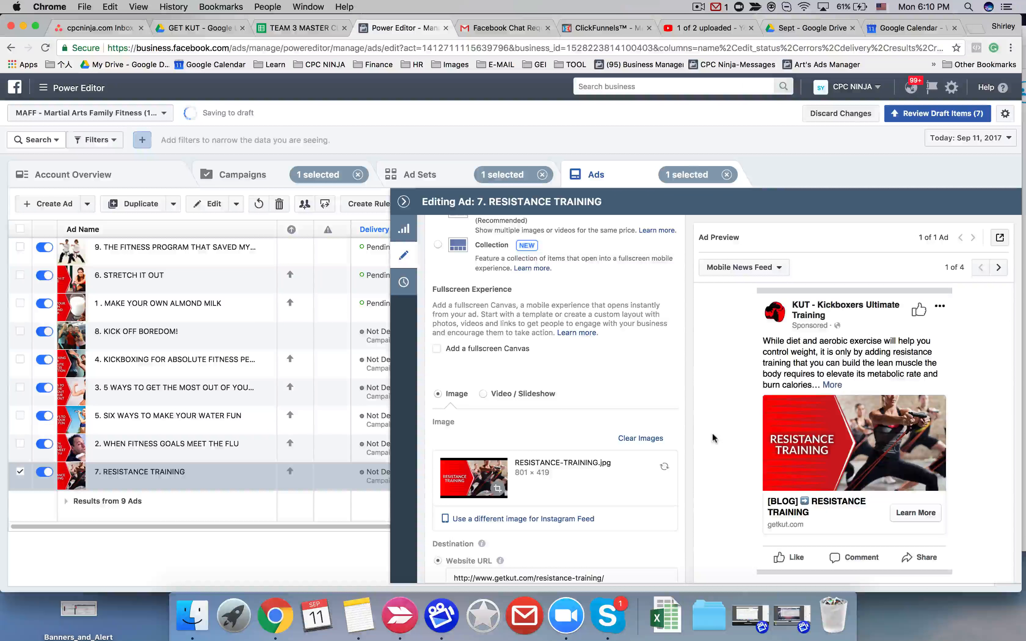
click(136, 332)
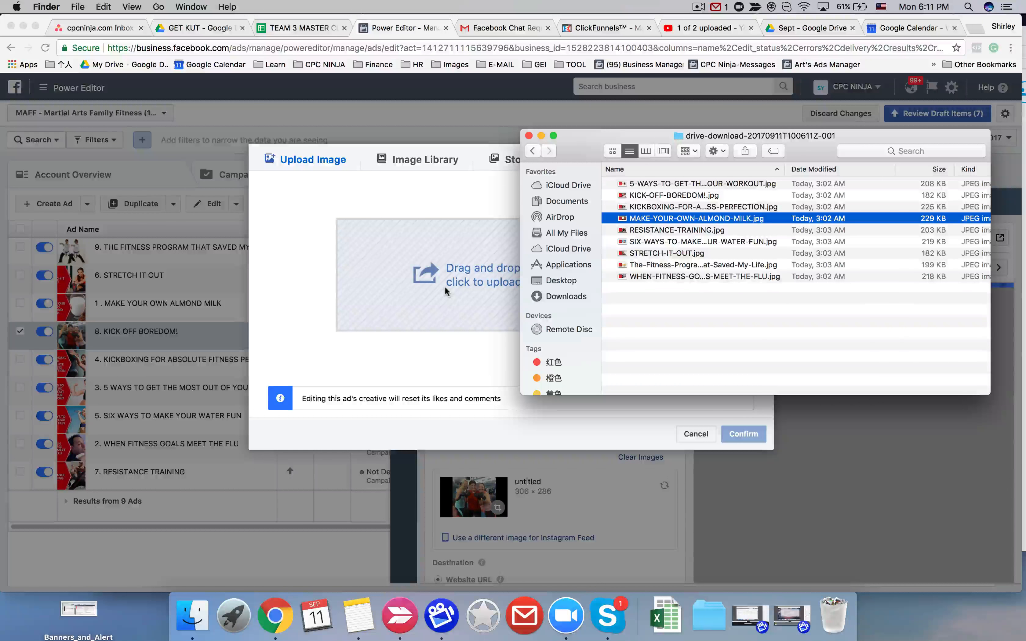
Upload KICK-OFF-BOREDOM.jpg and confirm it as the Kick Off Boredom ad's image
click(426, 159)
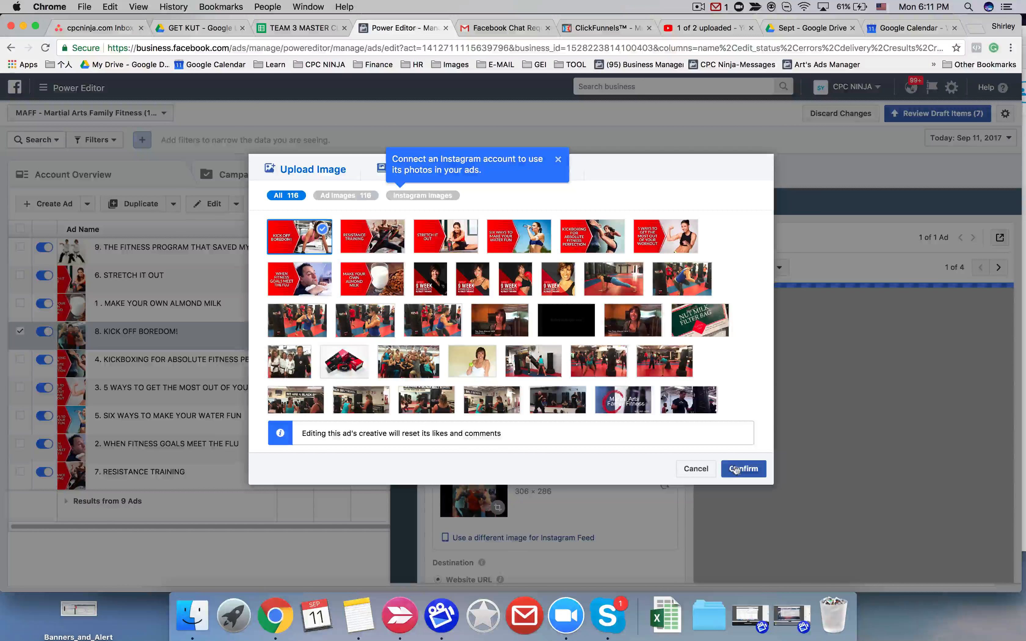
click(743, 468)
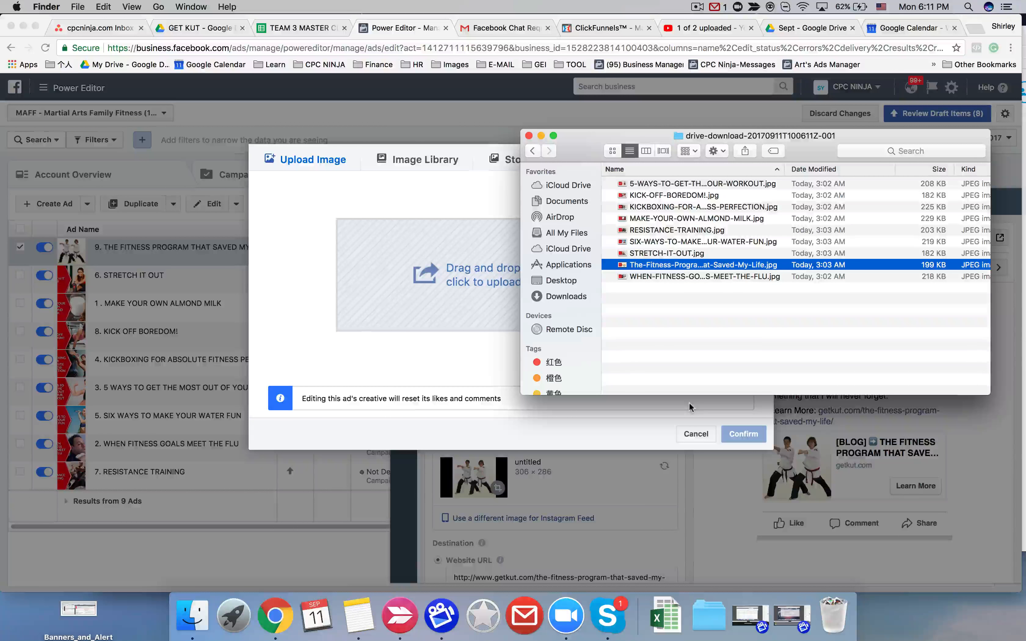
Upload The-Fitness-Program-that-Saved-My-Life.jpg as the image for ad 9
click(743, 434)
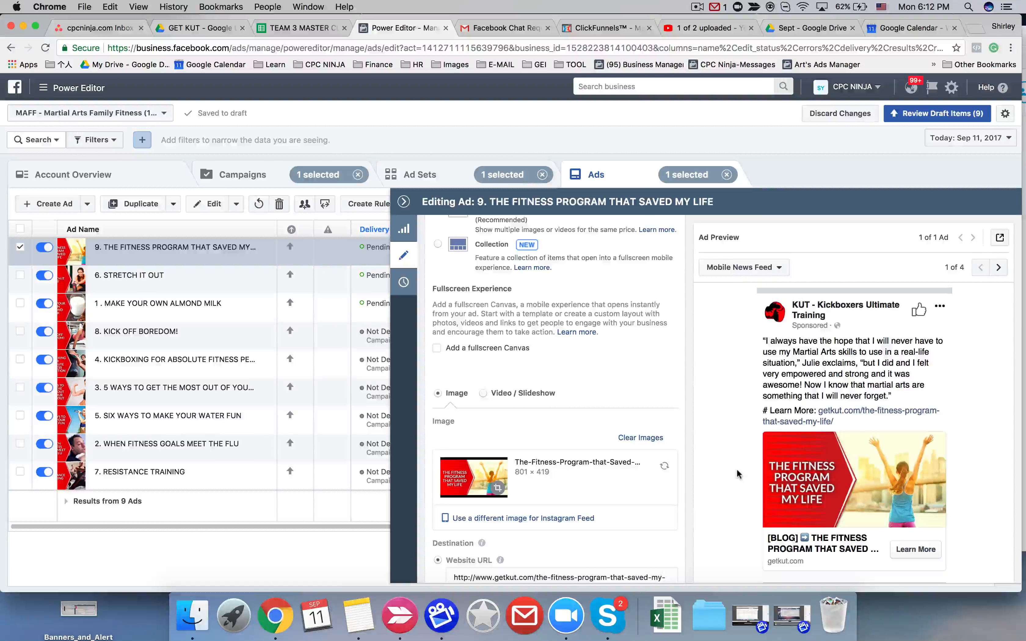
mouse_move(670, 415)
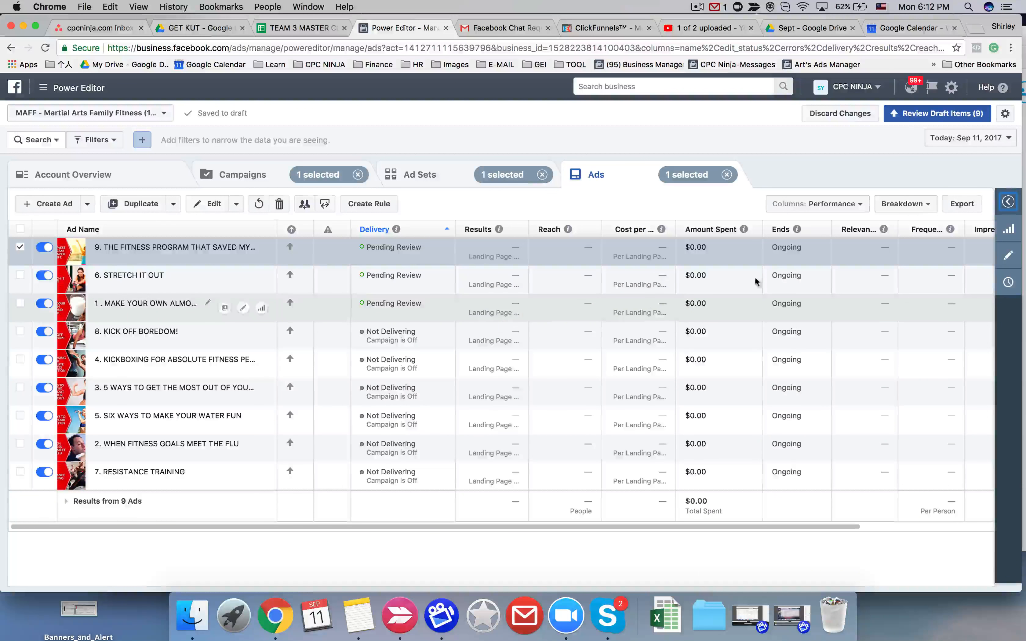
mouse_move(936, 113)
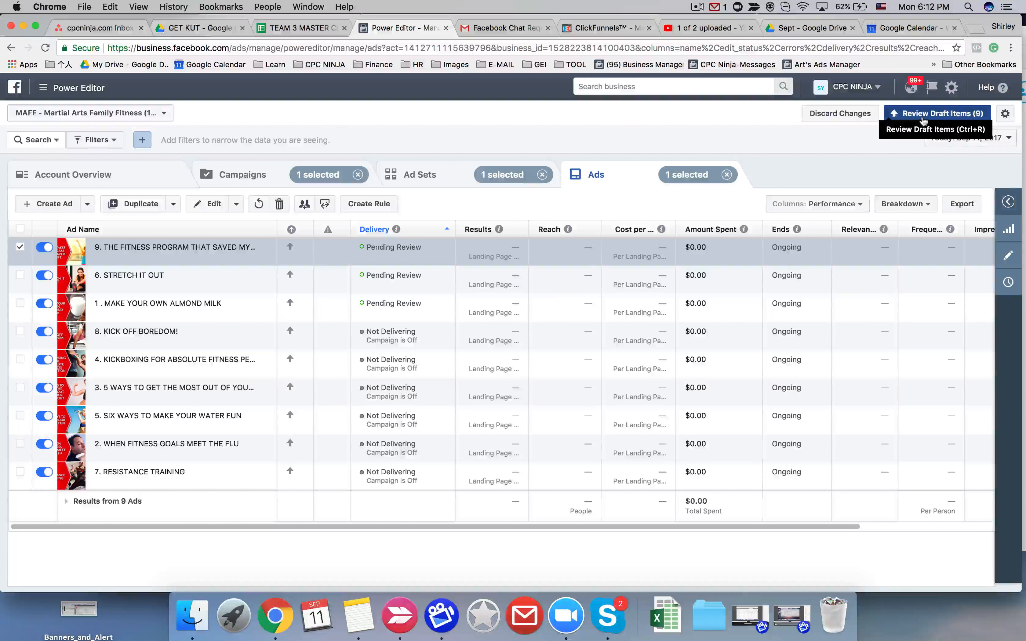
Review the draft items so all nine ads can be confirmed for publishing
click(935, 113)
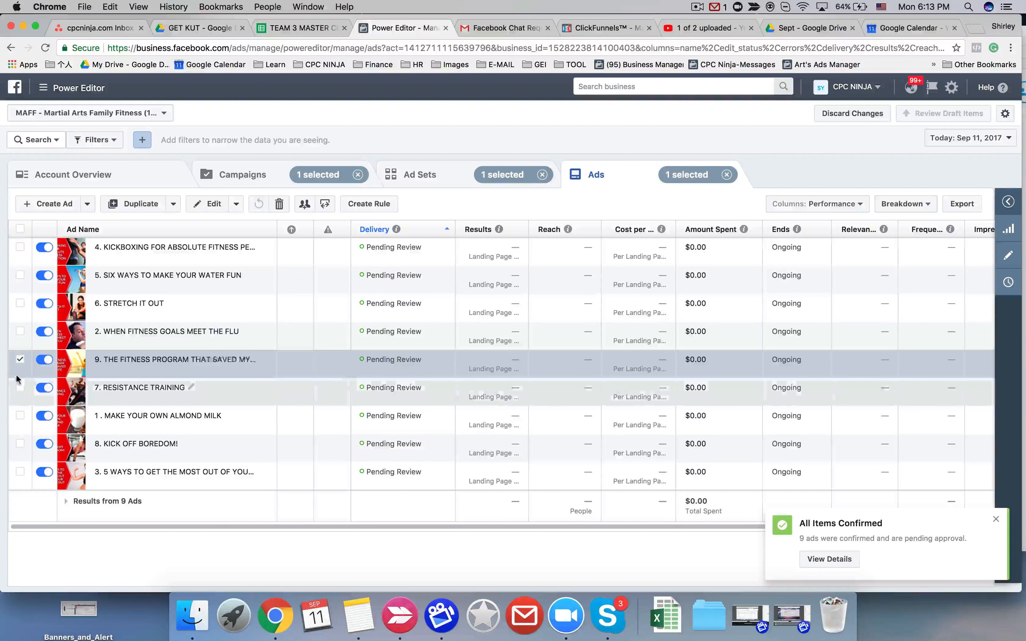
Navigate from Power Editor to the KUT page's Page Posts section
click(43, 87)
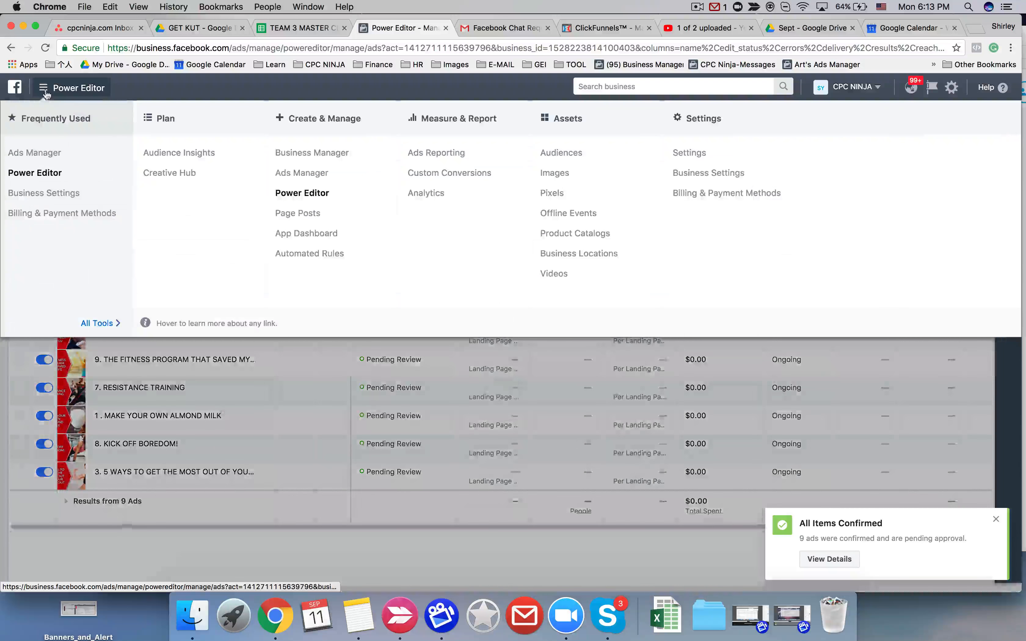
click(298, 212)
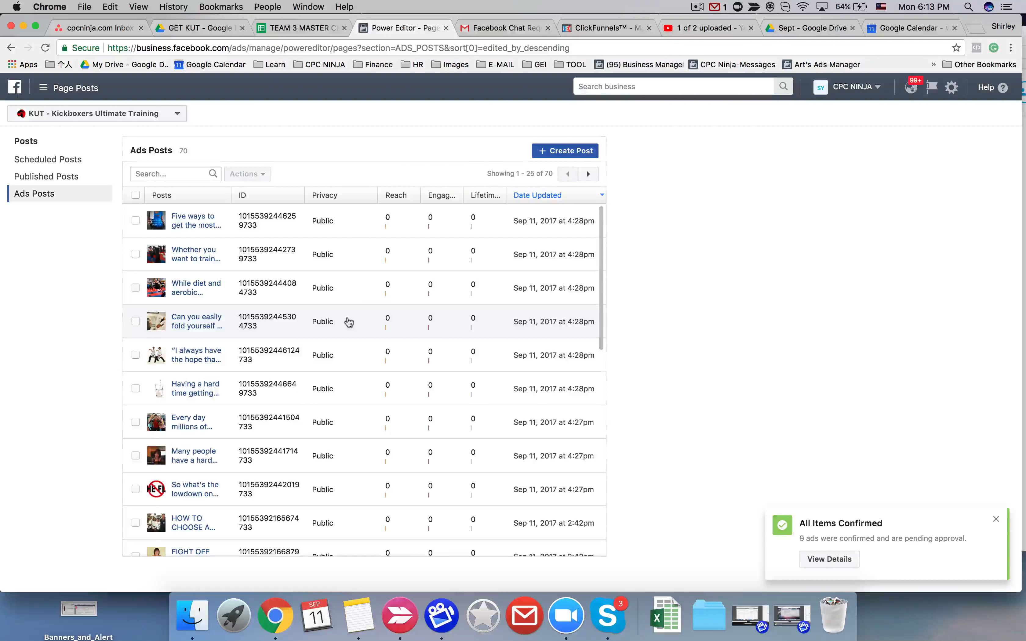
mouse_move(300, 287)
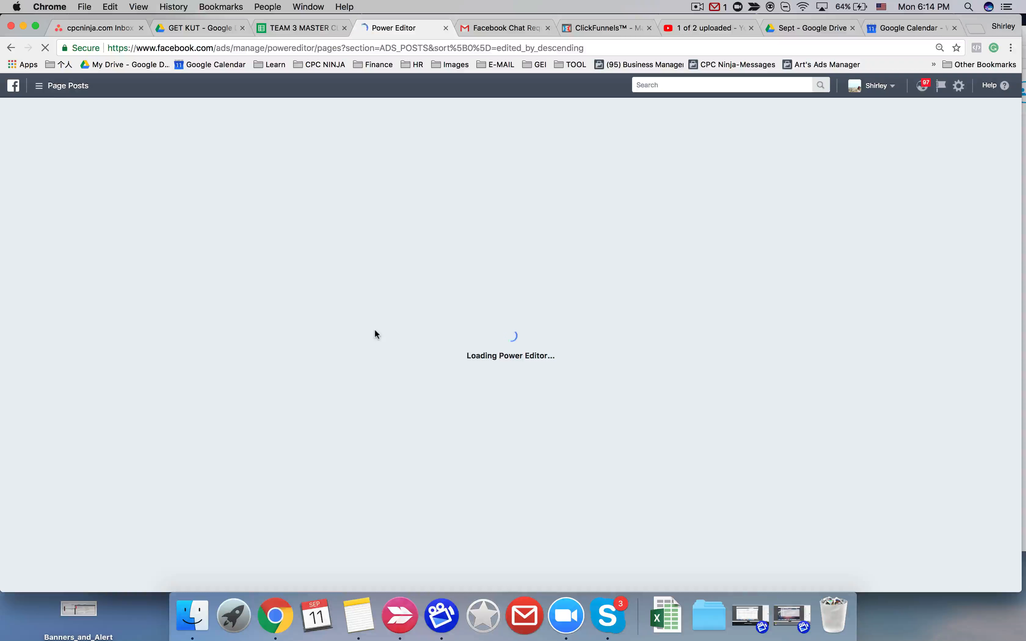
mouse_move(203, 188)
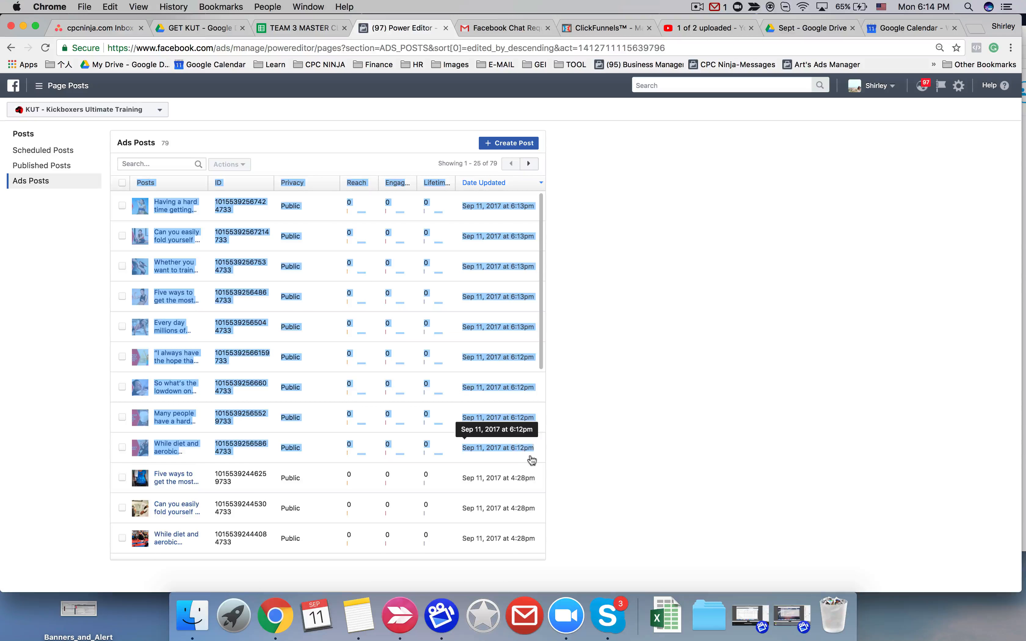
mouse_move(400, 615)
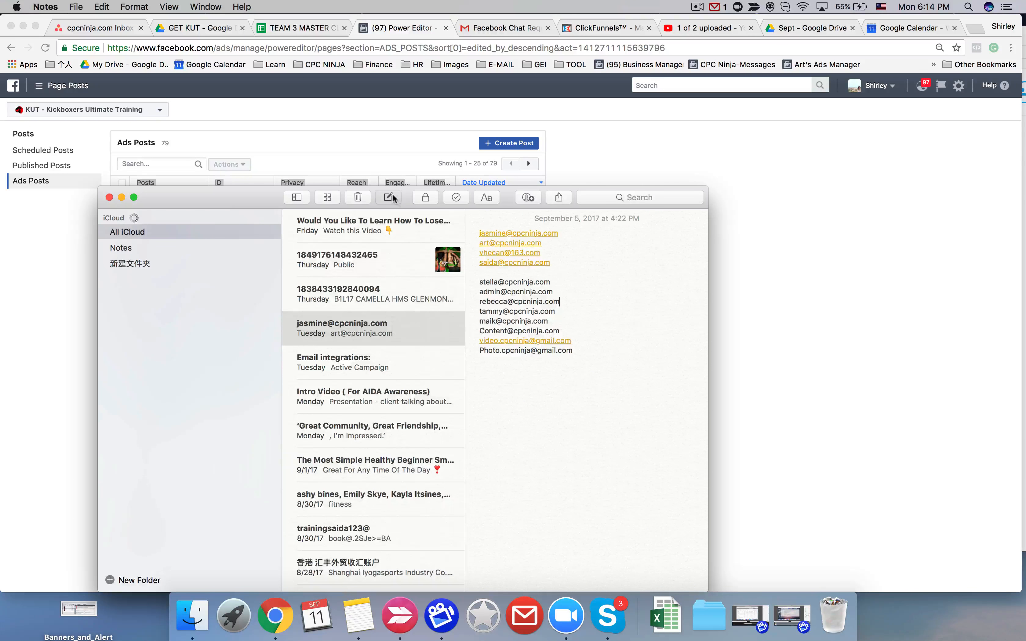
Paste the copied KUT ads posts table into a new note and select a post ID
click(387, 197)
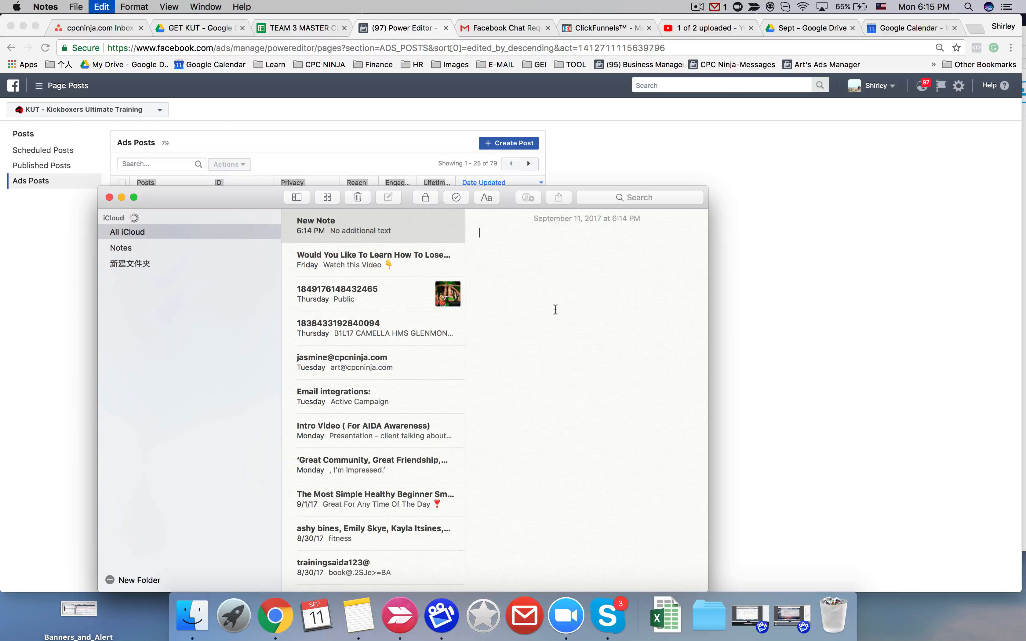
click(373, 226)
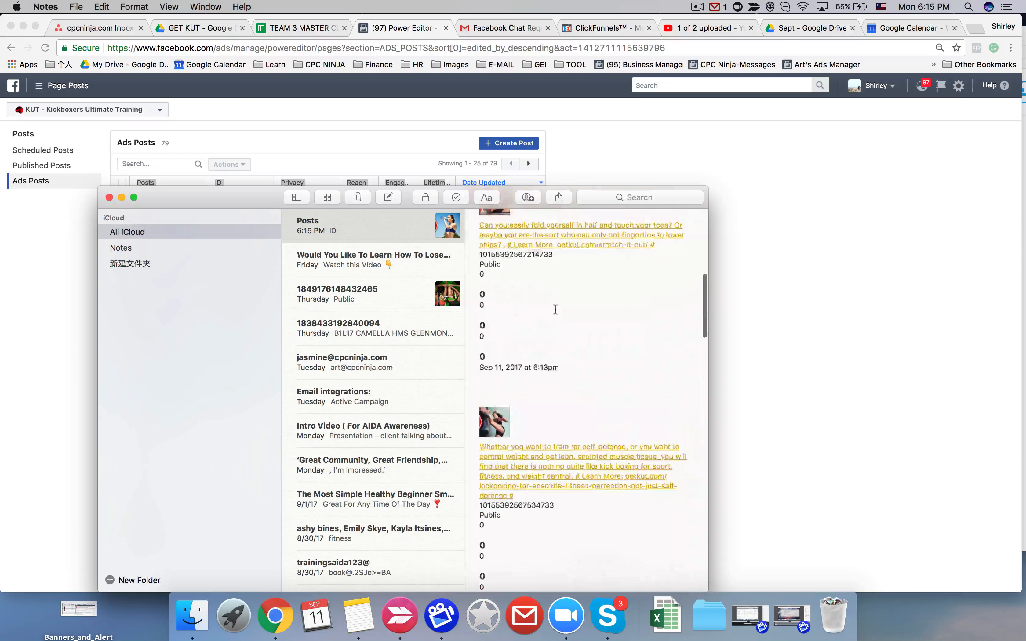
scroll(up, 3)
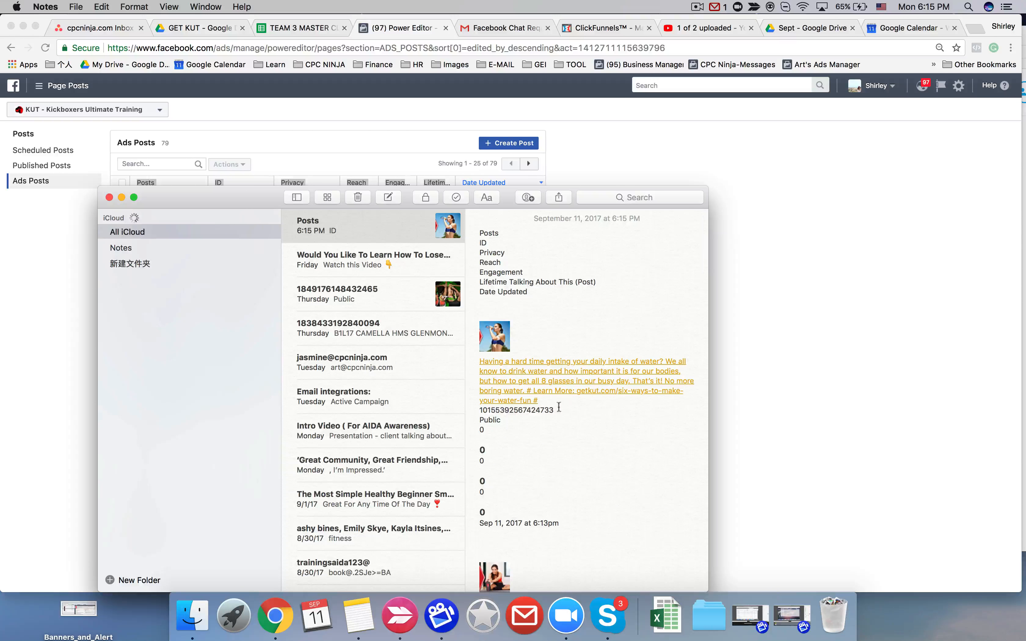
double_click(516, 410)
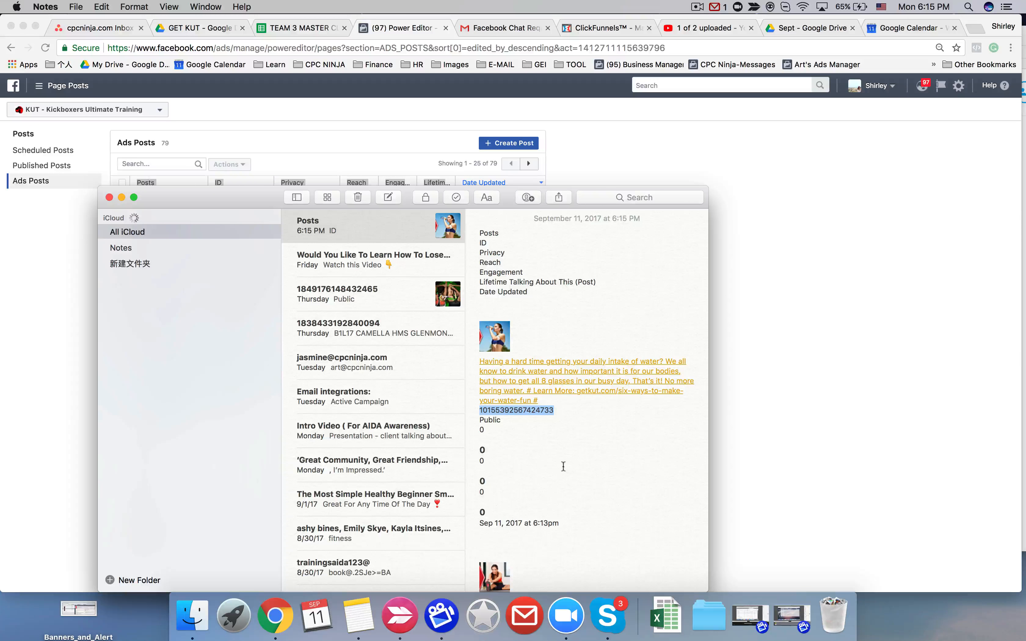
scroll(down, 3)
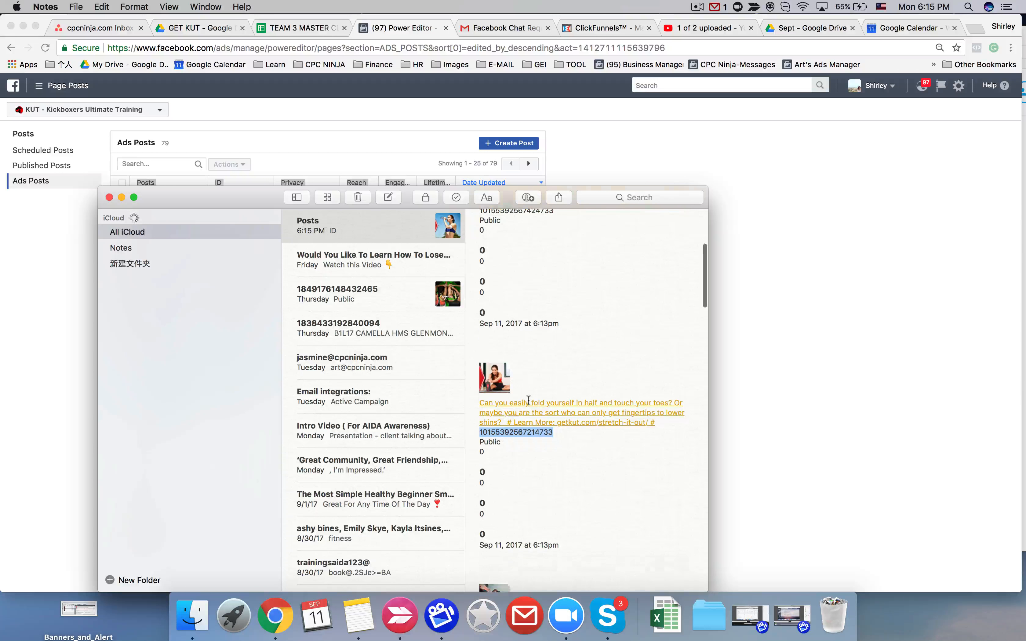
scroll(up, 3)
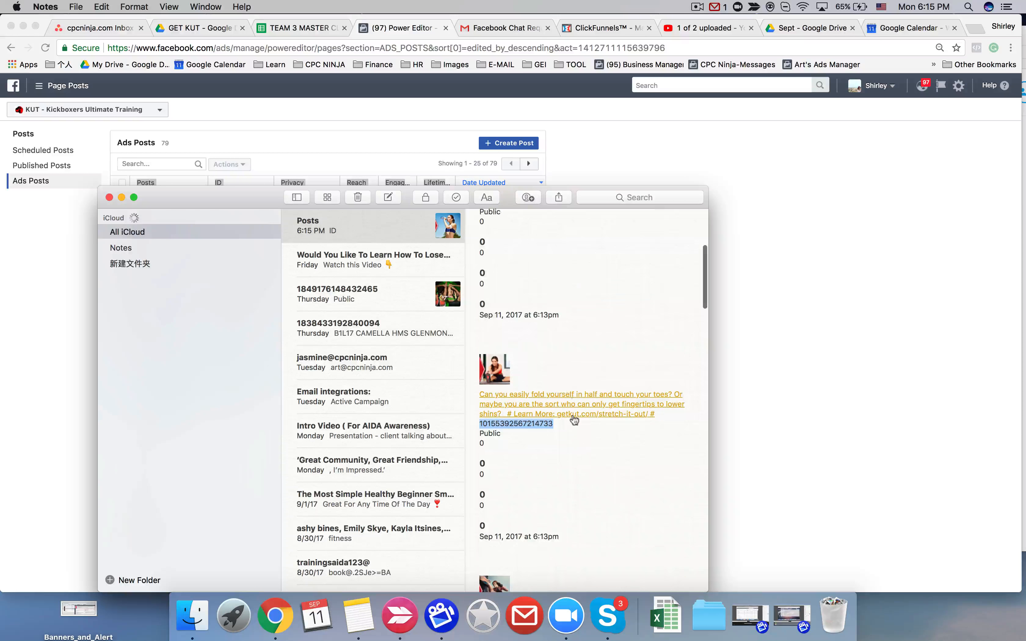
scroll(down, 3)
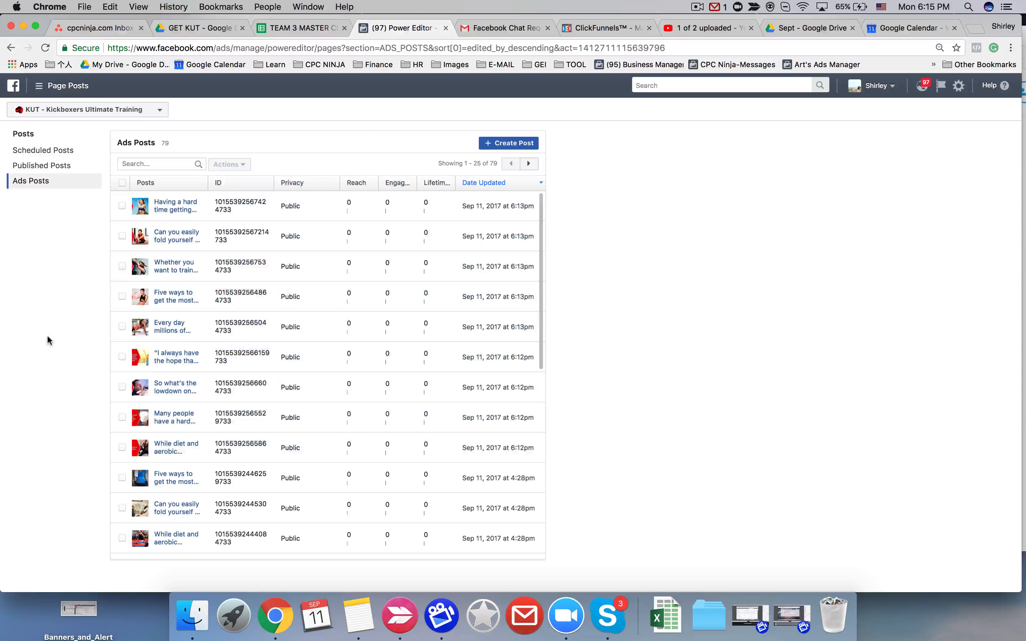
Go back to Power Editor's campaigns list for the Martial Arts Family Fitness account
click(39, 85)
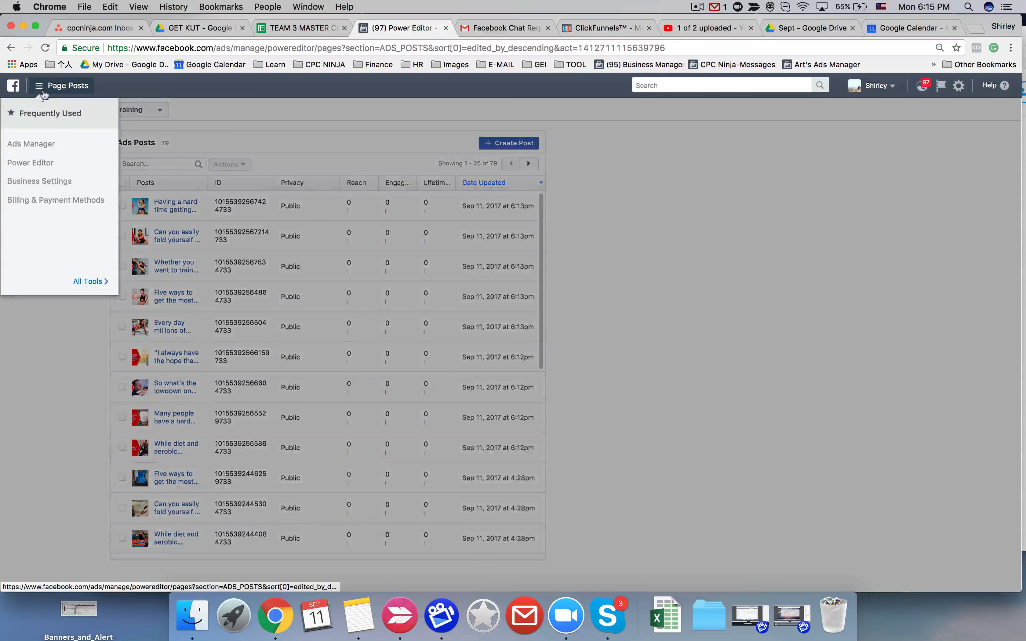
mouse_move(30, 163)
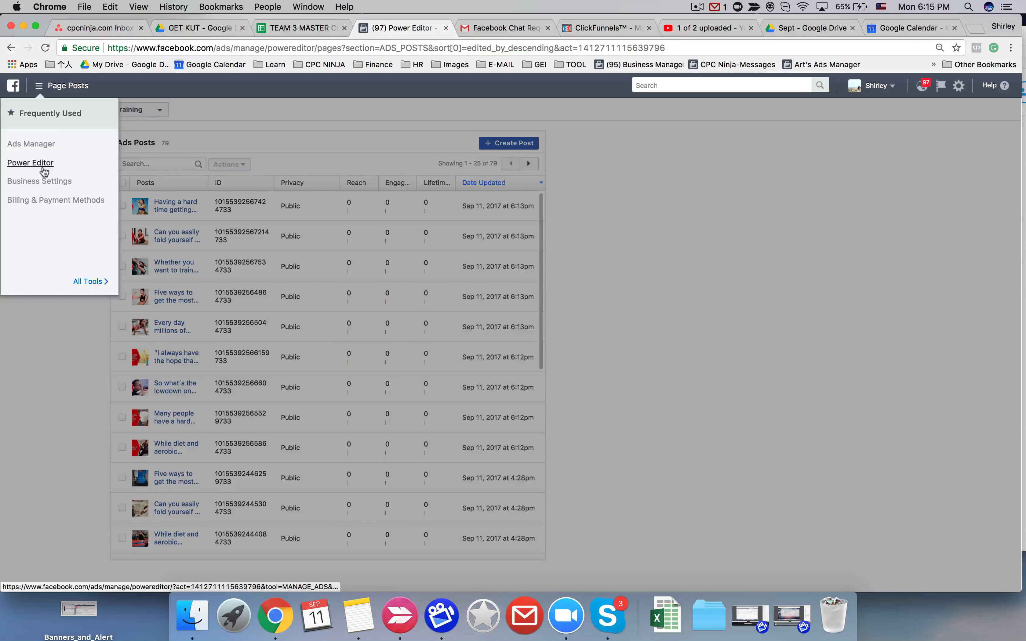
click(30, 163)
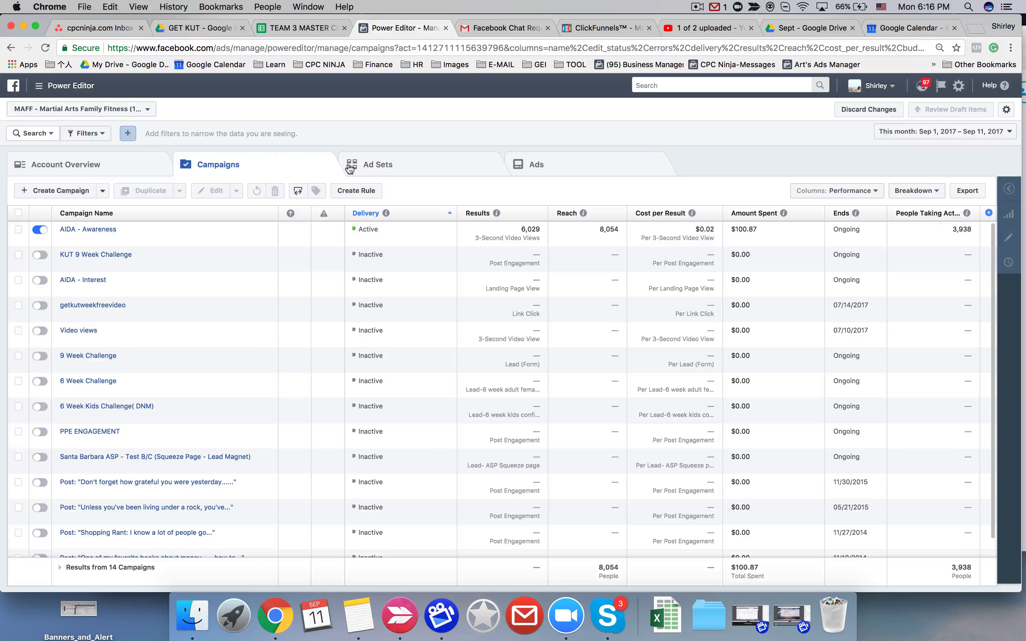
mouse_move(52, 273)
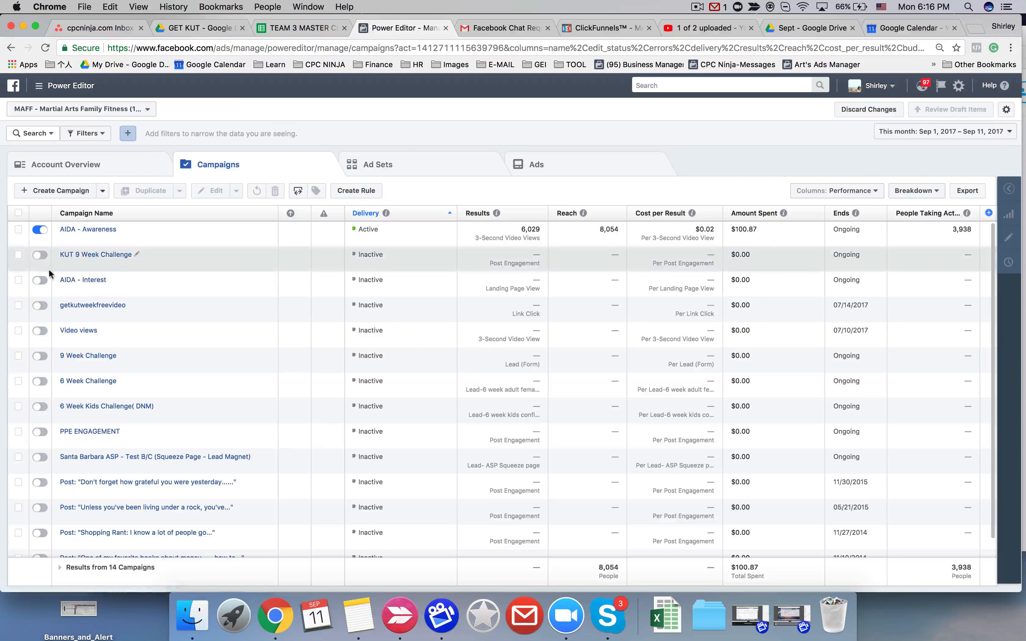
click(378, 164)
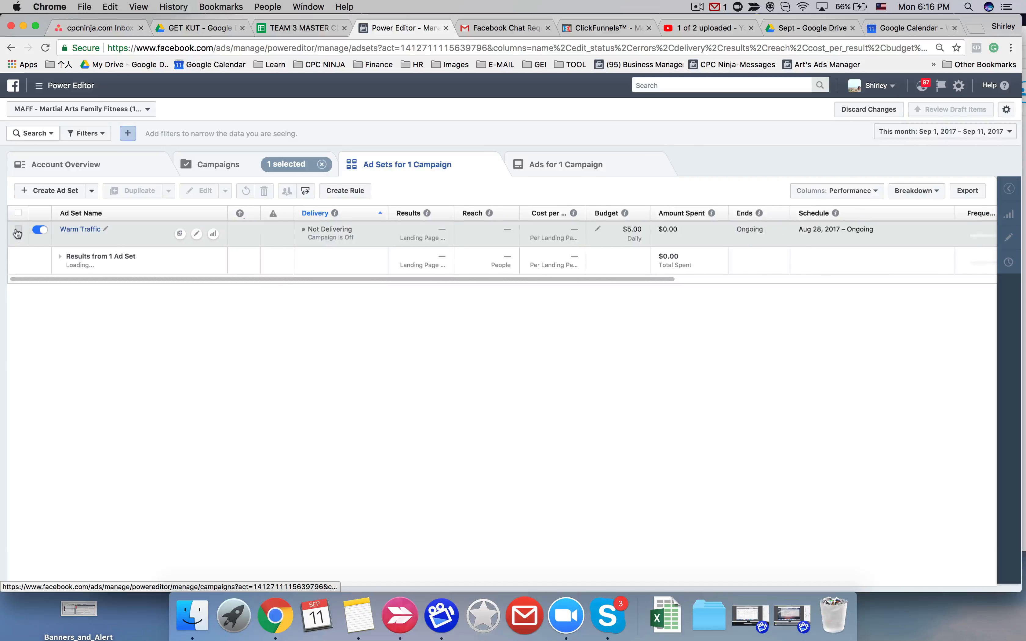
click(18, 230)
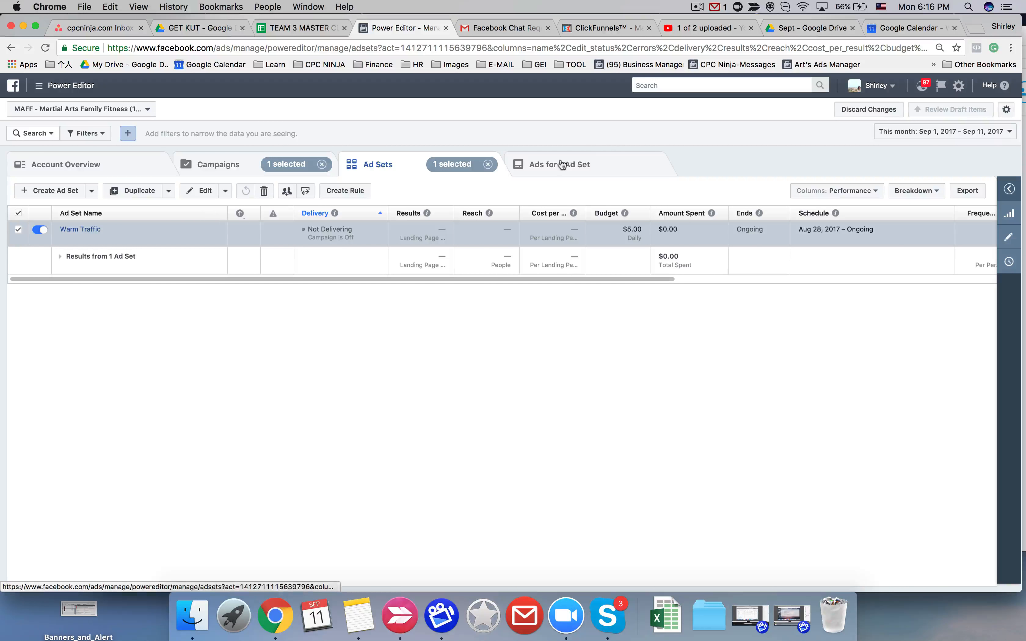
click(559, 164)
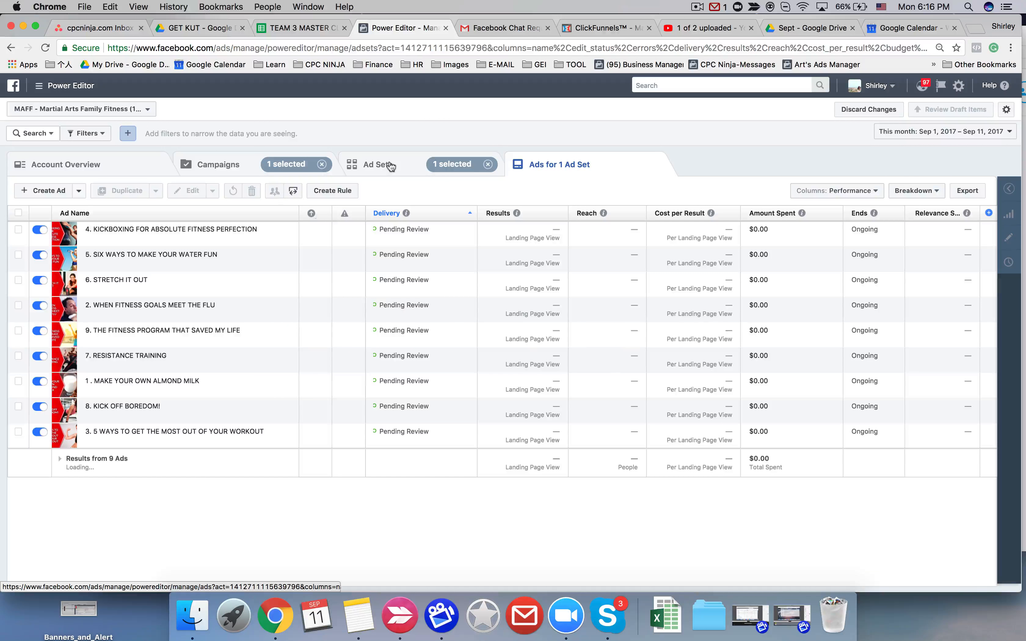
click(378, 164)
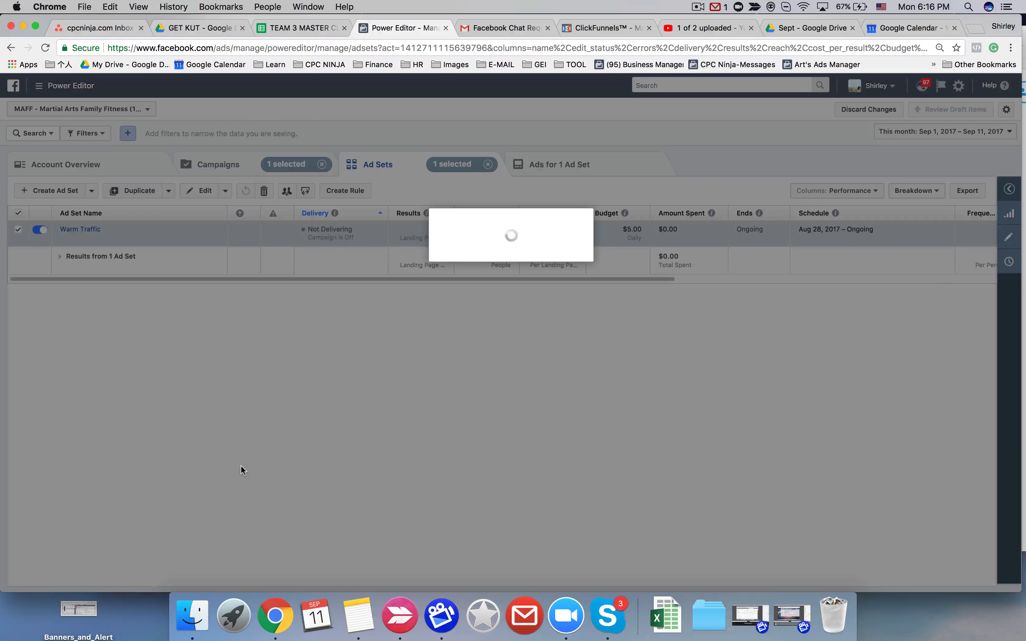
mouse_move(277, 426)
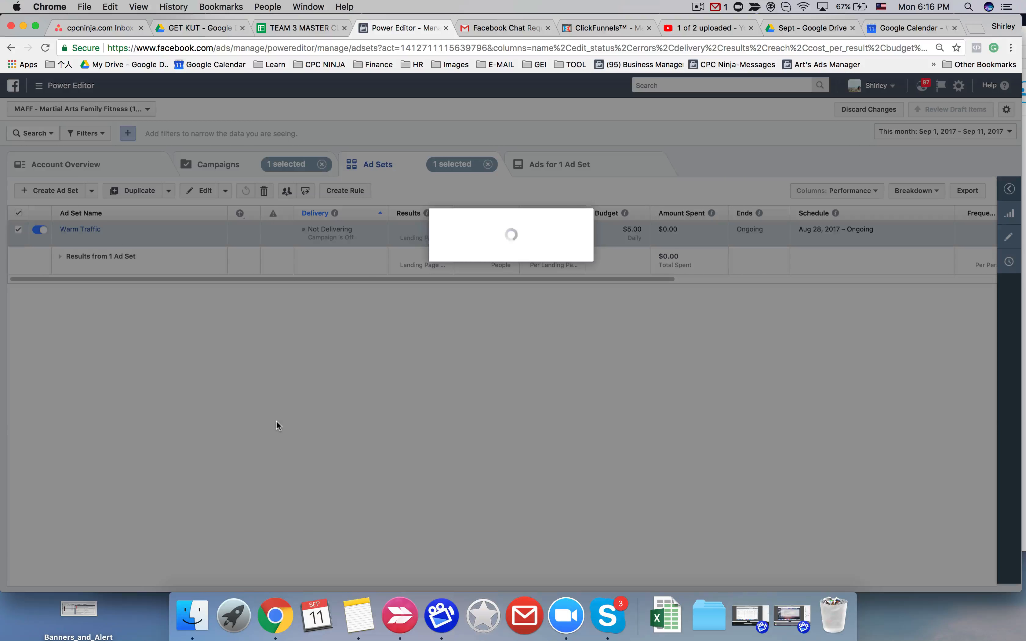
mouse_move(228, 270)
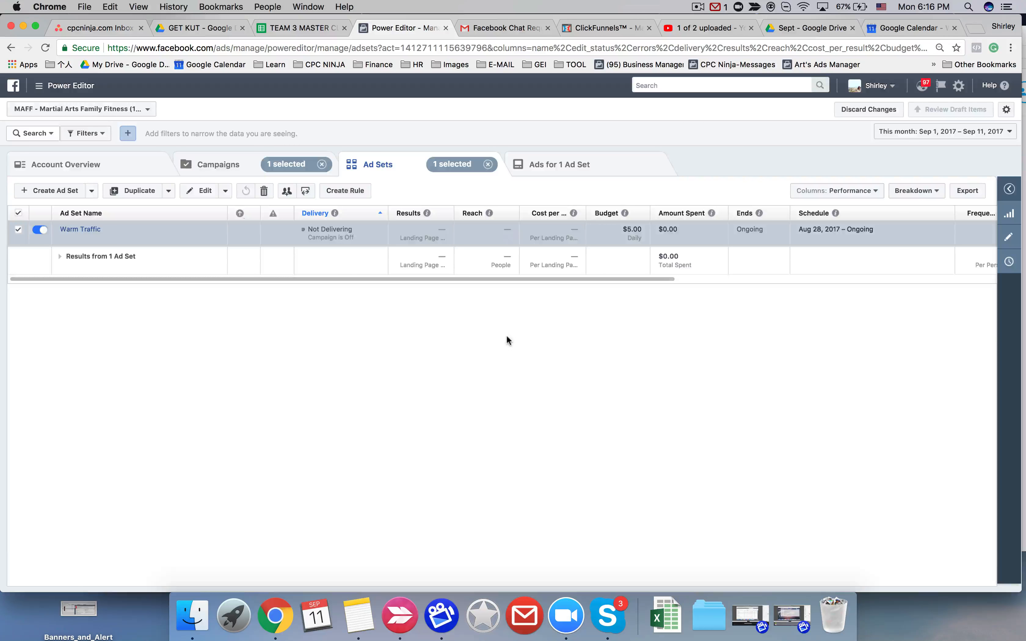
mouse_move(351, 377)
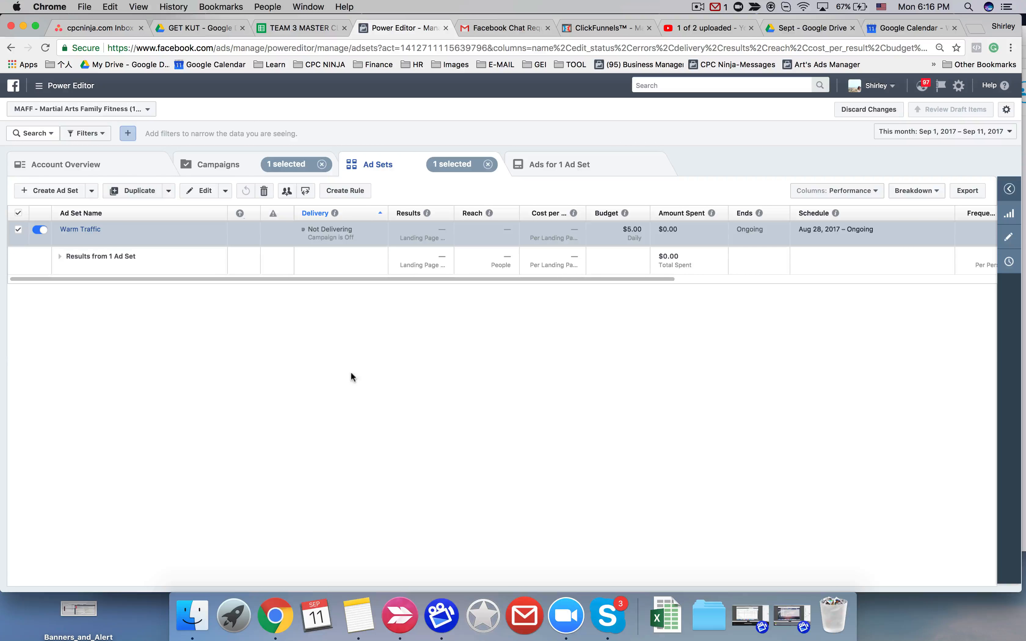
mouse_move(484, 330)
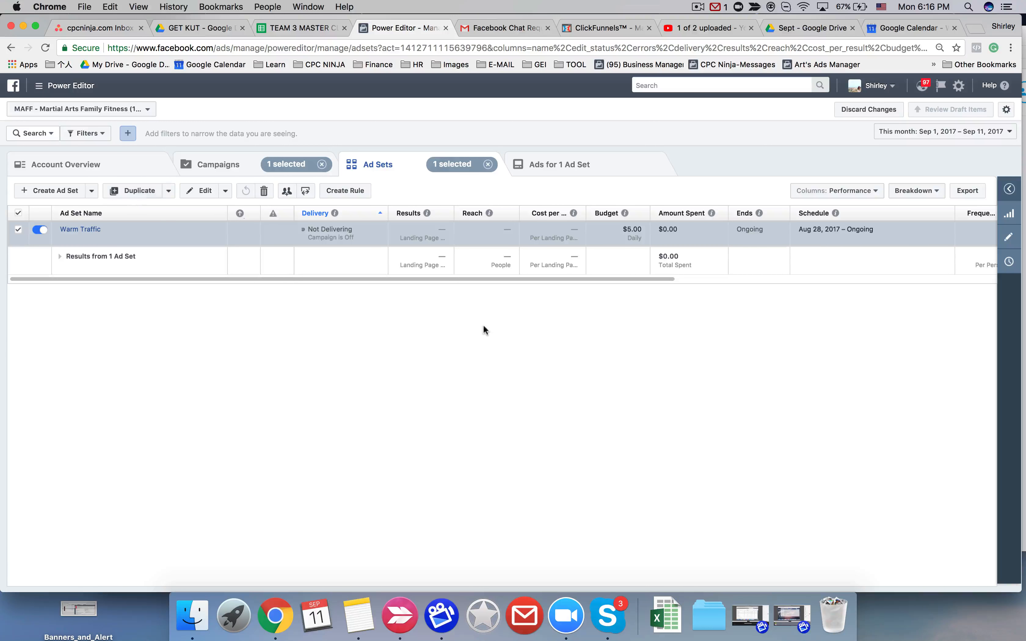
mouse_move(474, 106)
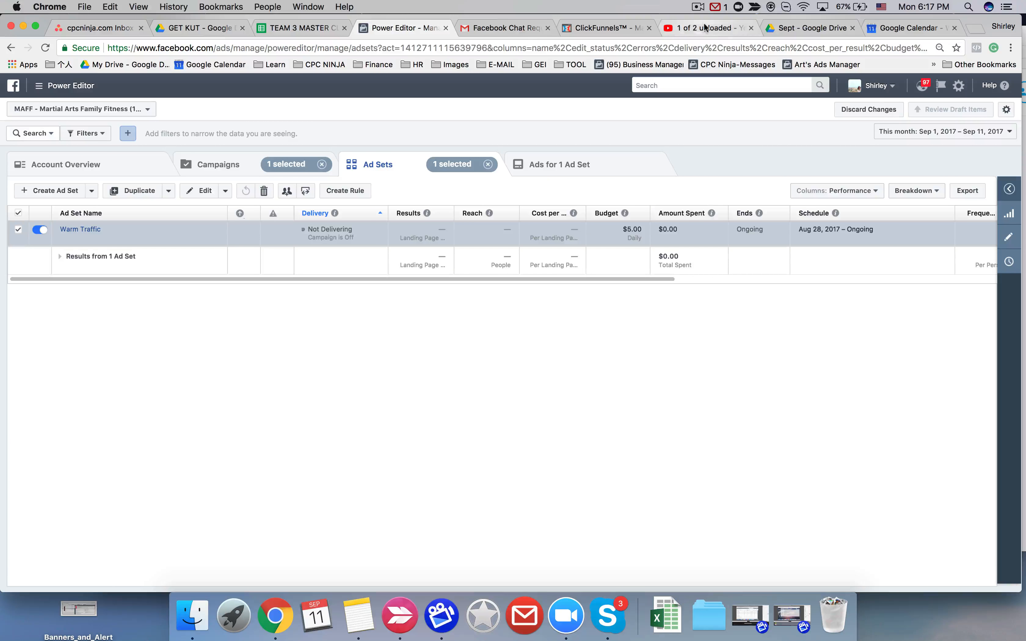
mouse_move(80, 229)
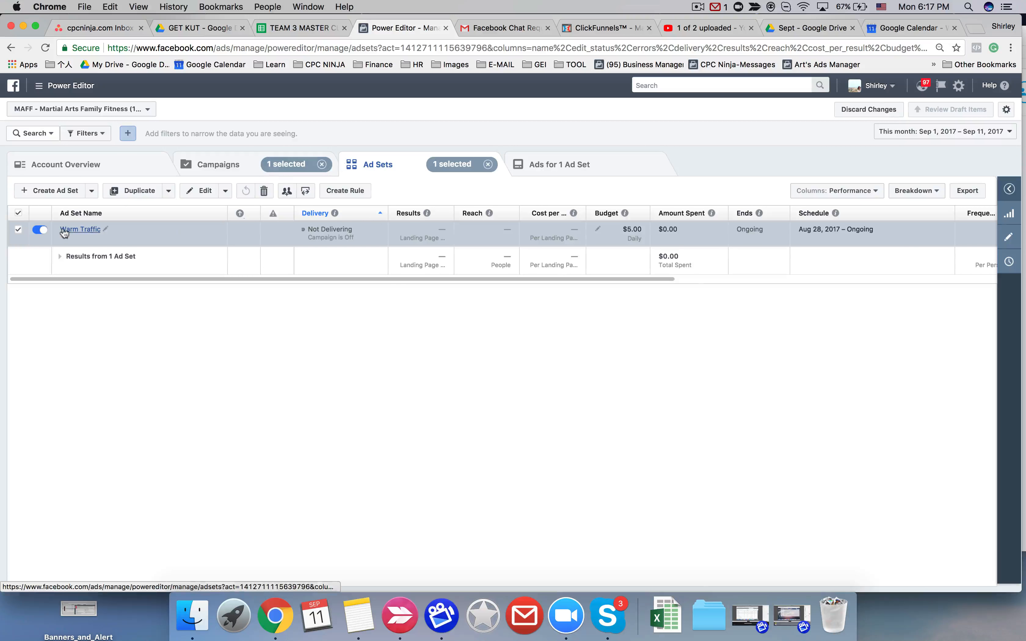
mouse_move(246, 474)
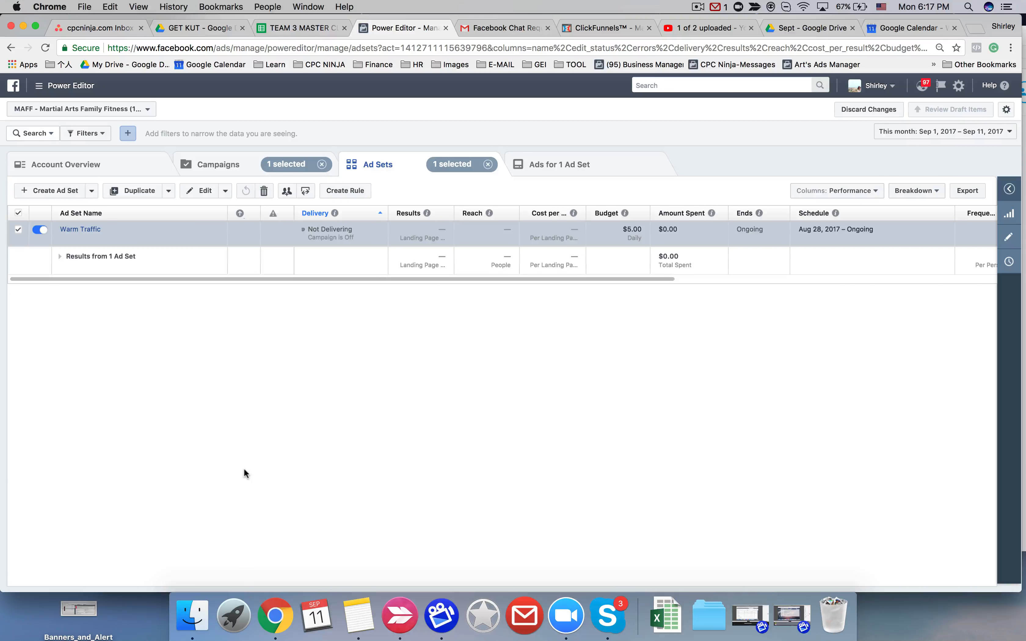
mouse_move(461, 303)
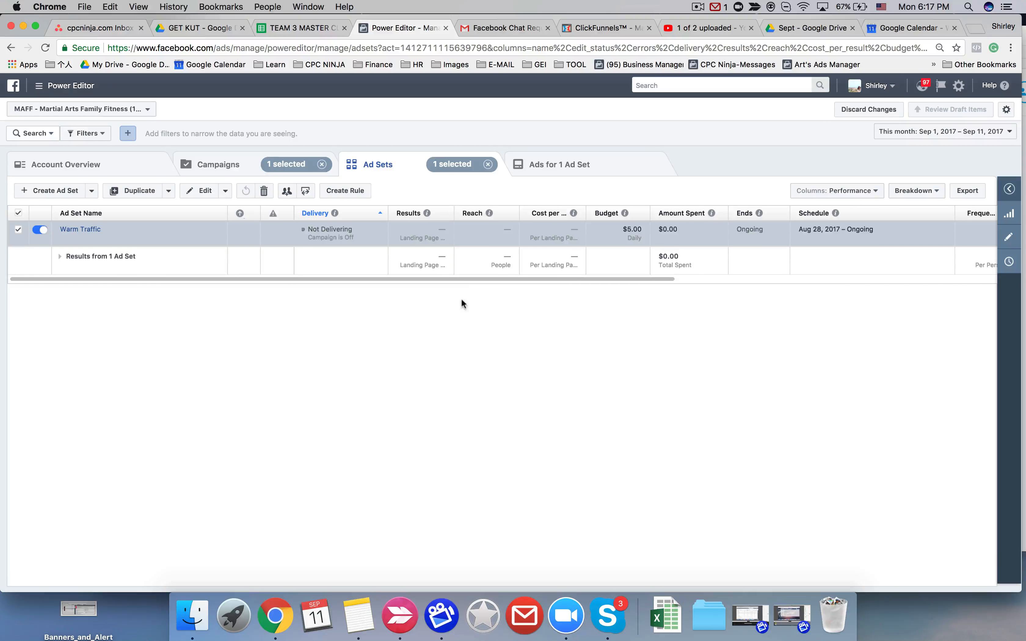
Duplicate the Warm Traffic ad set and name the copy 'LAL 50% VV'
click(134, 191)
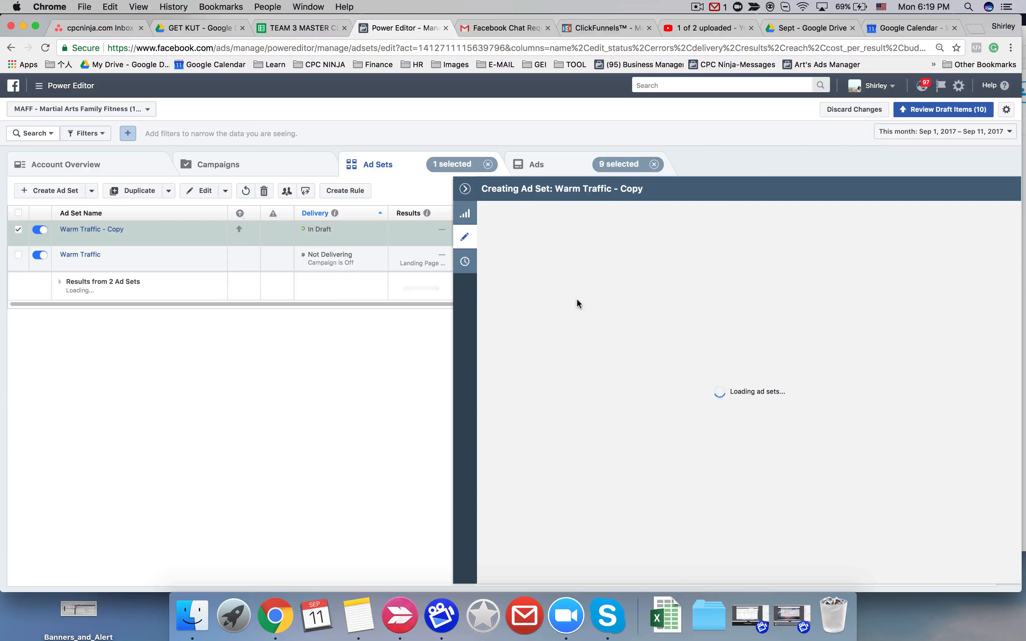
mouse_move(567, 264)
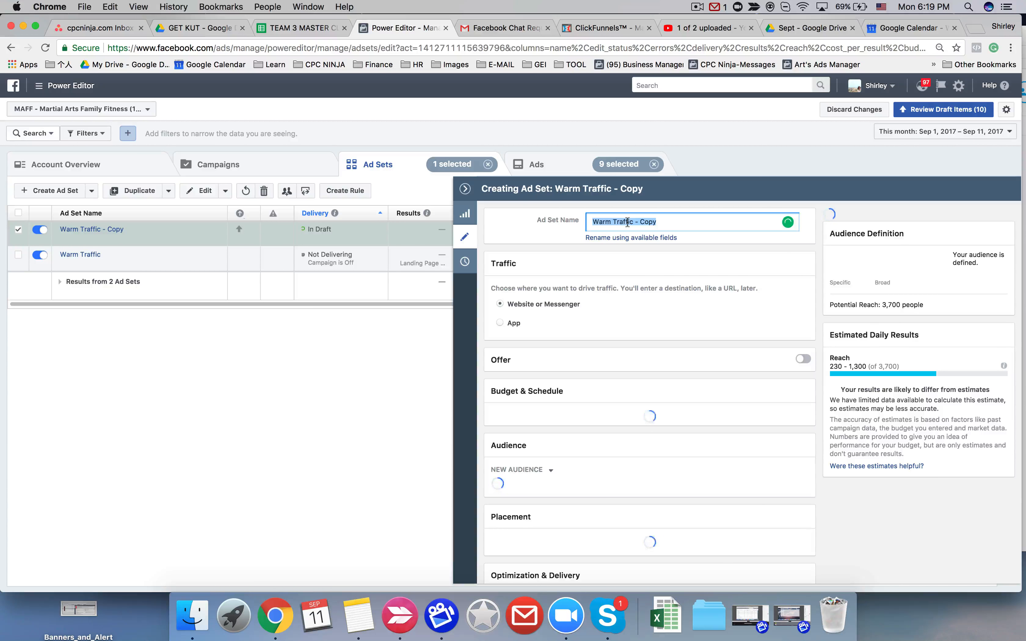
text(L)
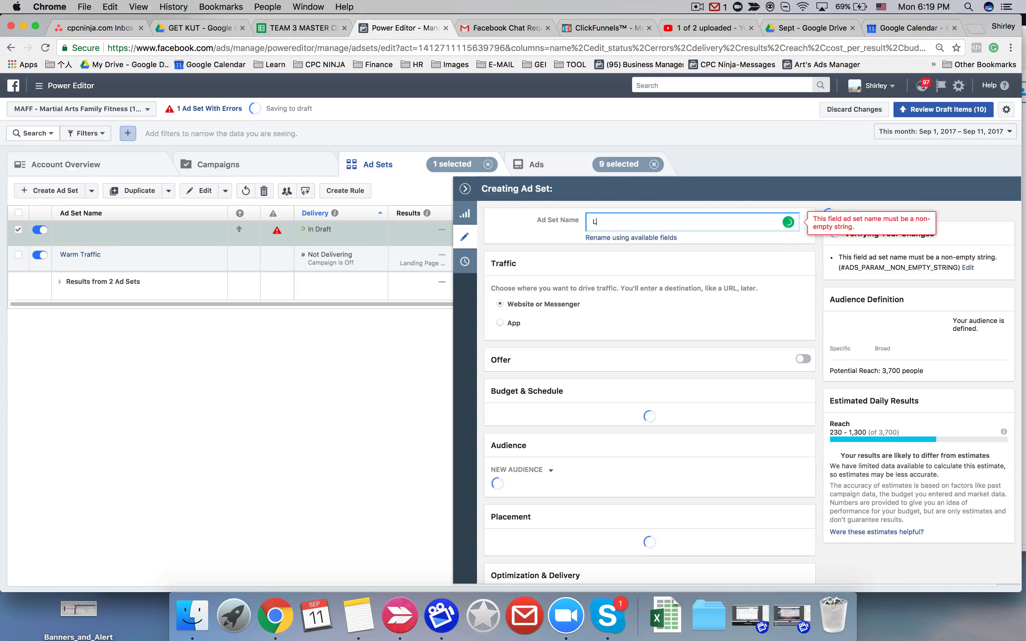
text(AL 5)
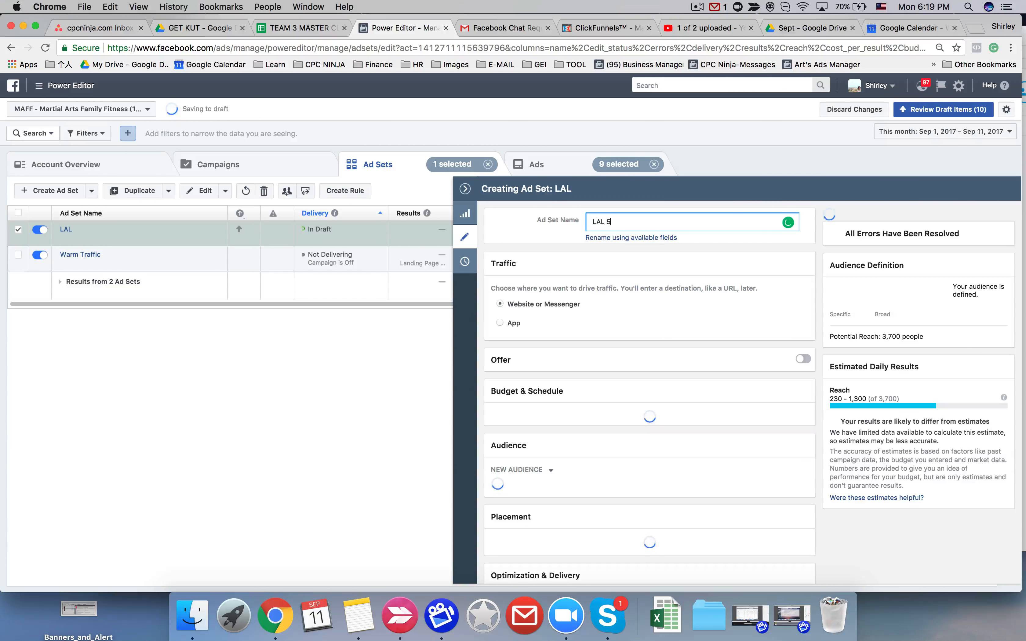
text(0% VV)
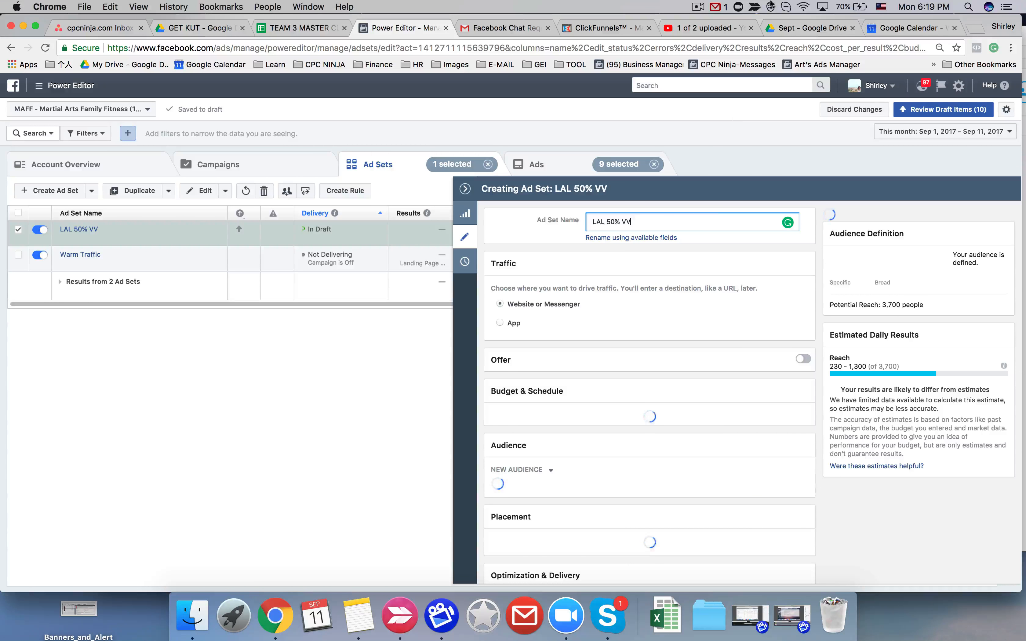
scroll(down, 3)
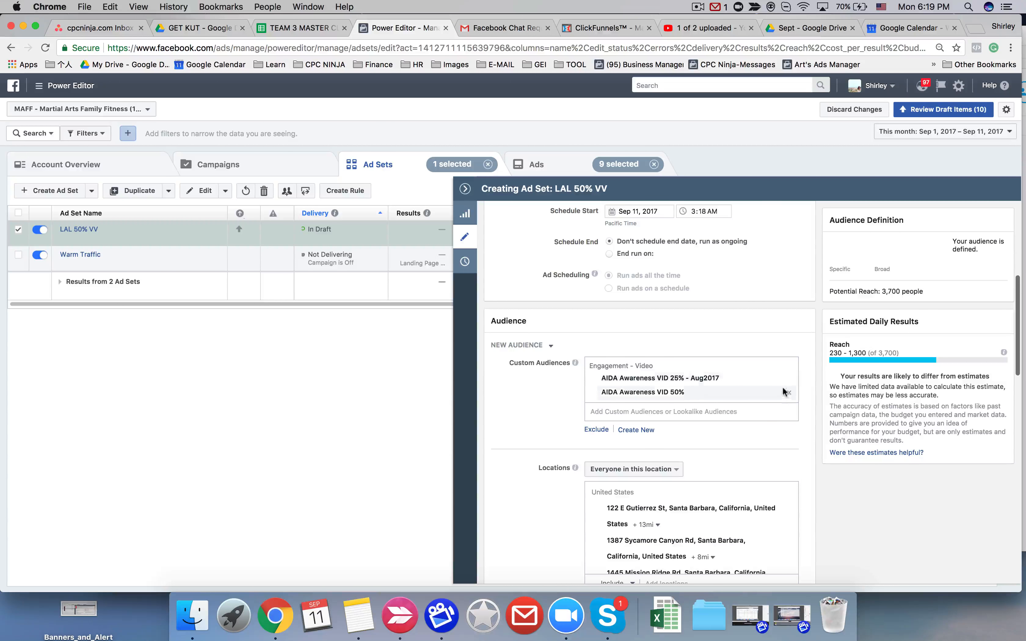
mouse_move(684, 419)
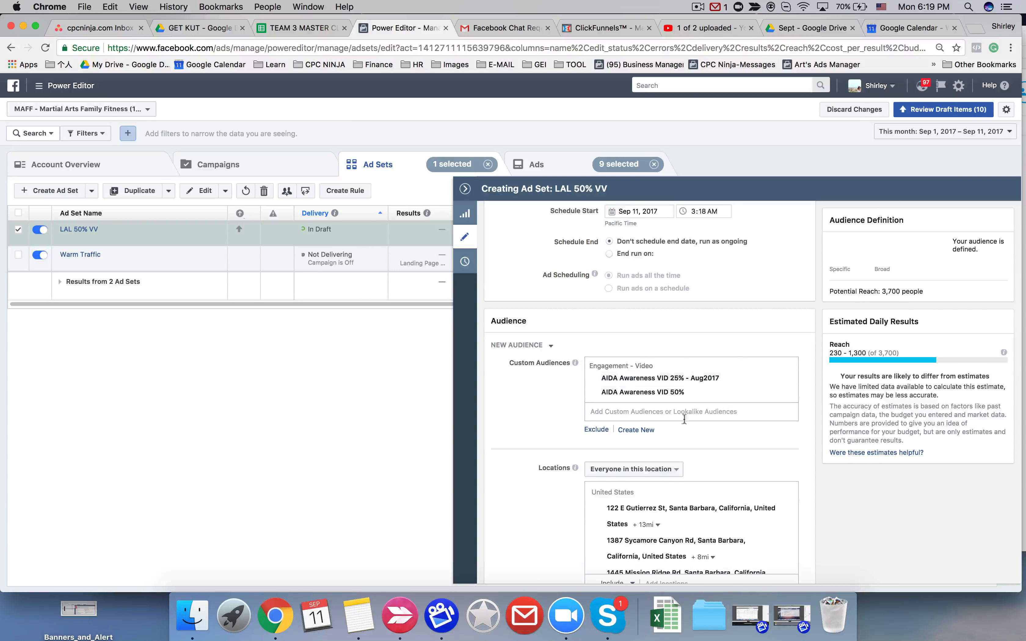
Replace the video custom audiences with Lookalike (US, 1%) - AIDA Awareness VID 50%
click(785, 377)
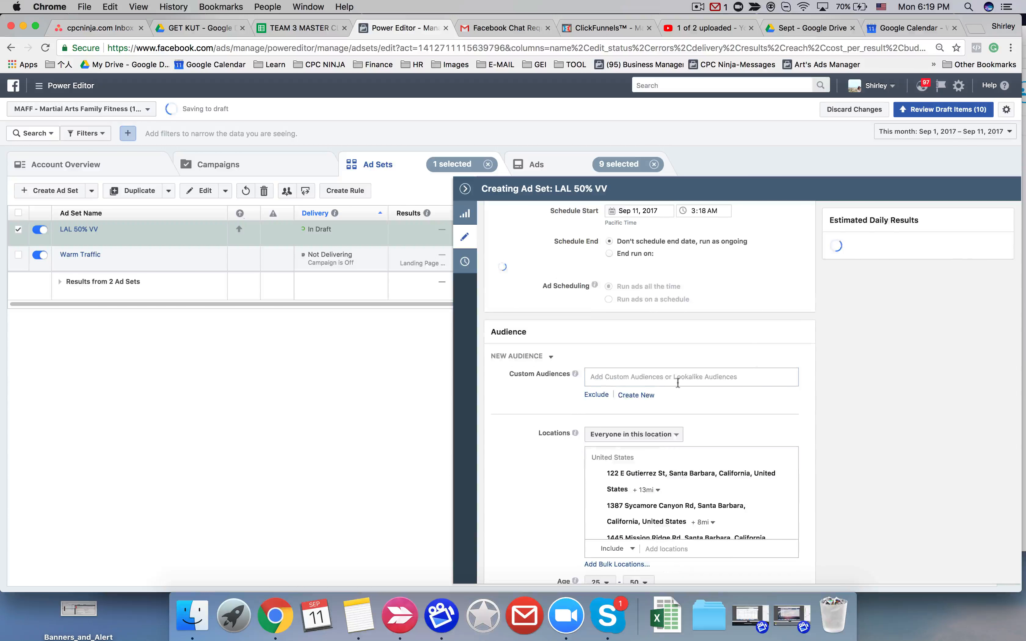
text(LAL)
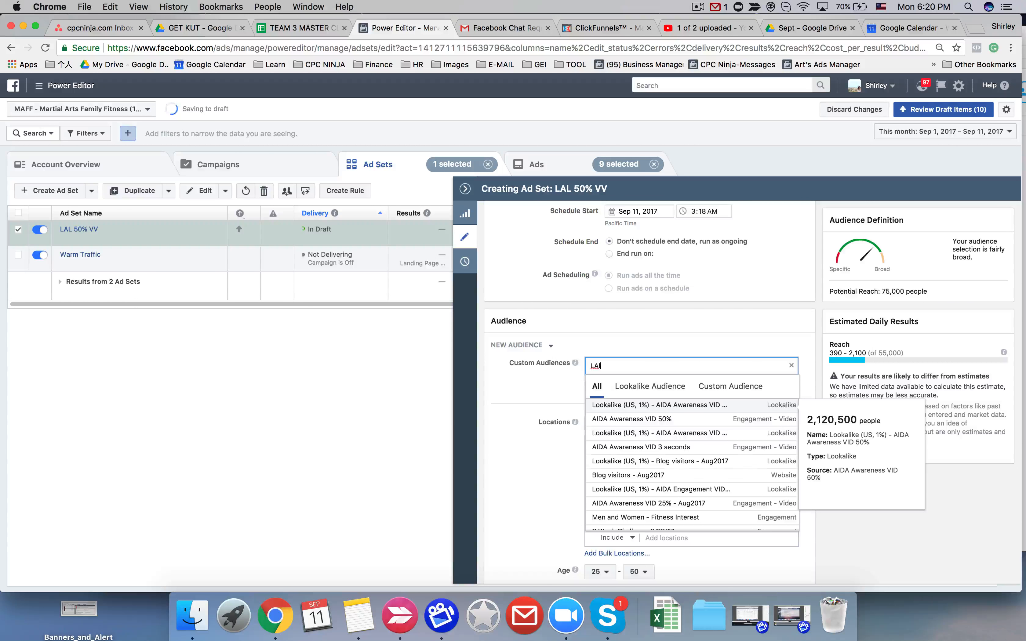
click(650, 386)
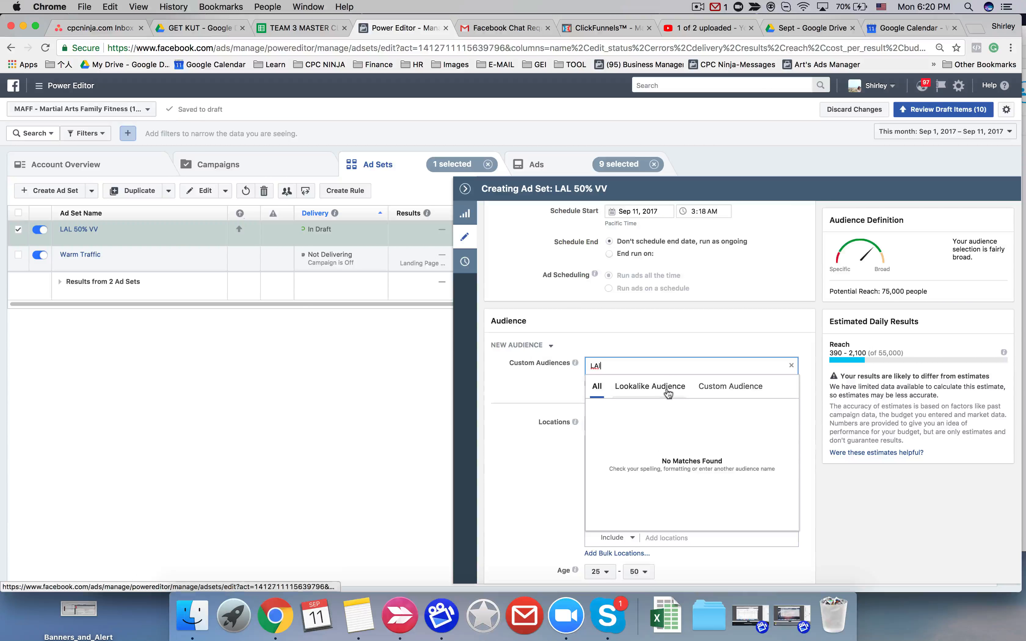
click(650, 386)
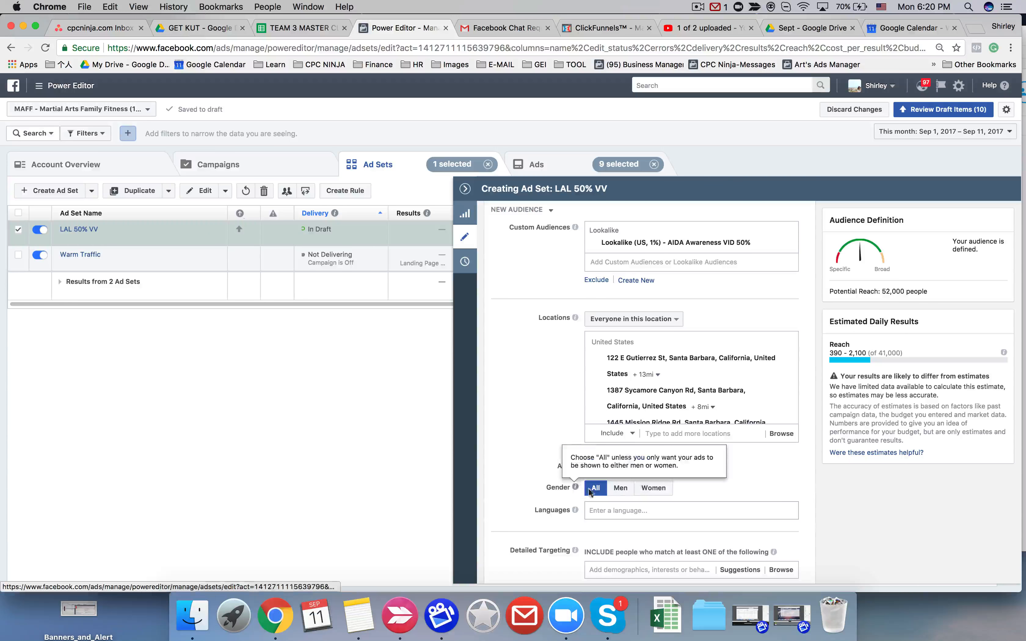
scroll(down, 3)
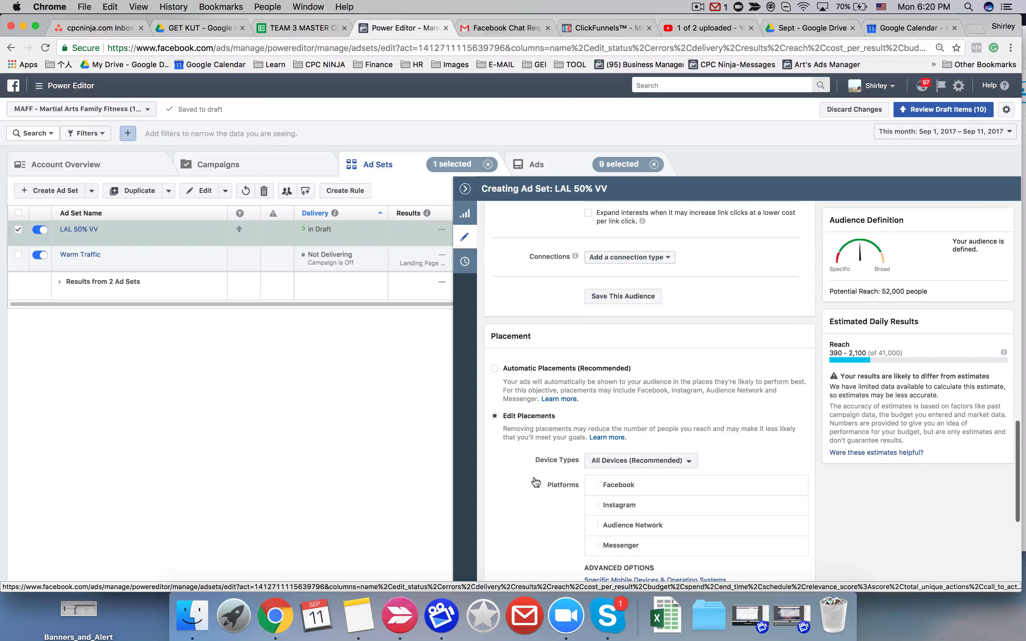
scroll(down, 3)
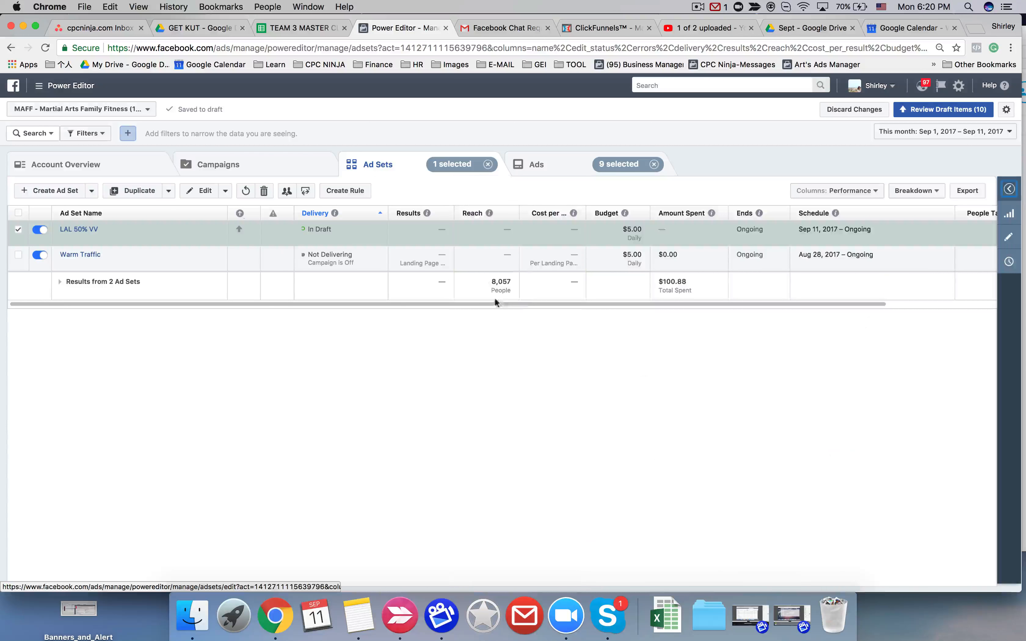
mouse_move(502, 326)
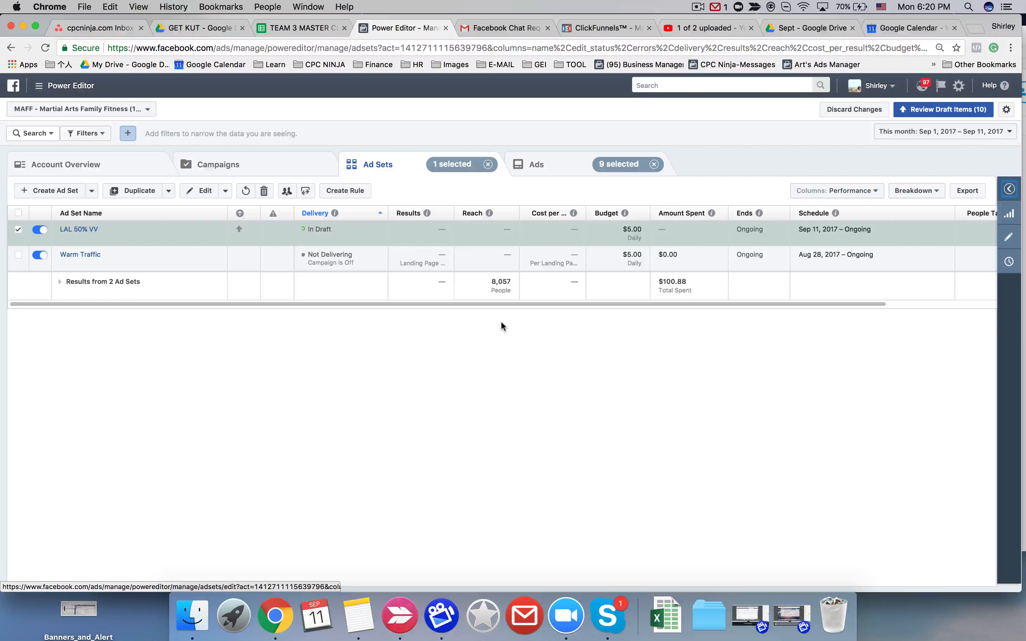
mouse_move(564, 181)
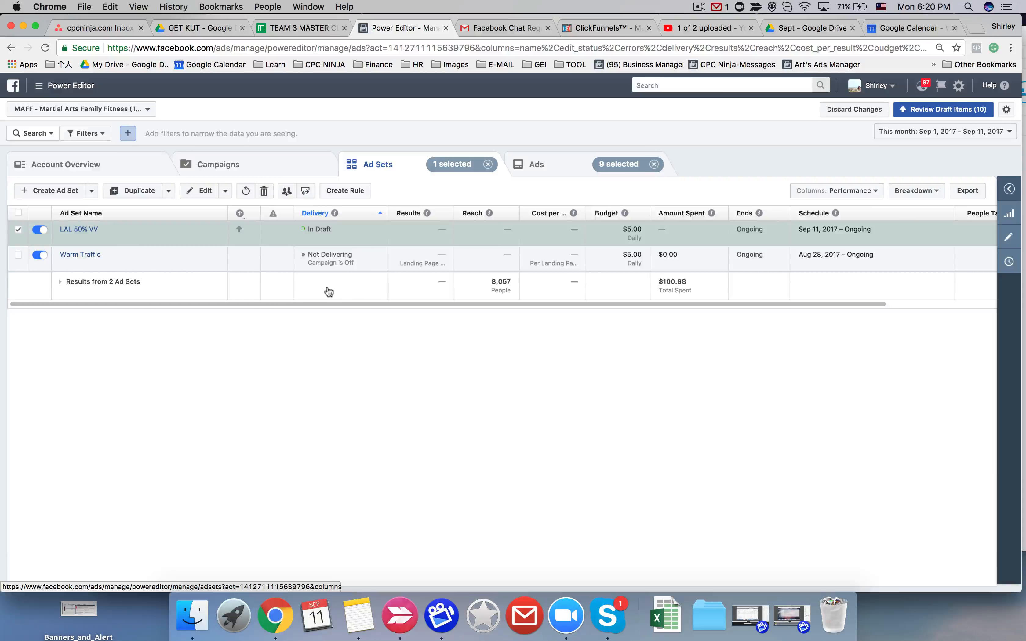
List the nine draft ads inside the LAL 50% VV ad set
click(536, 164)
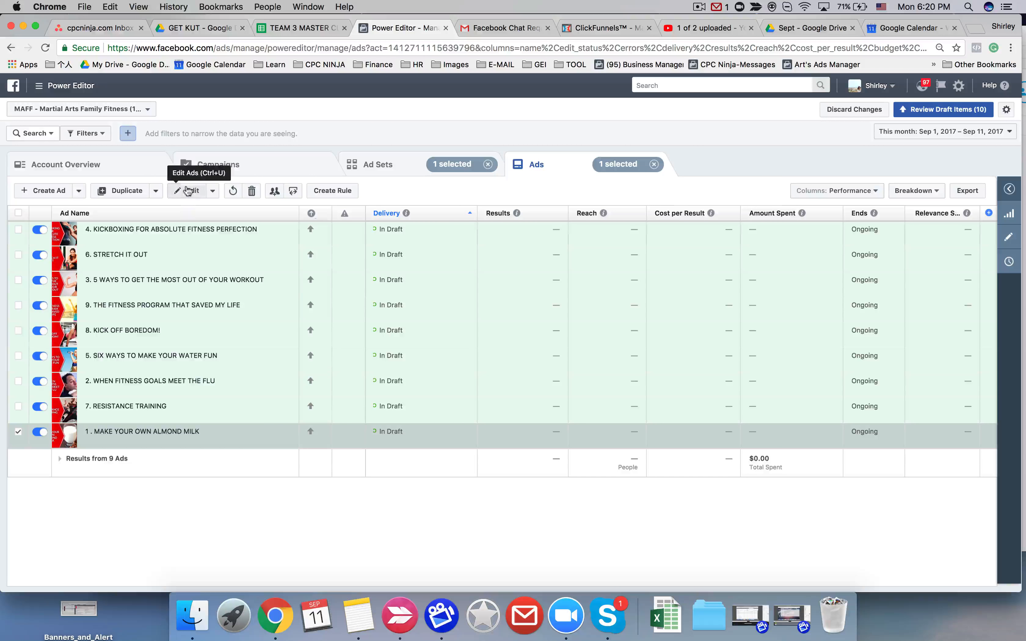
click(188, 191)
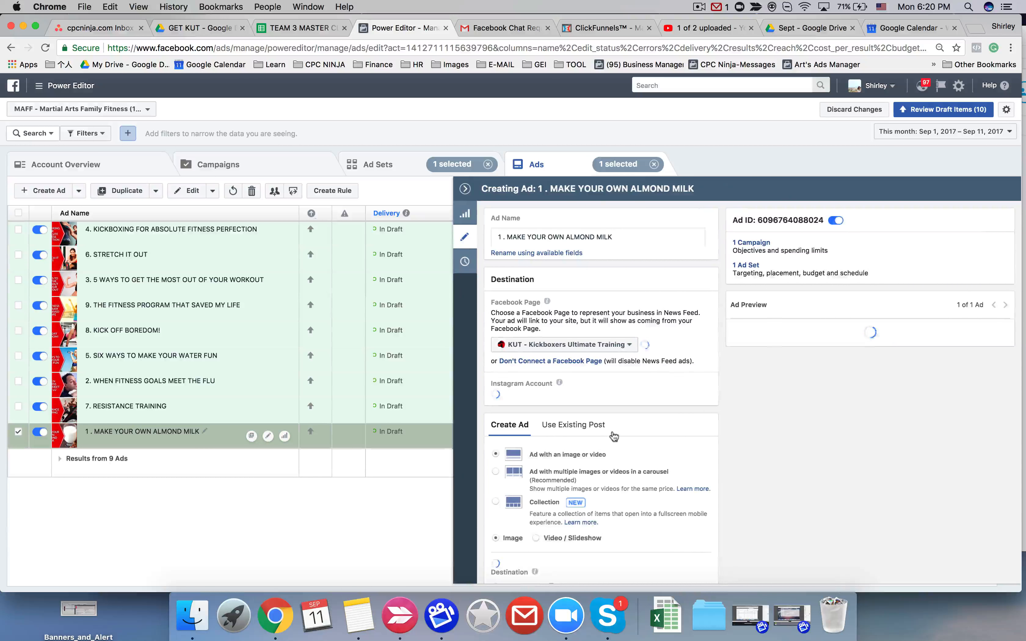
scroll(down, 3)
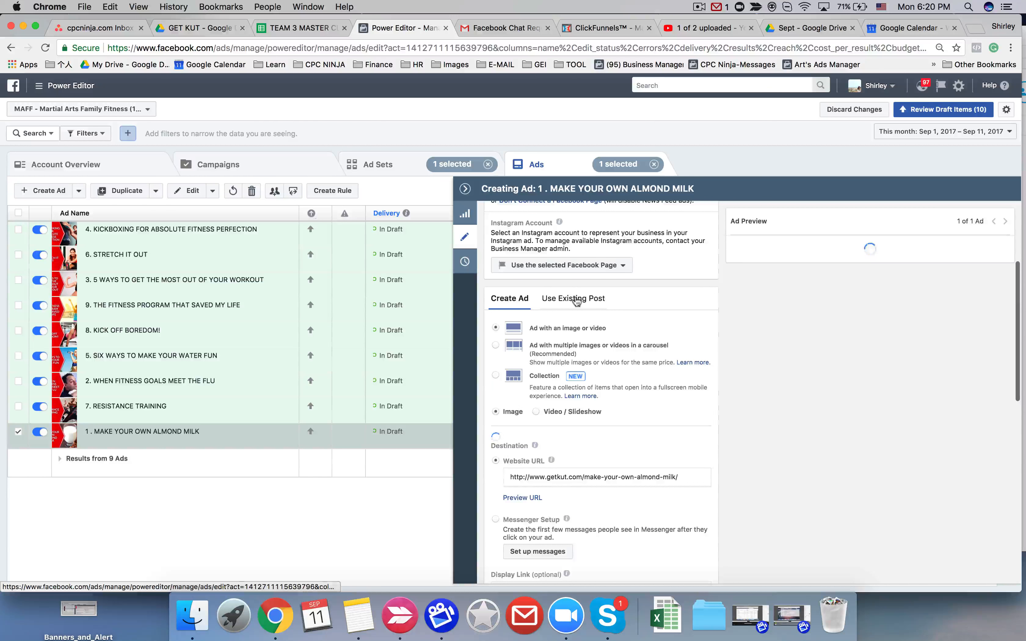
click(571, 298)
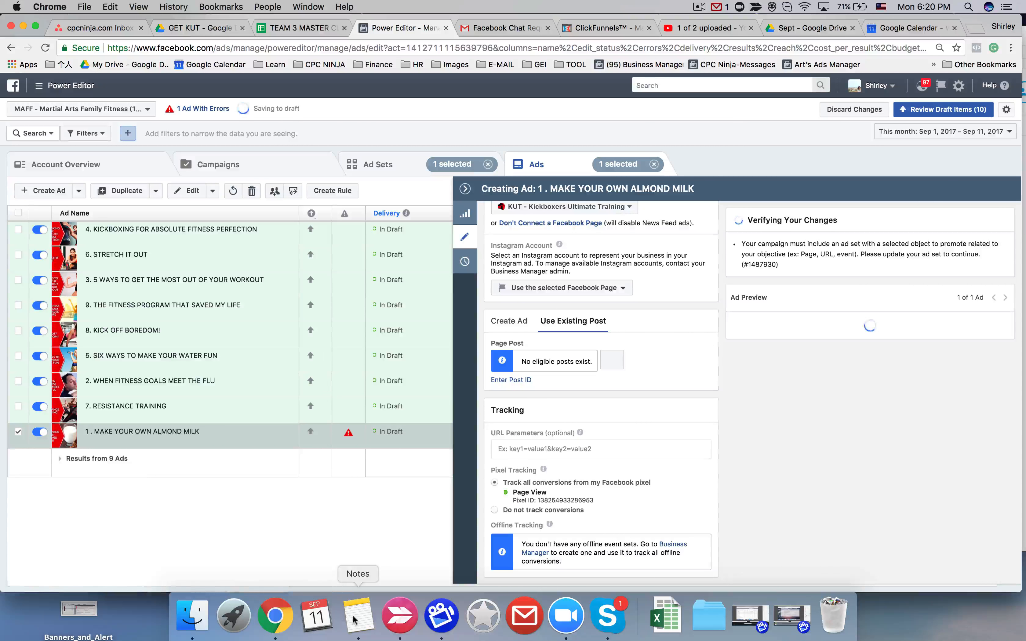
click(358, 615)
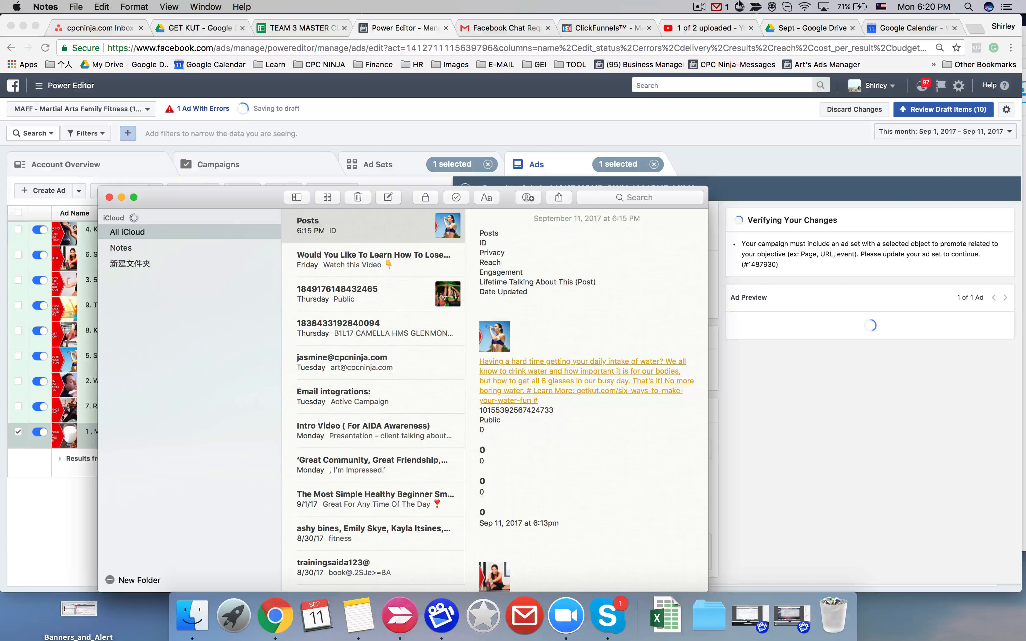
scroll(down, 3)
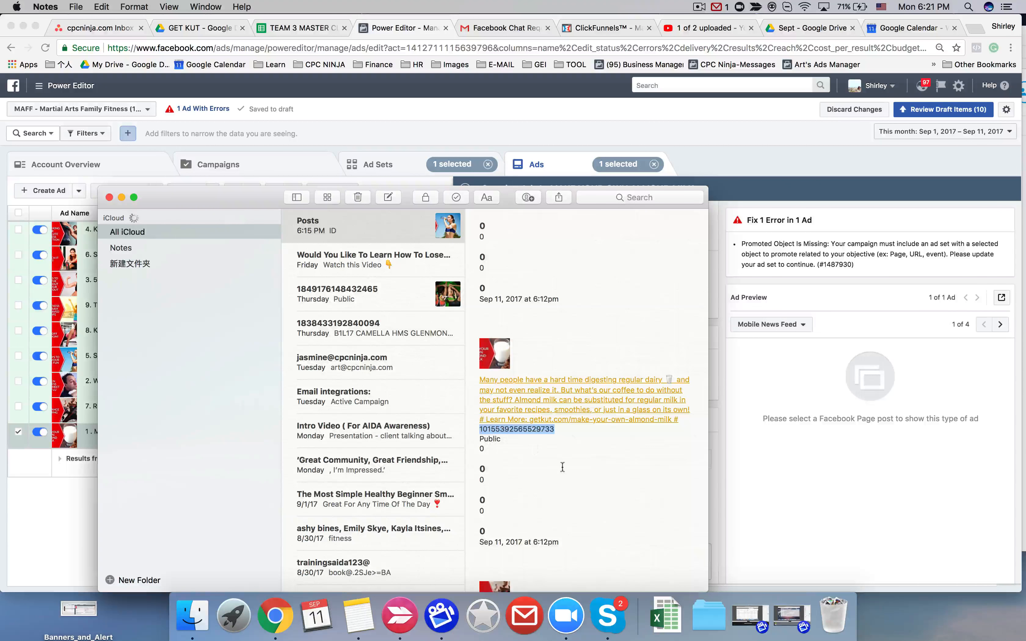
scroll(down, 3)
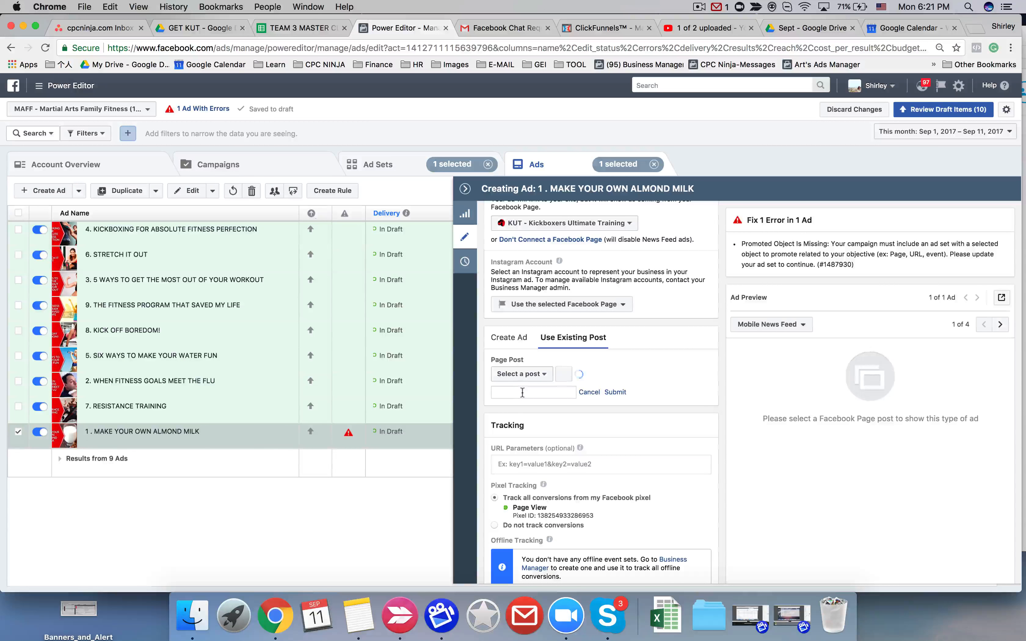
text(10155392565529733)
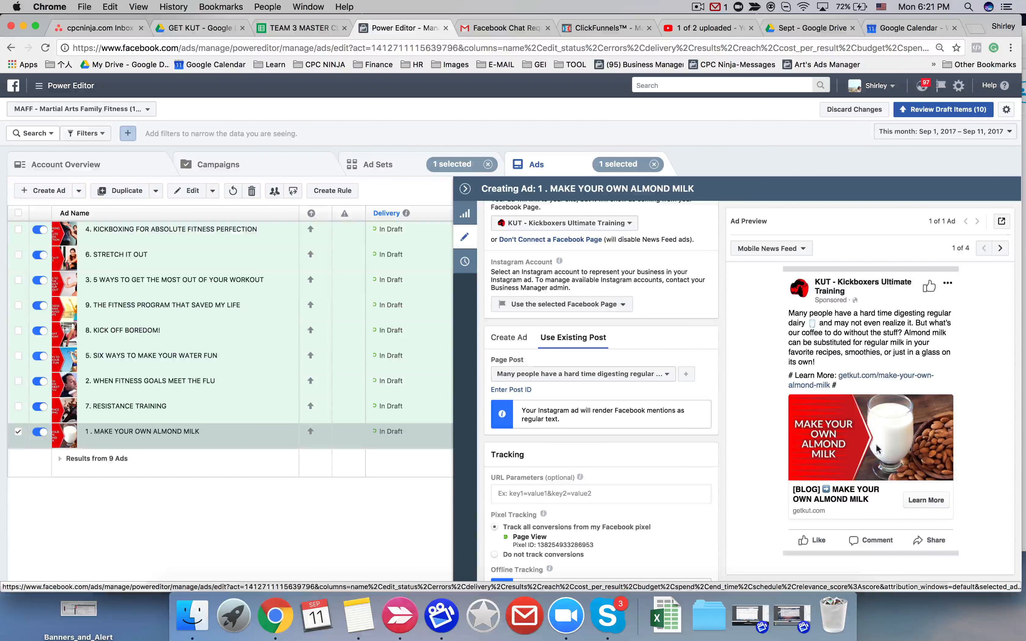
mouse_move(928, 367)
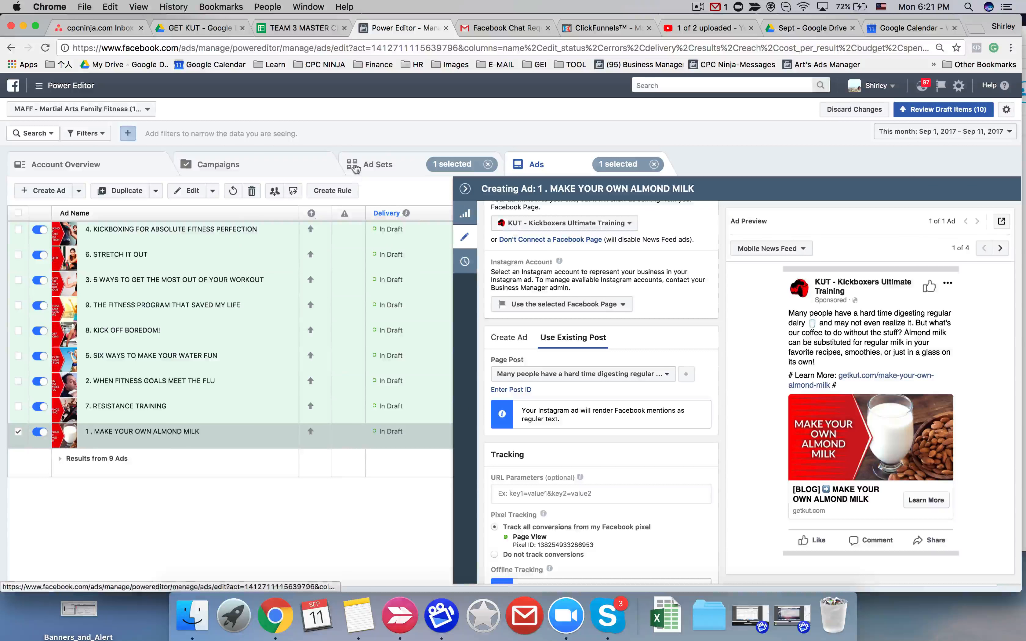
mouse_move(379, 163)
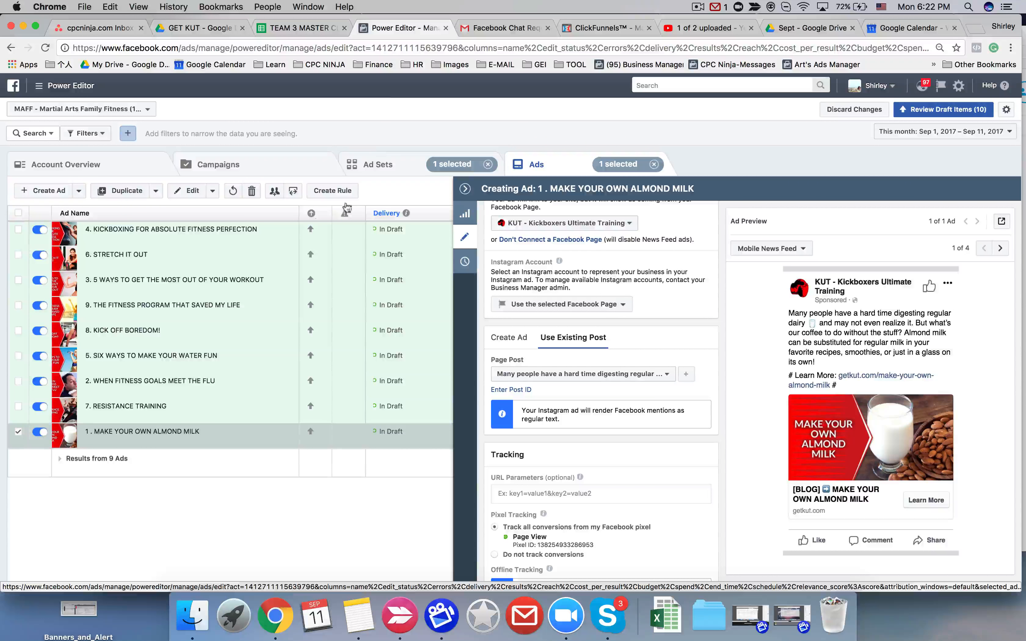
click(465, 189)
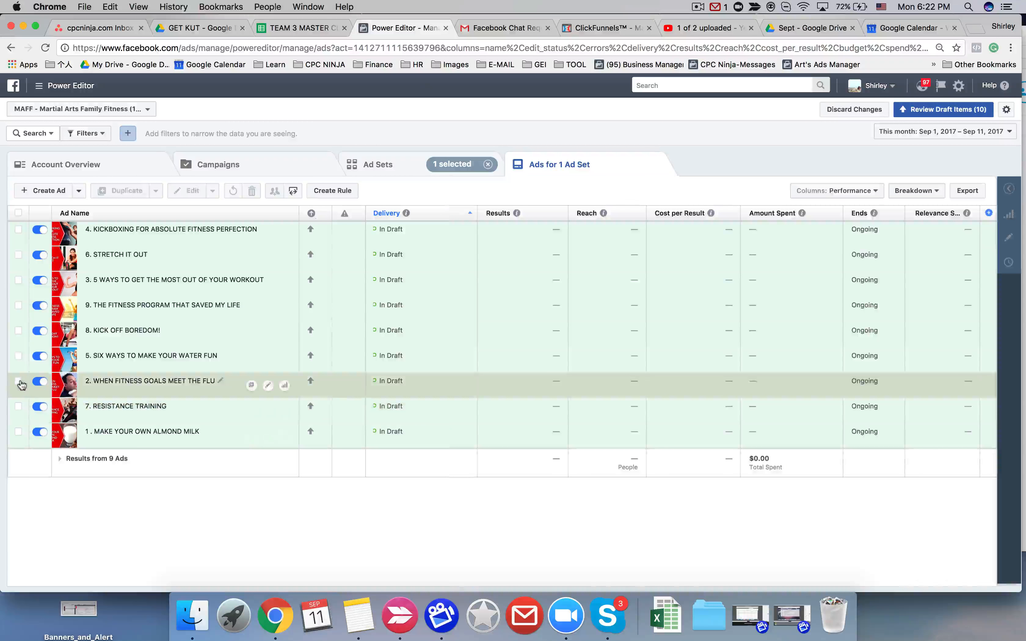
Switch the WHEN FITNESS GOALS MEET THE FLU ad to its existing Page post by ID
click(19, 381)
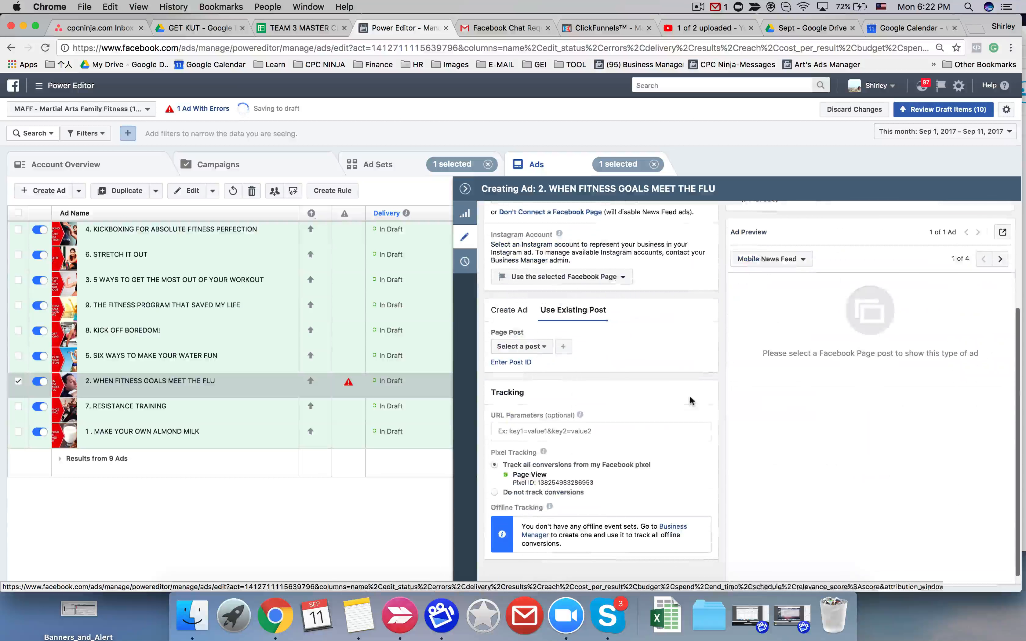
scroll(down, 3)
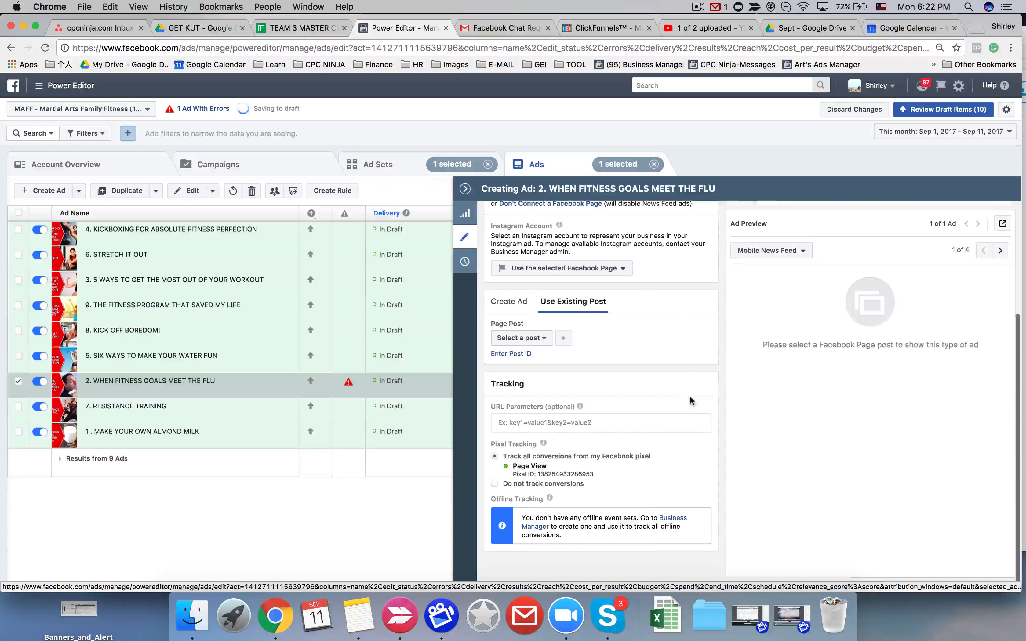
click(357, 614)
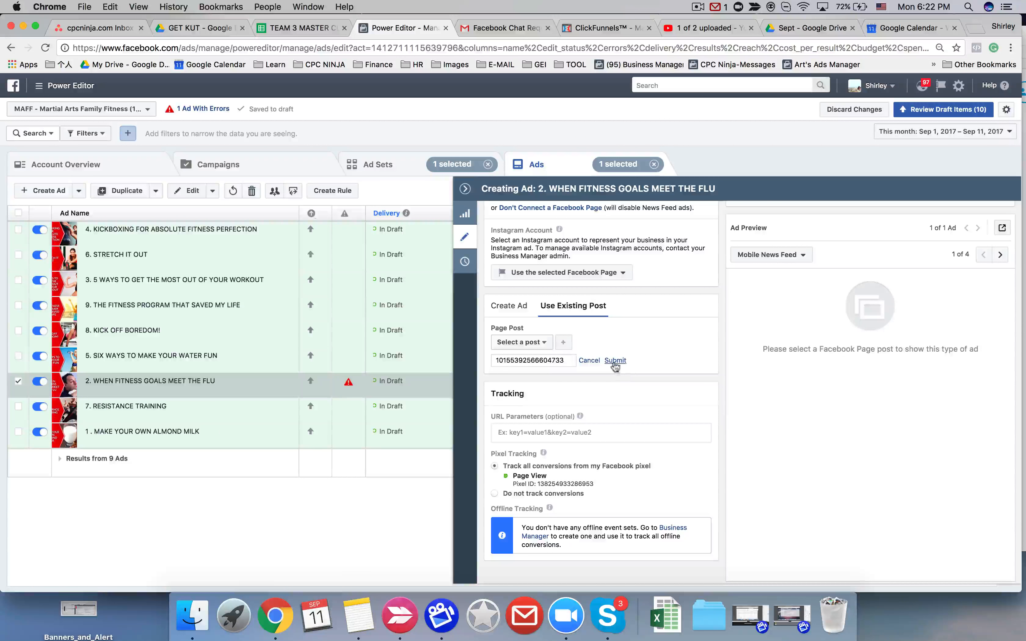
click(614, 361)
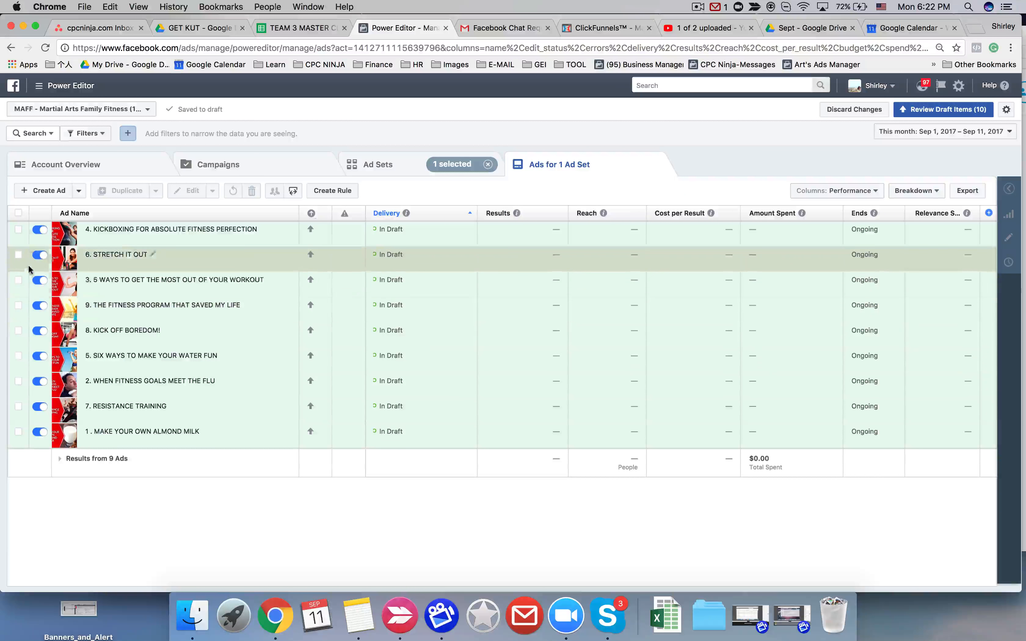
click(17, 279)
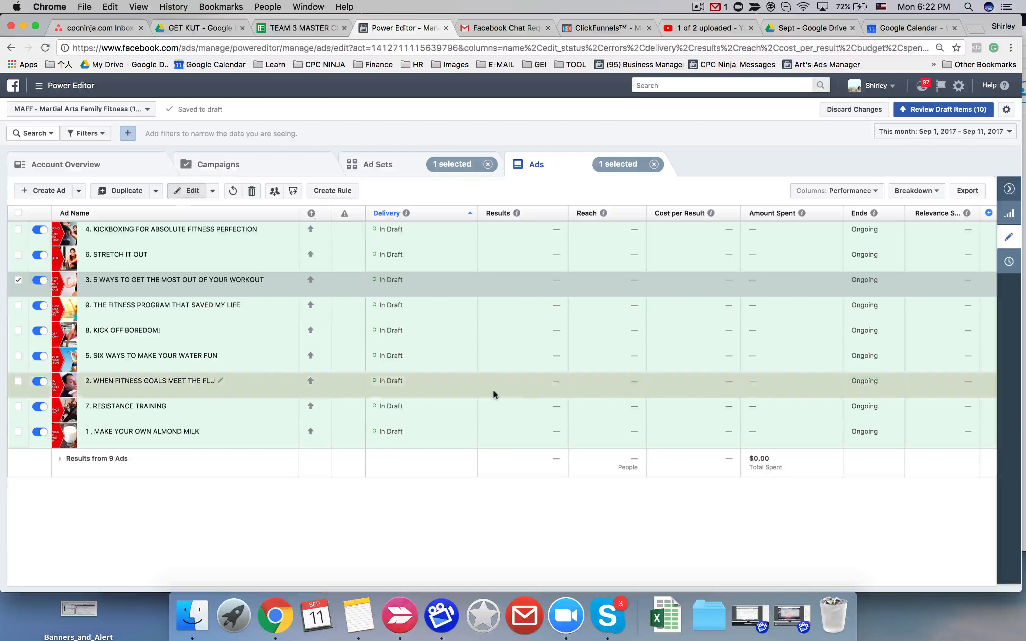
click(192, 191)
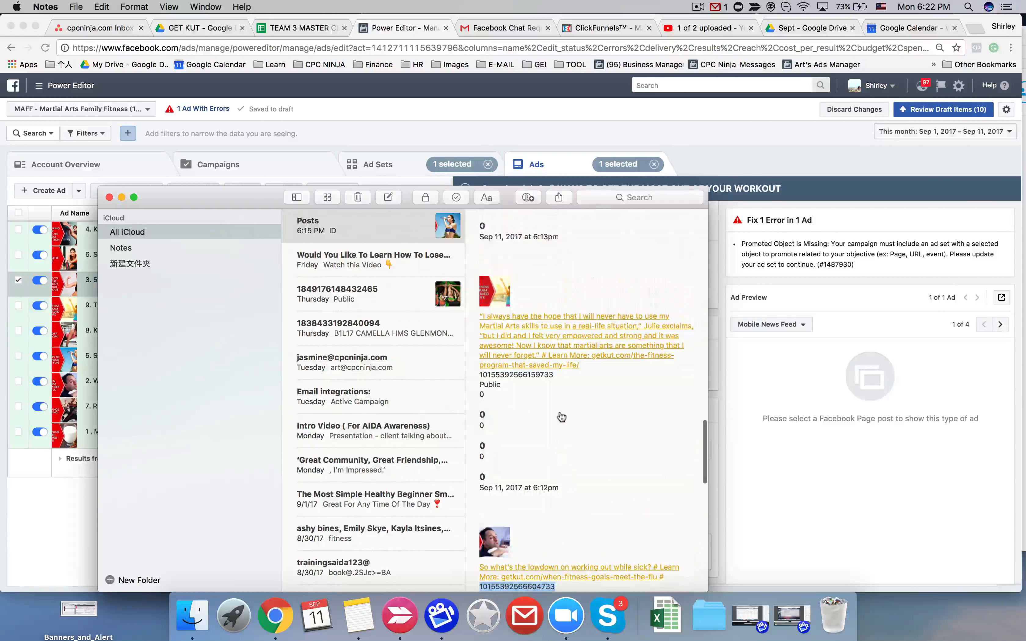
scroll(up, 3)
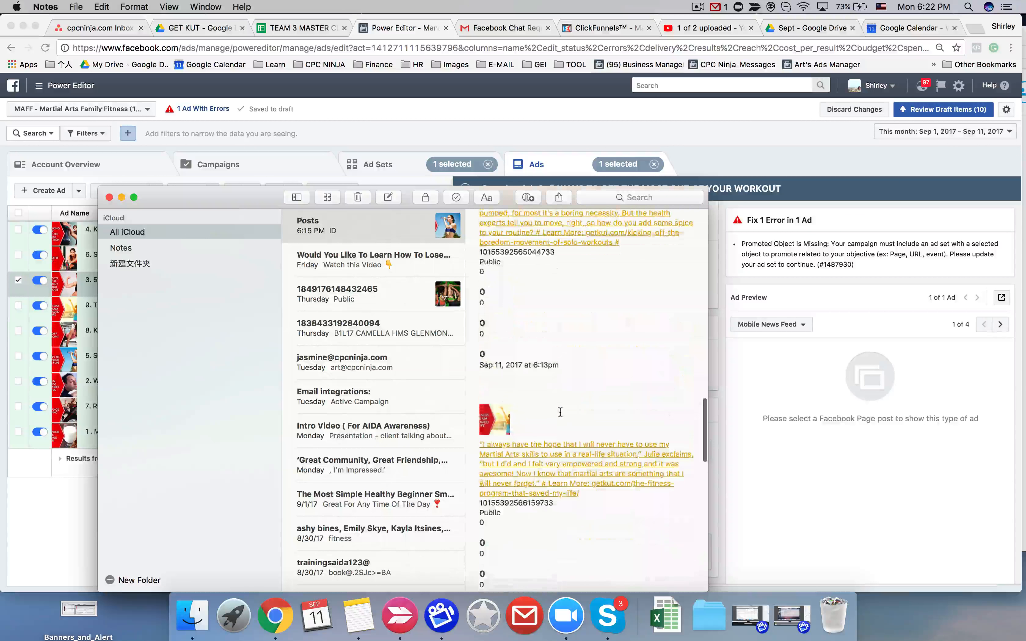
scroll(down, 3)
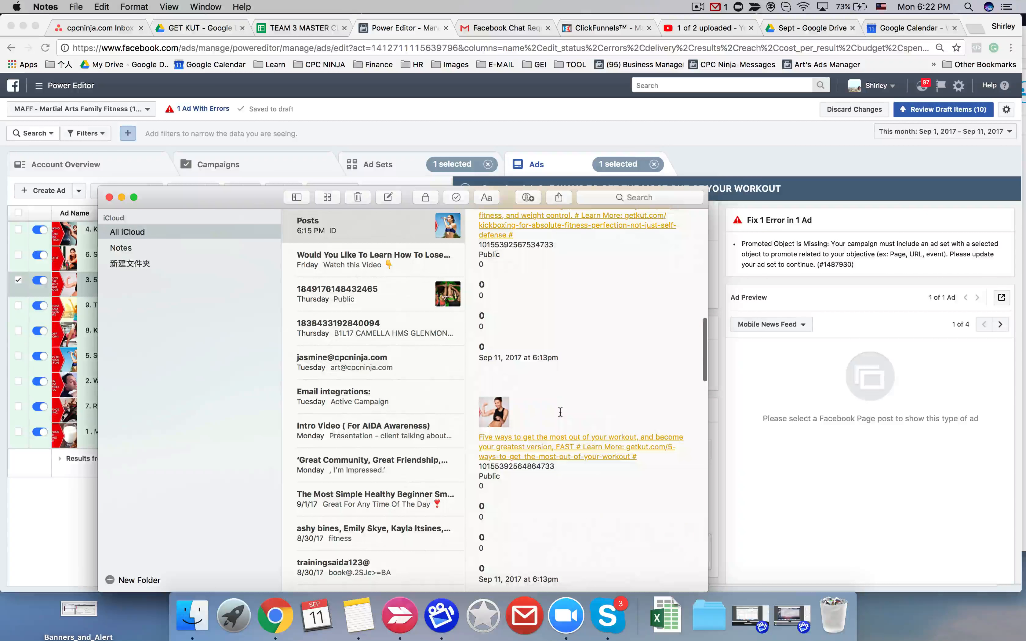
double_click(515, 466)
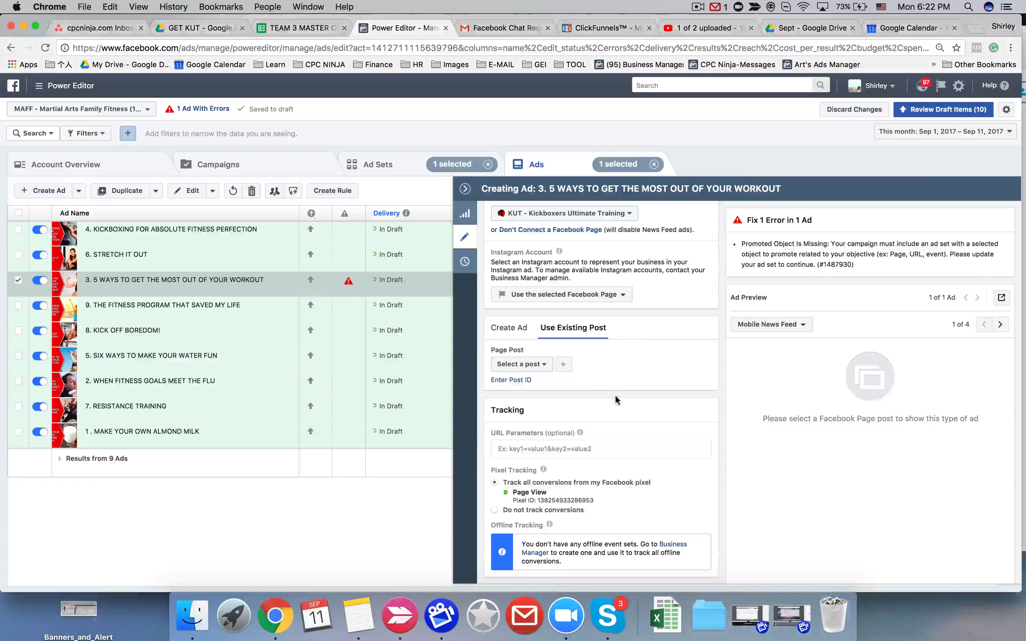
click(511, 379)
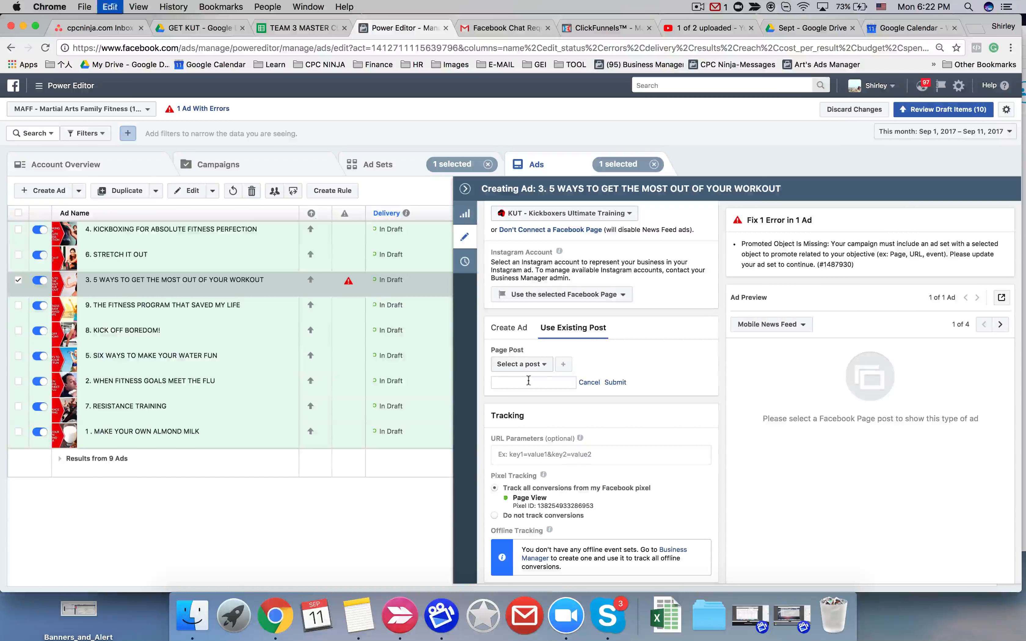
text(10155392564864733)
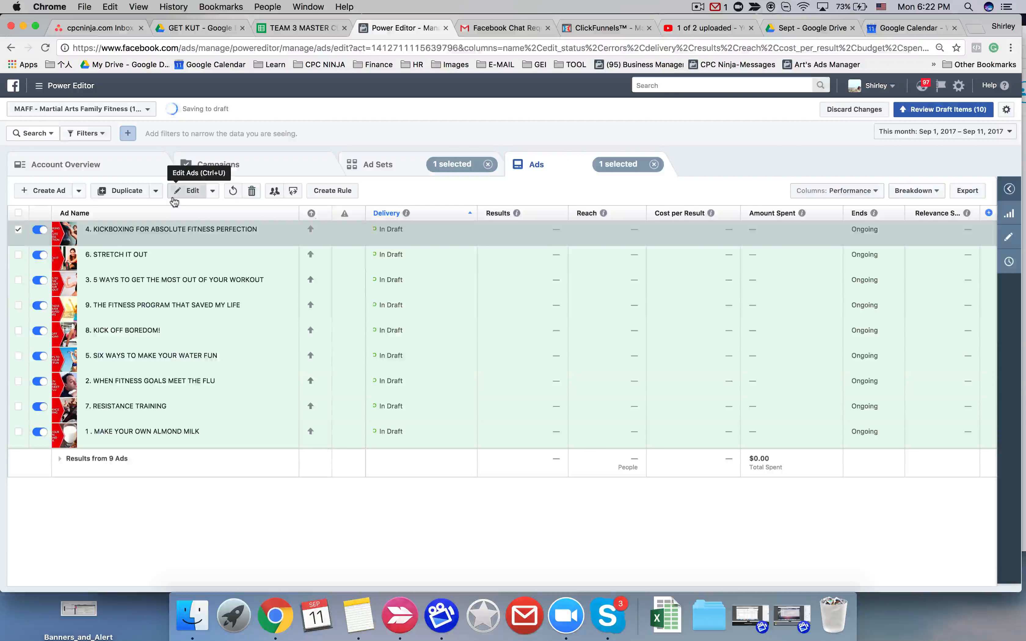
Review the KICKBOXING ad in the editor and close its panel
click(192, 190)
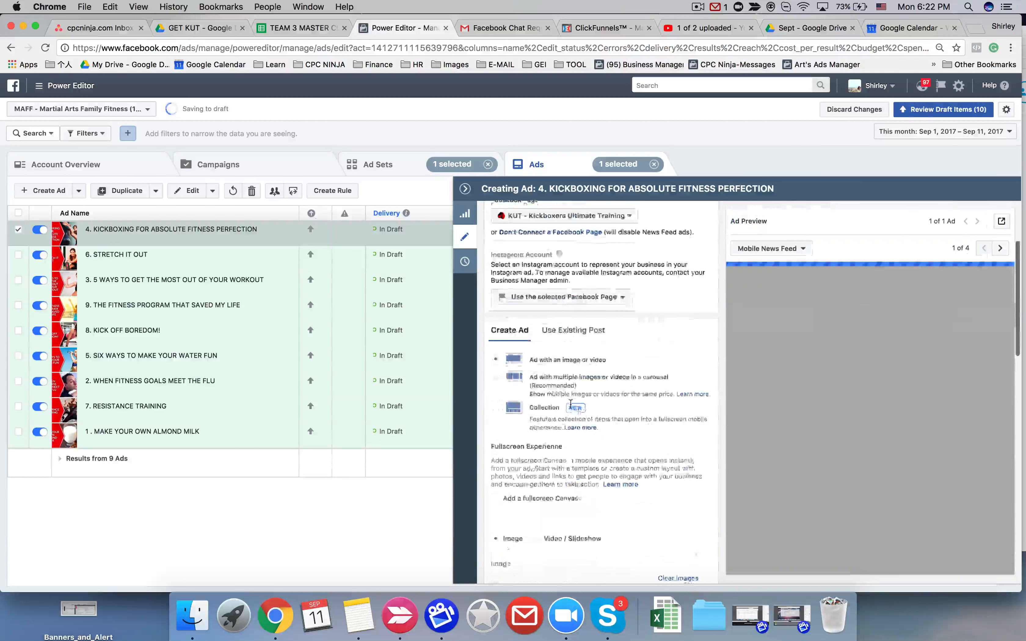
click(466, 189)
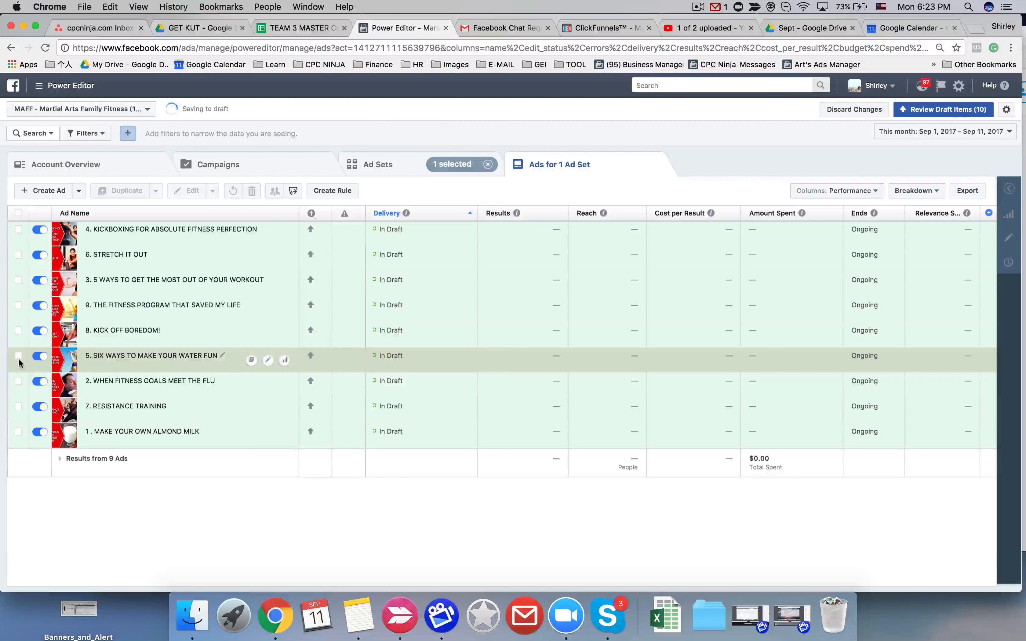
Set the SIX WAYS TO MAKE YOUR WATER FUN ad to use an existing post, ready for its post ID
click(18, 356)
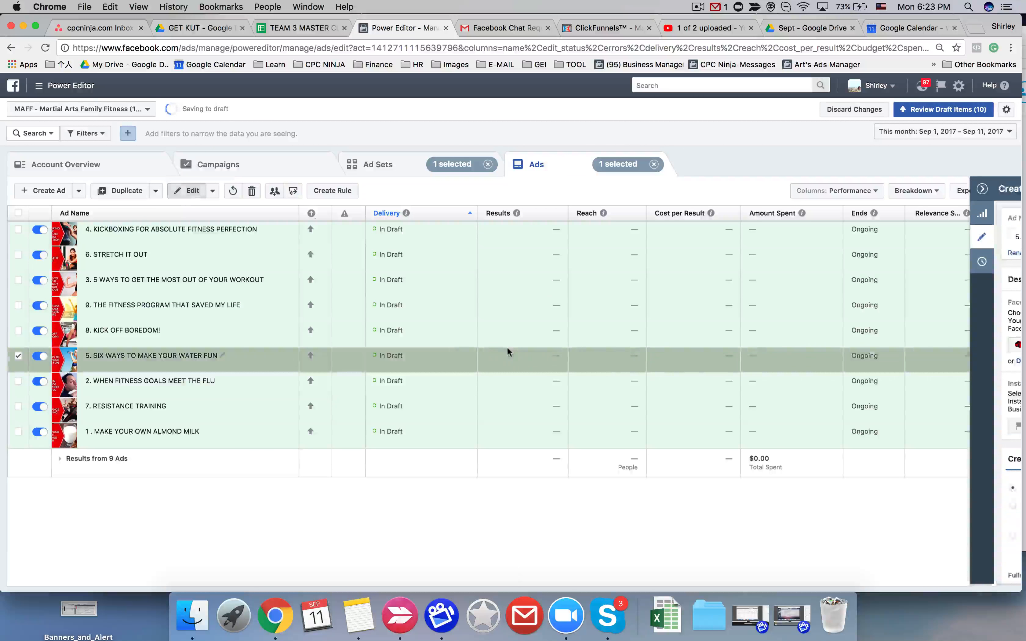
click(188, 190)
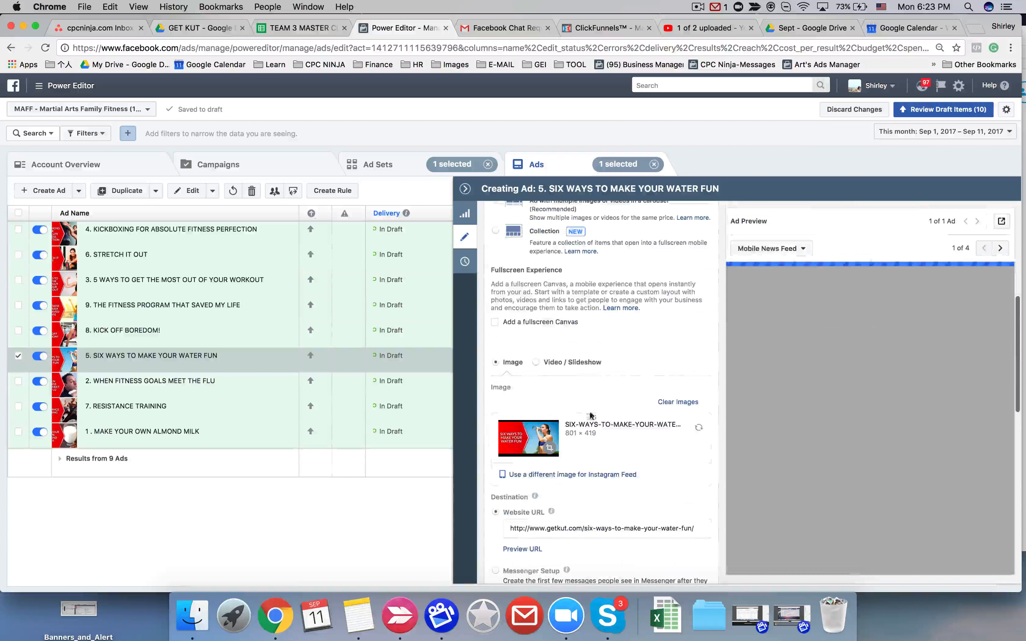
mouse_move(698, 430)
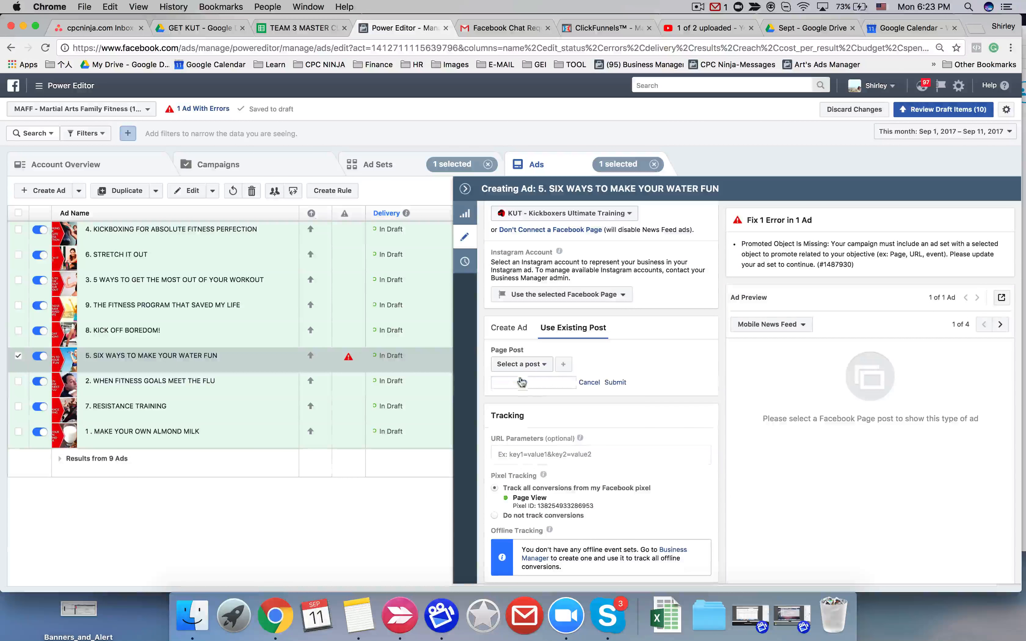
click(519, 364)
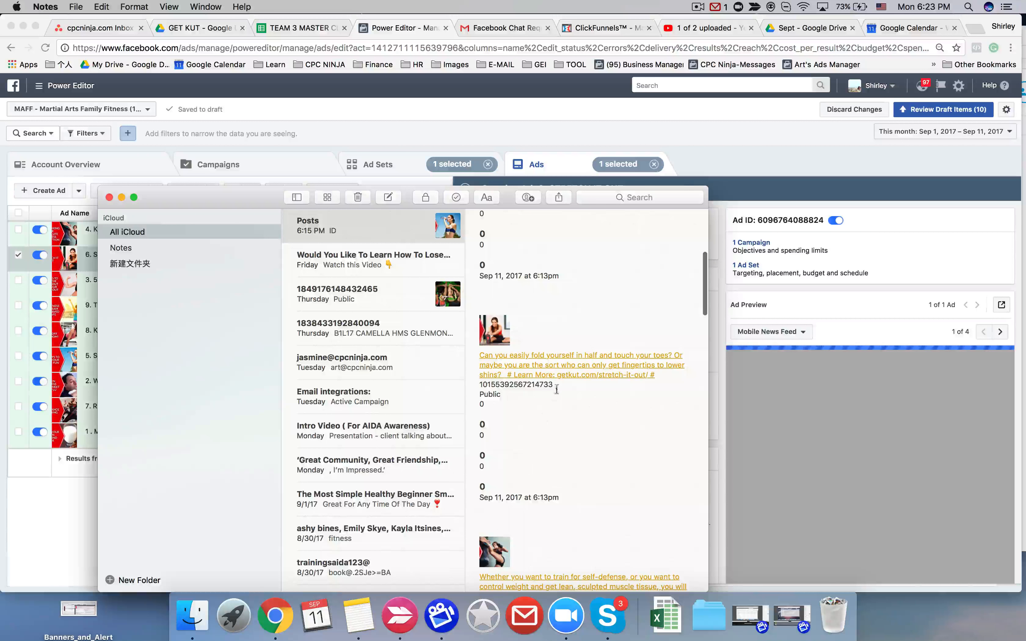
double_click(516, 385)
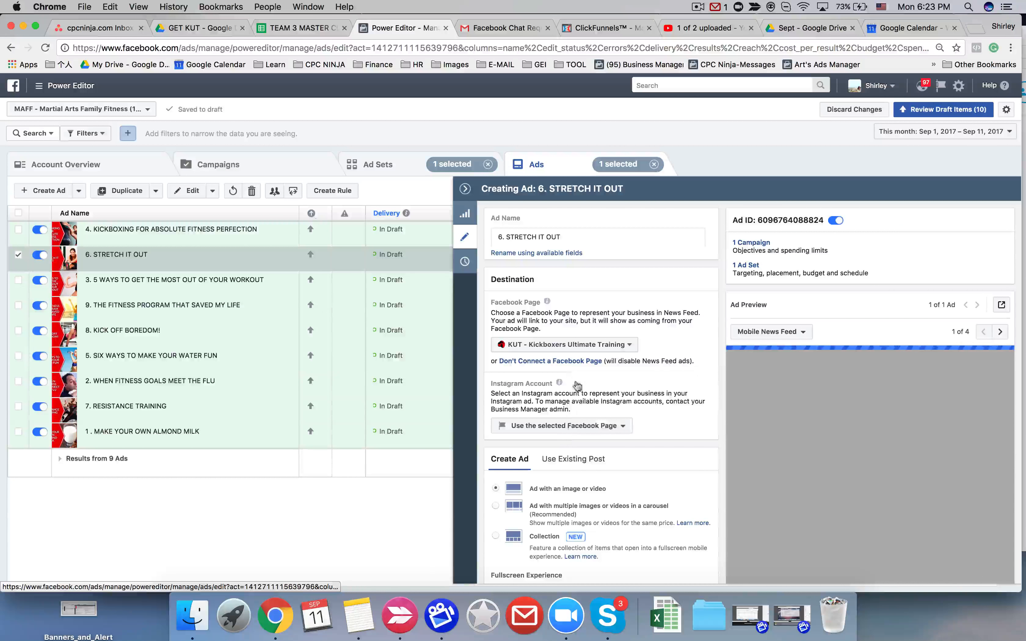
scroll(down, 3)
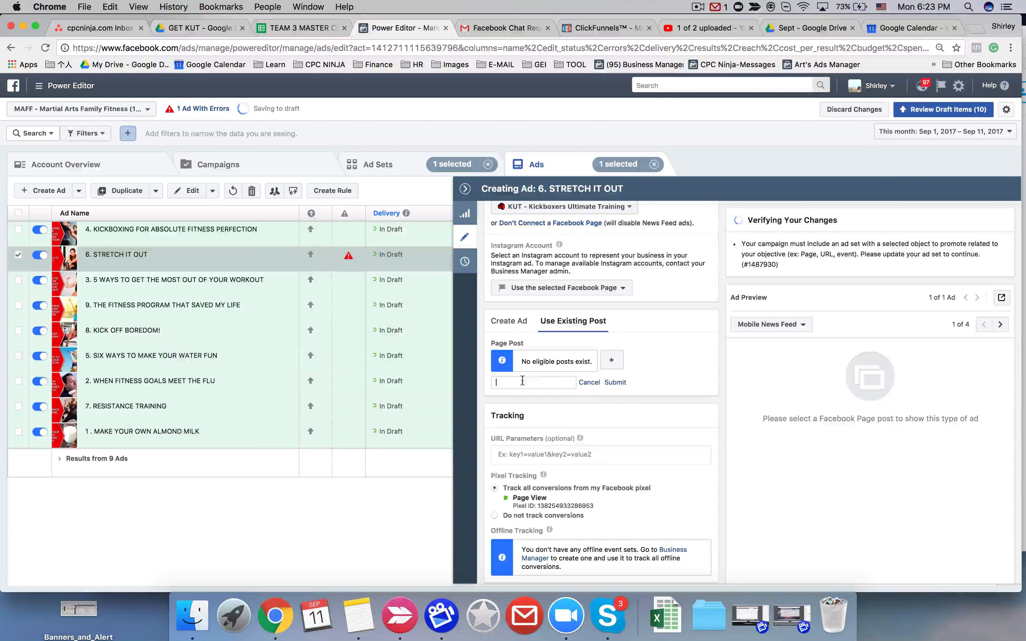
text(10155392567214733)
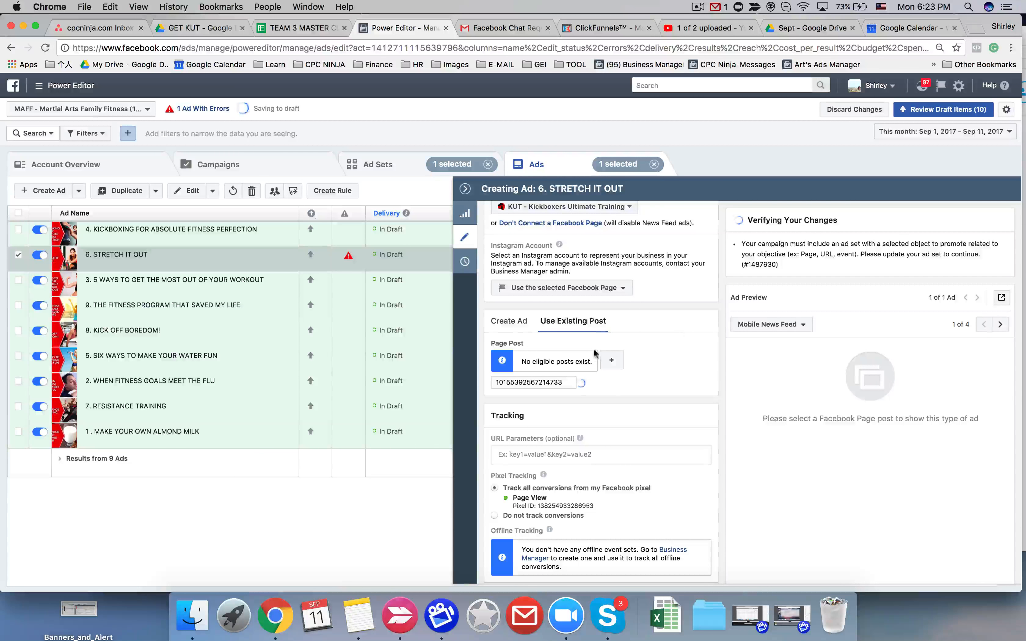
Check THE FITNESS PROGRAM THAT SAVED MY LIFE ad and close the ad editor
click(164, 305)
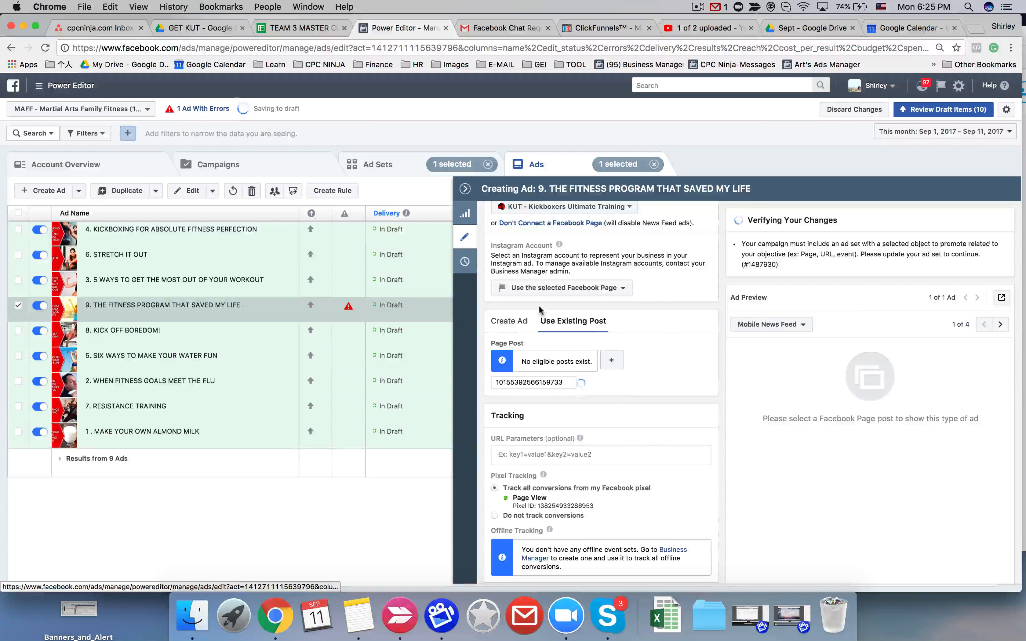
click(464, 188)
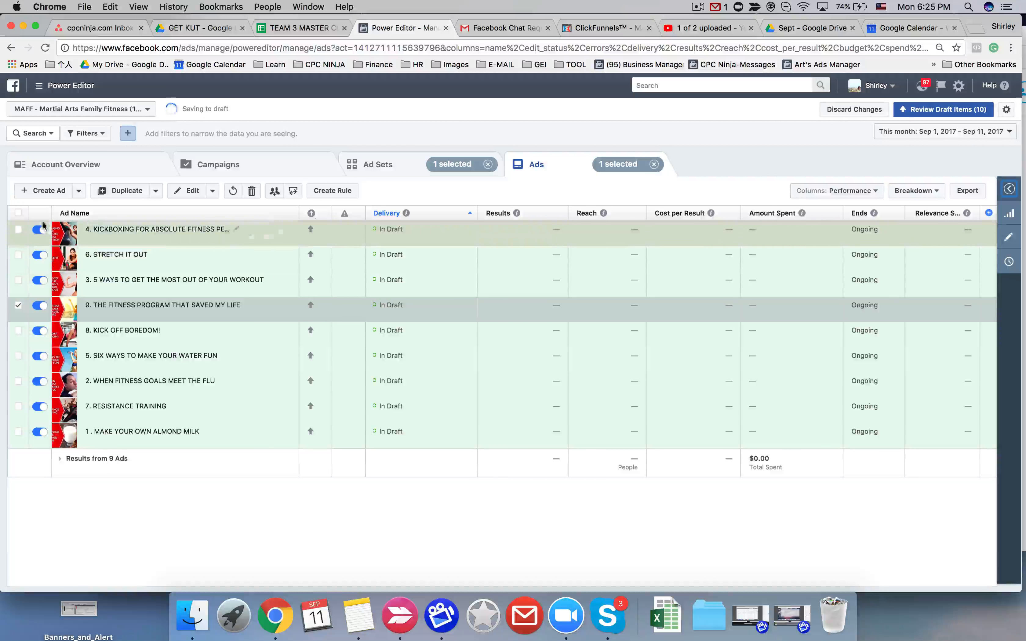
Publish the drafts so the LAL 50% VV ad set and its nine ads go to review
click(18, 213)
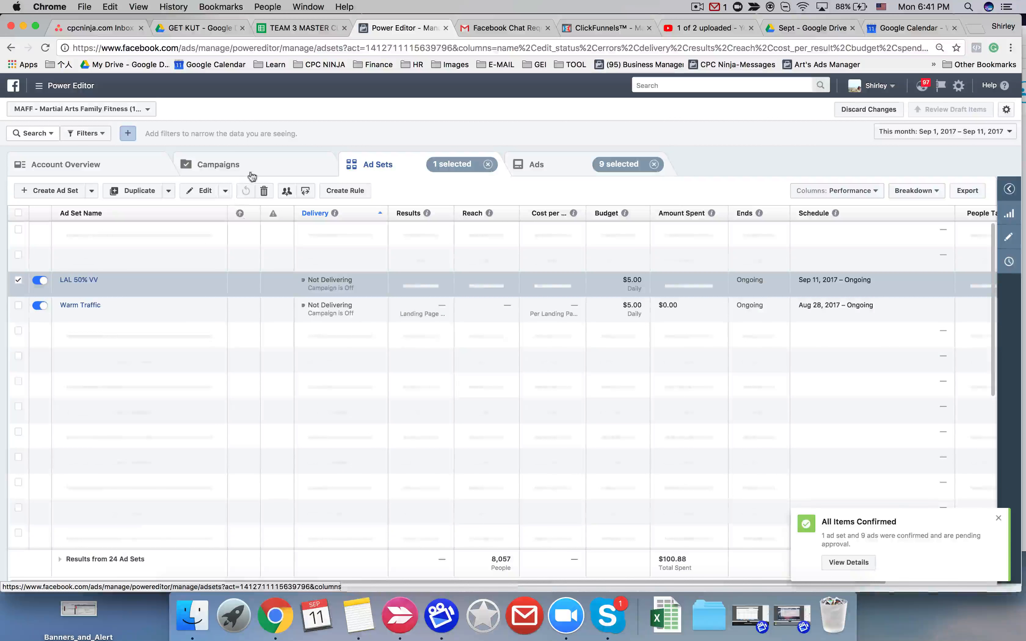
Show the campaigns list and select the AIDA - Interest campaign
click(217, 164)
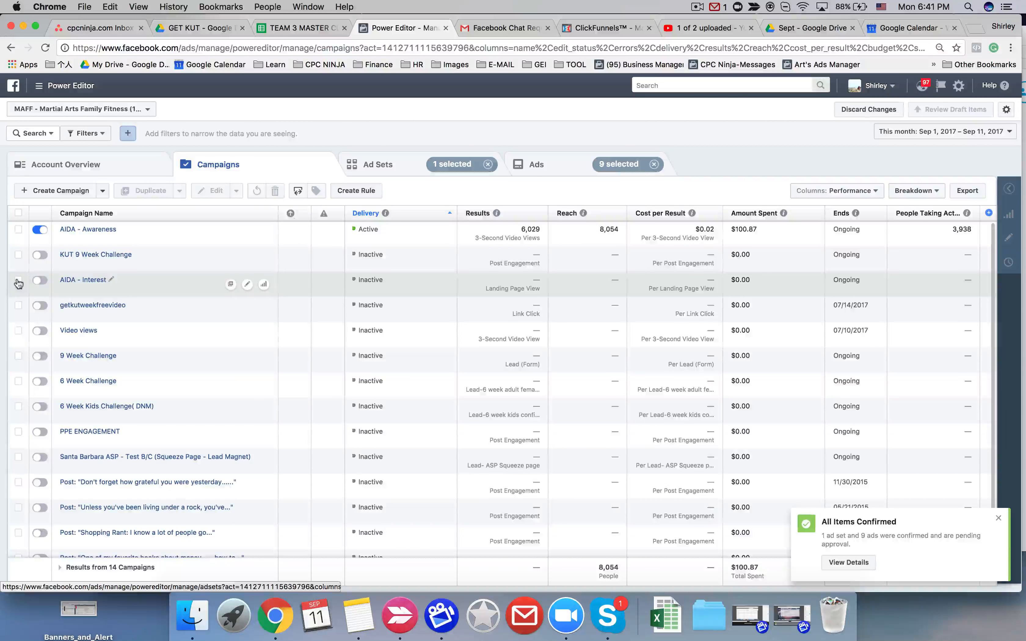
click(378, 164)
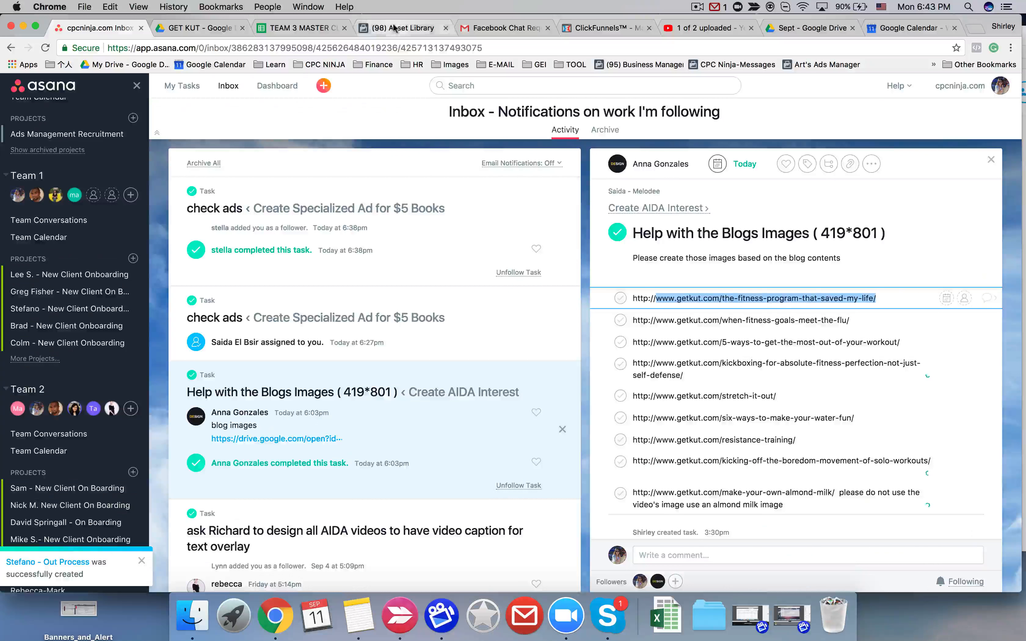
Add the getkut.com blog URLs to the 180-day website-traffic custom audience, switching tabs to copy links
click(401, 27)
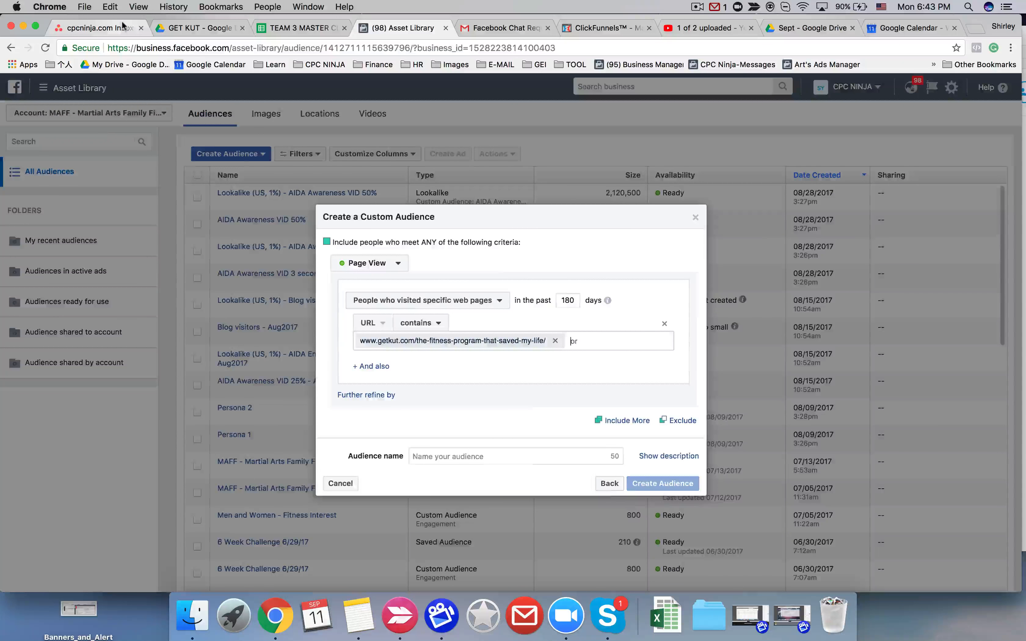
click(92, 28)
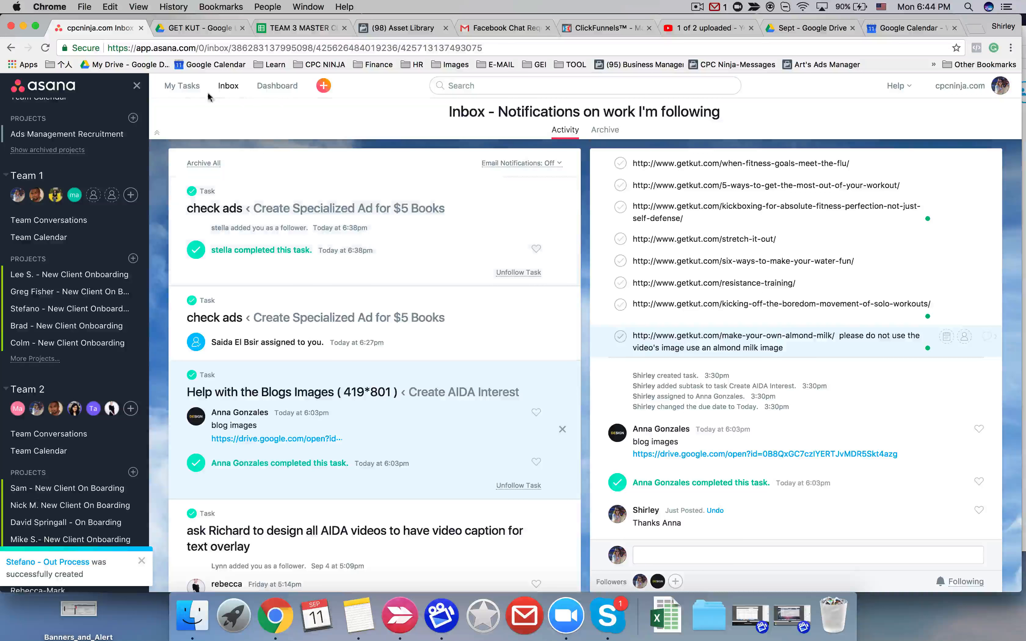
click(402, 28)
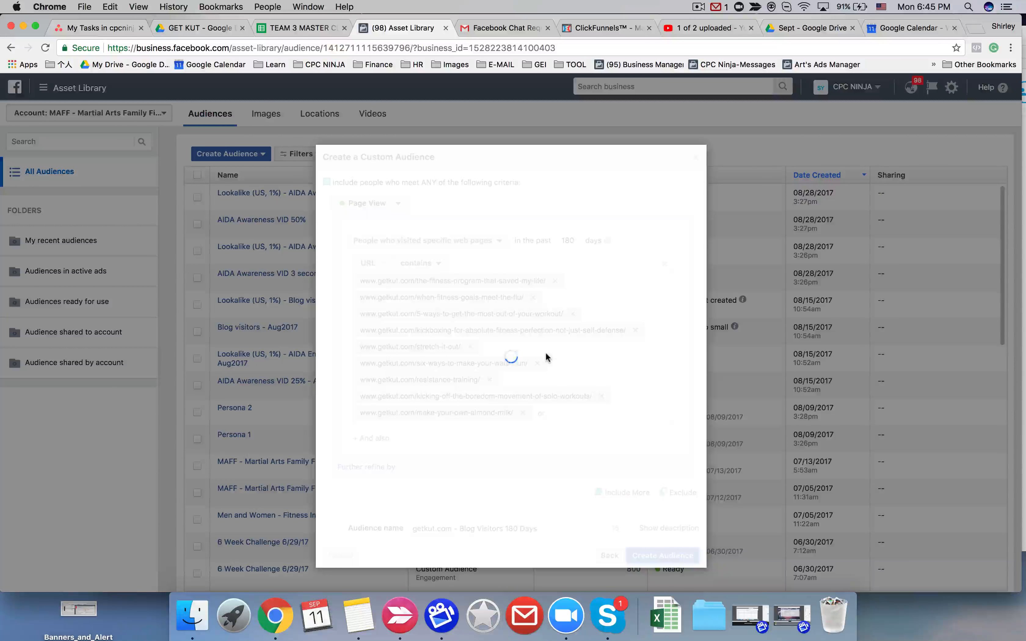
Confirm the created custom audience and go to Ads Manager's campaigns
click(662, 556)
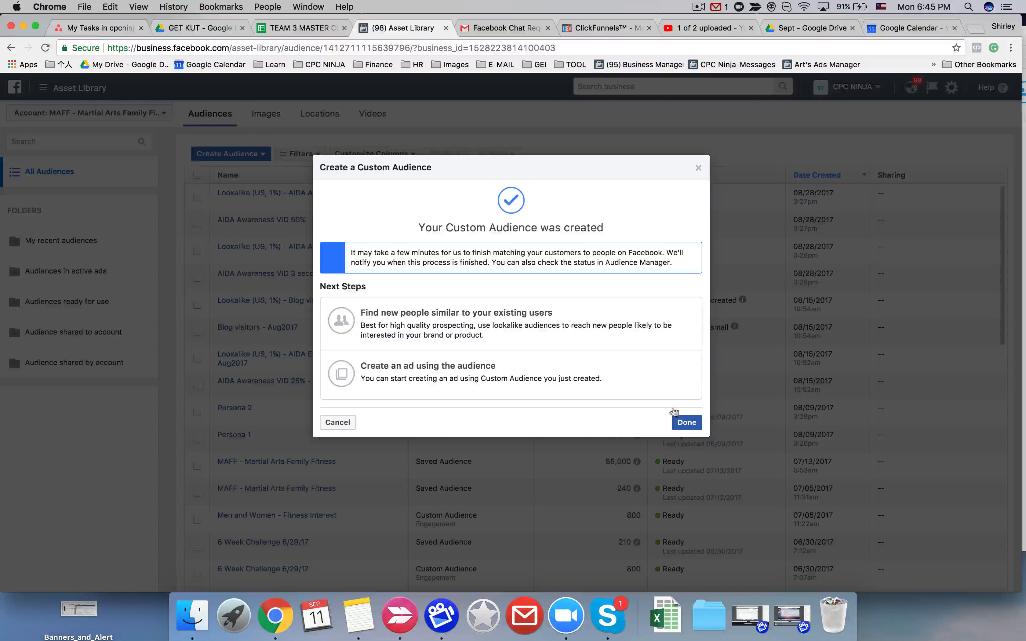
click(686, 422)
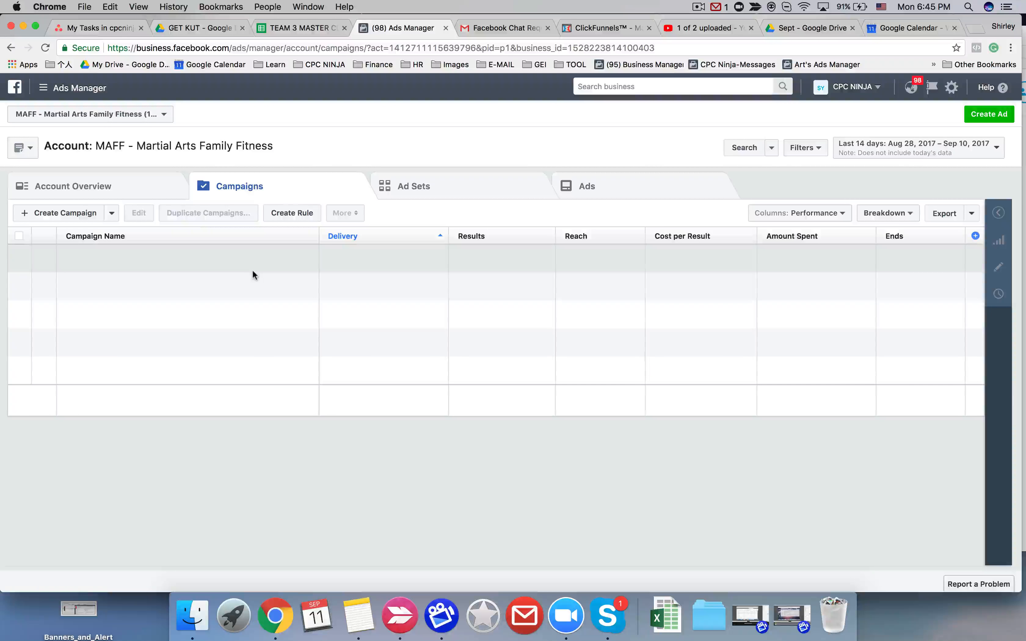
click(20, 255)
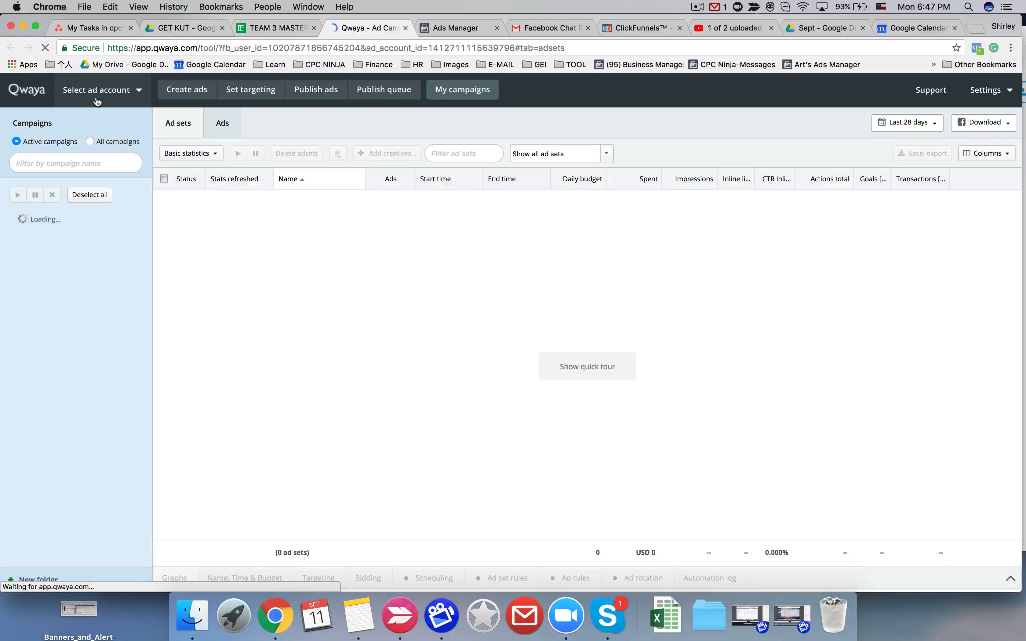
List the campaign's ad sets, LAL 50% VV and Warm Traffic, both pending review
click(454, 27)
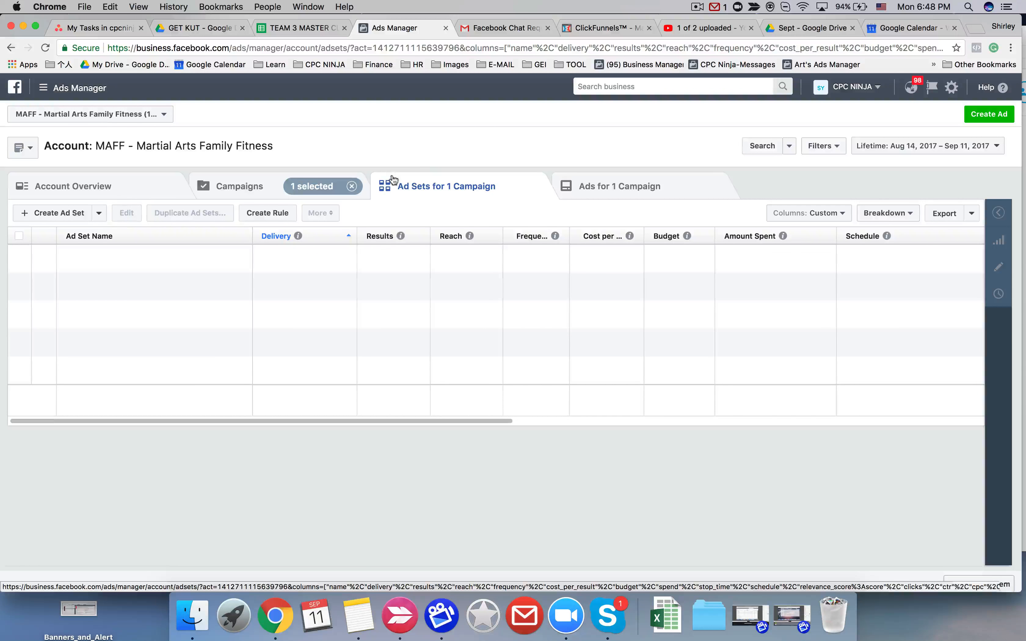
click(698, 6)
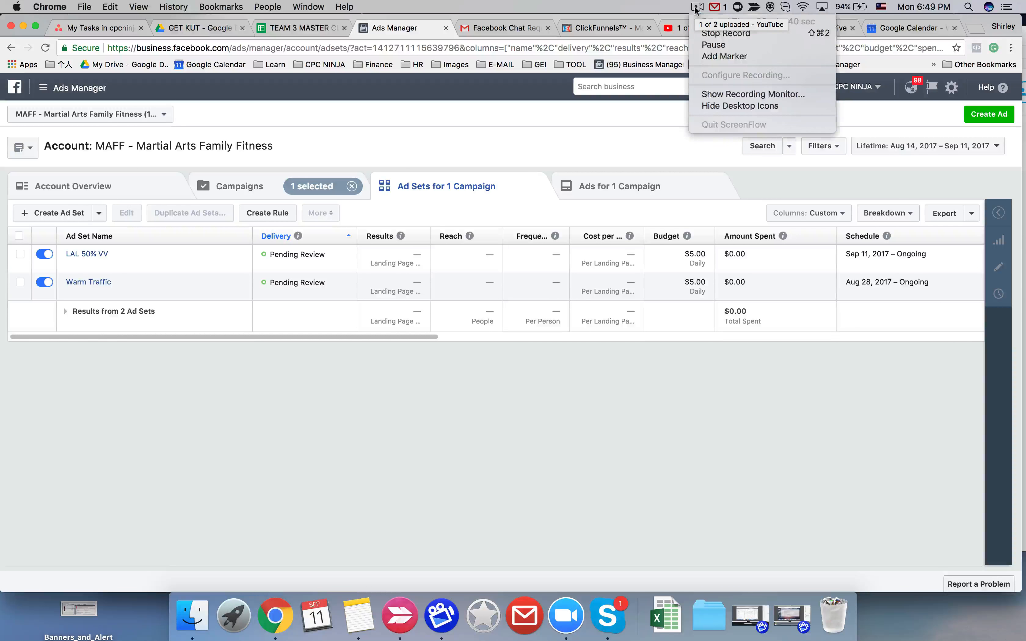
mouse_move(725, 33)
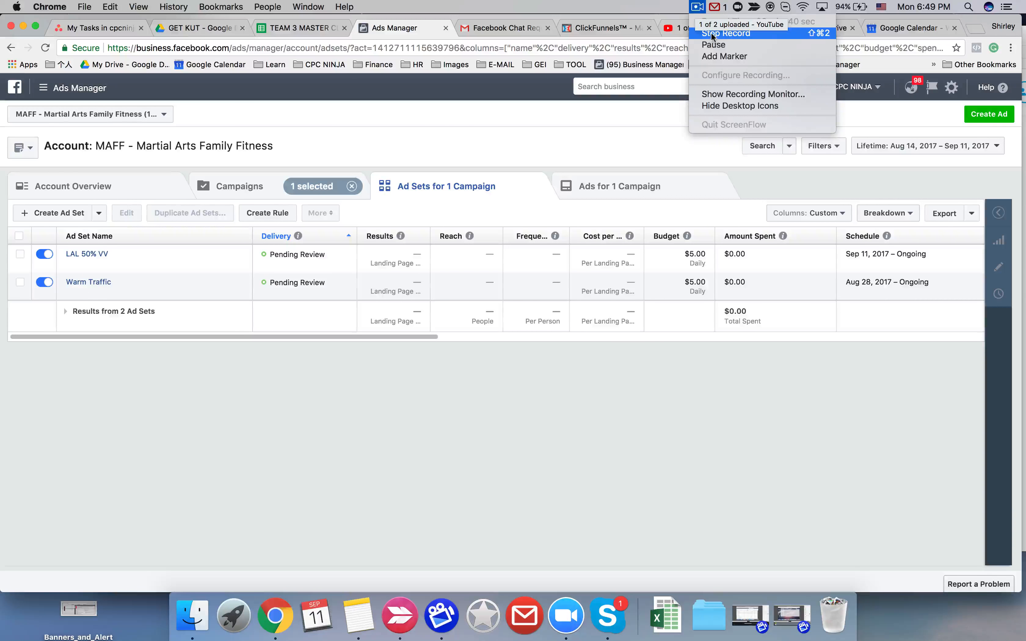